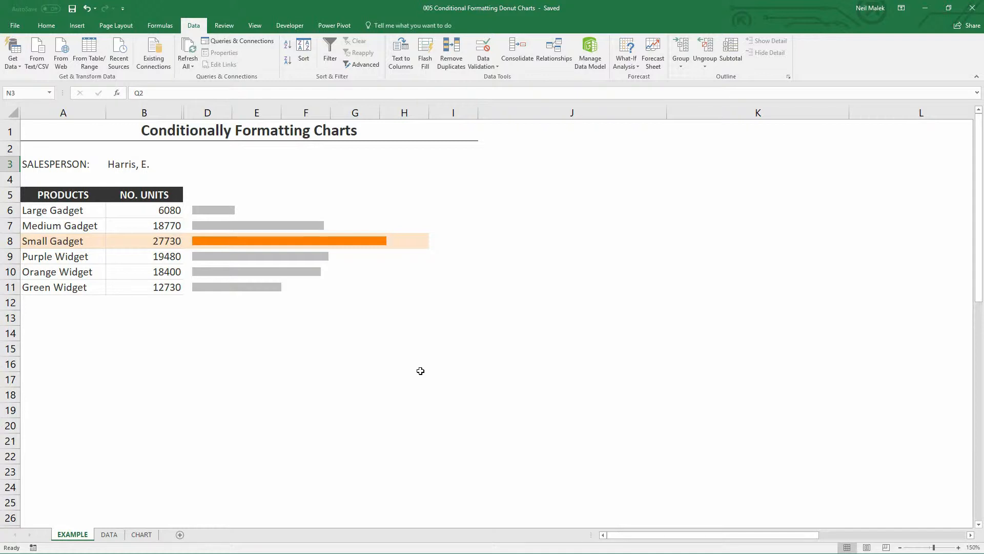
mouse_move(193, 314)
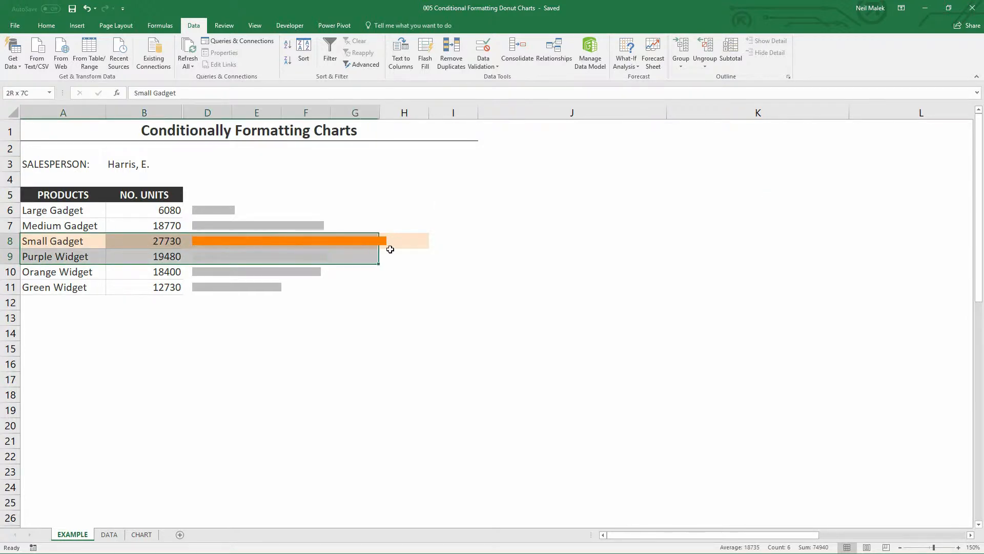
Inspect the product rows, the bar chart and Small Gadget's units formula
left_click(62, 240)
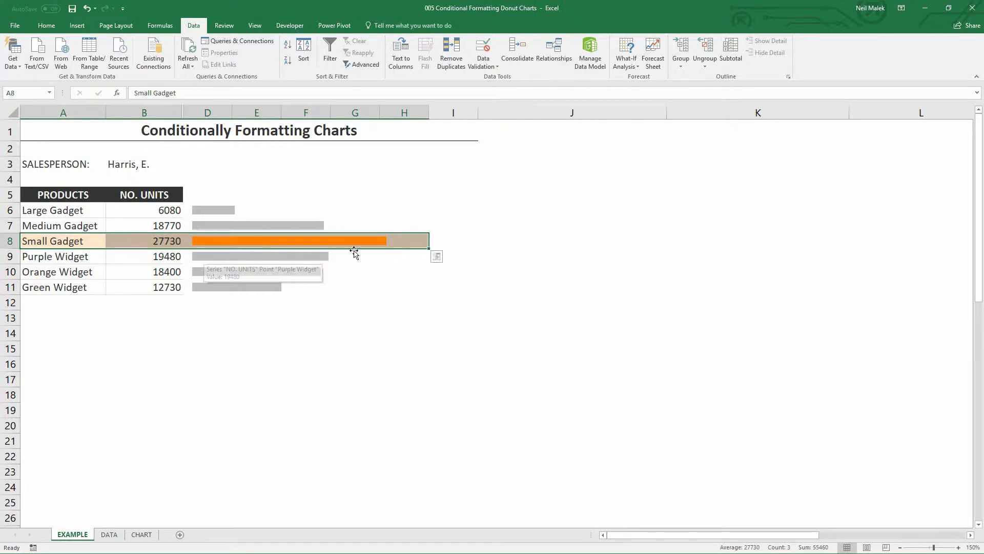
left_click(55, 256)
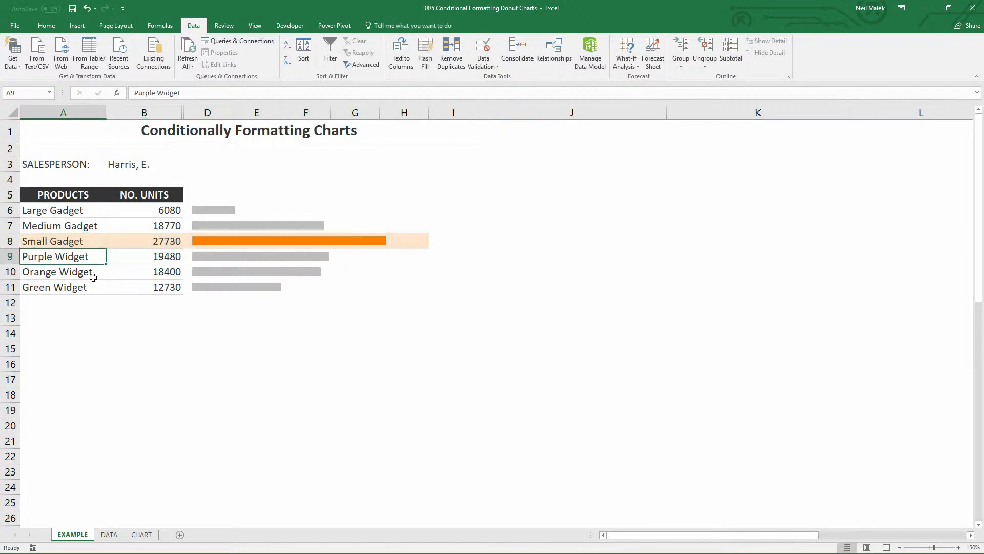
mouse_move(94, 285)
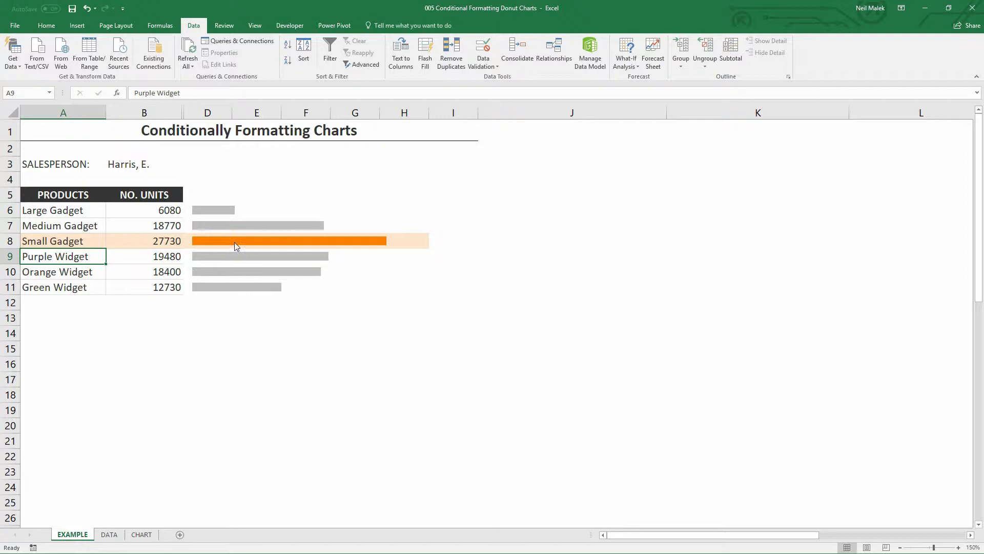
left_click(295, 249)
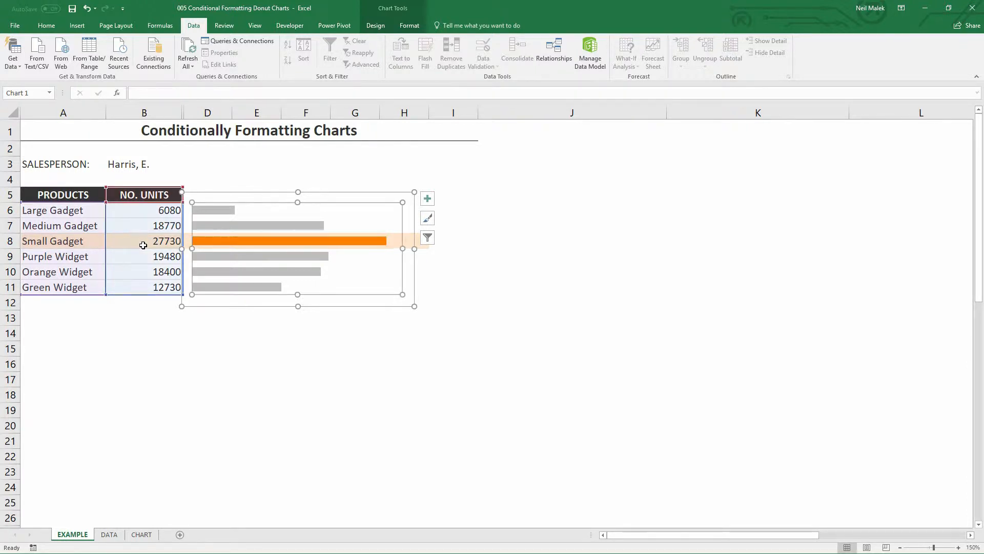
left_click(143, 240)
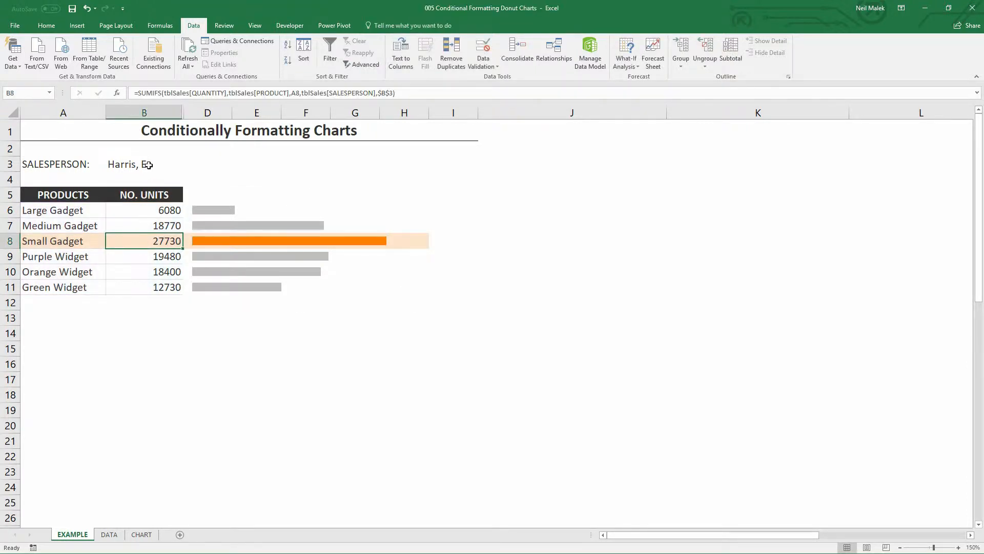
Change the B3 salesperson twice, ending on Taylor, W., and review Small Gadget's formula
left_click(187, 165)
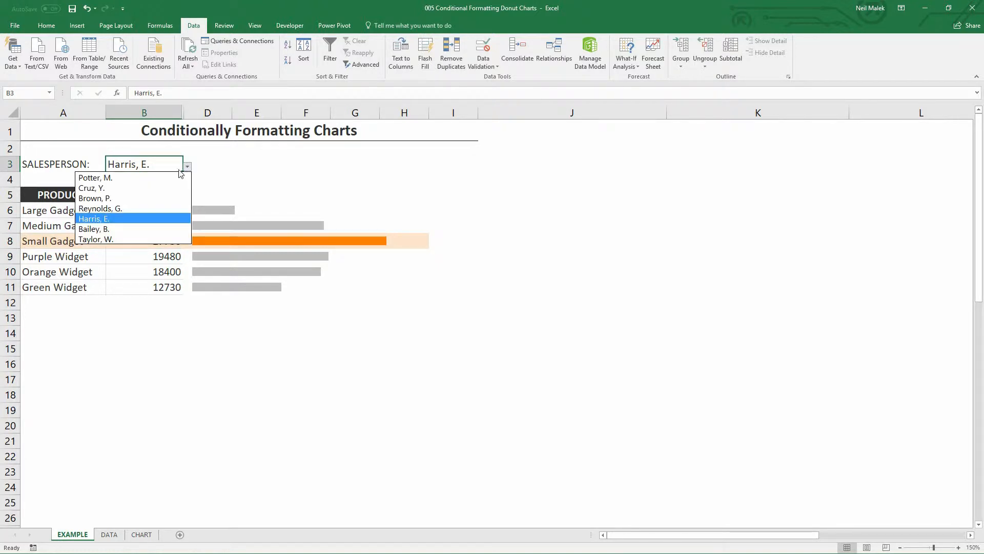
left_click(94, 199)
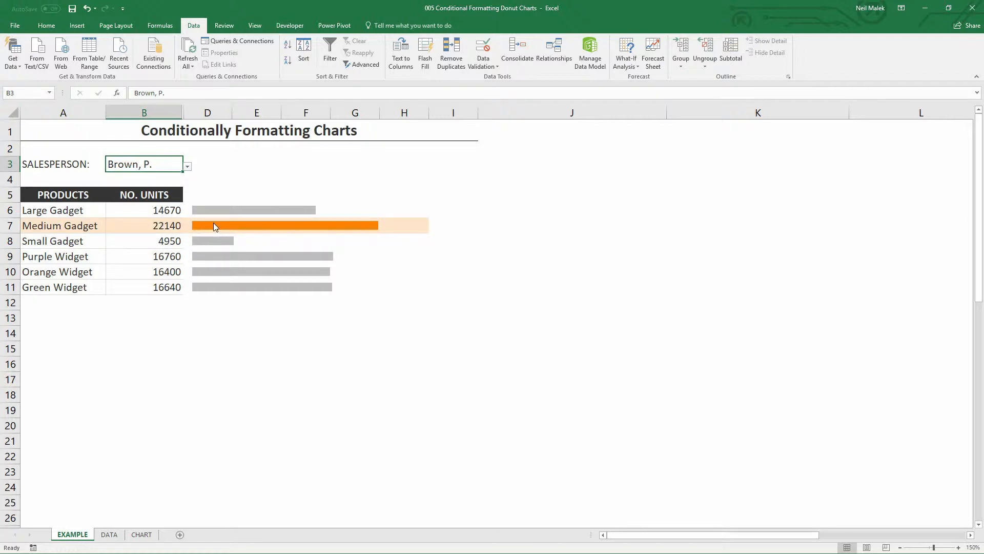
mouse_move(217, 226)
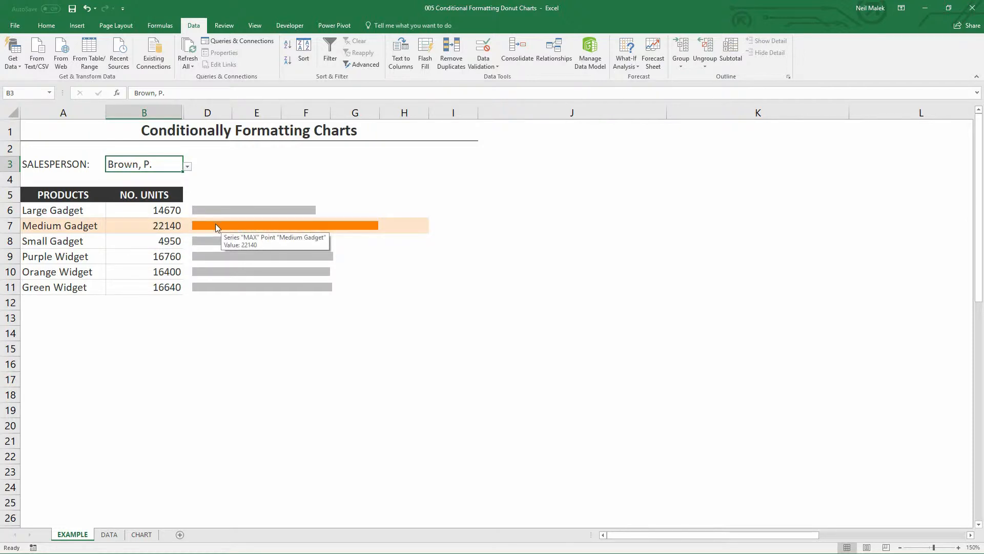
mouse_move(131, 213)
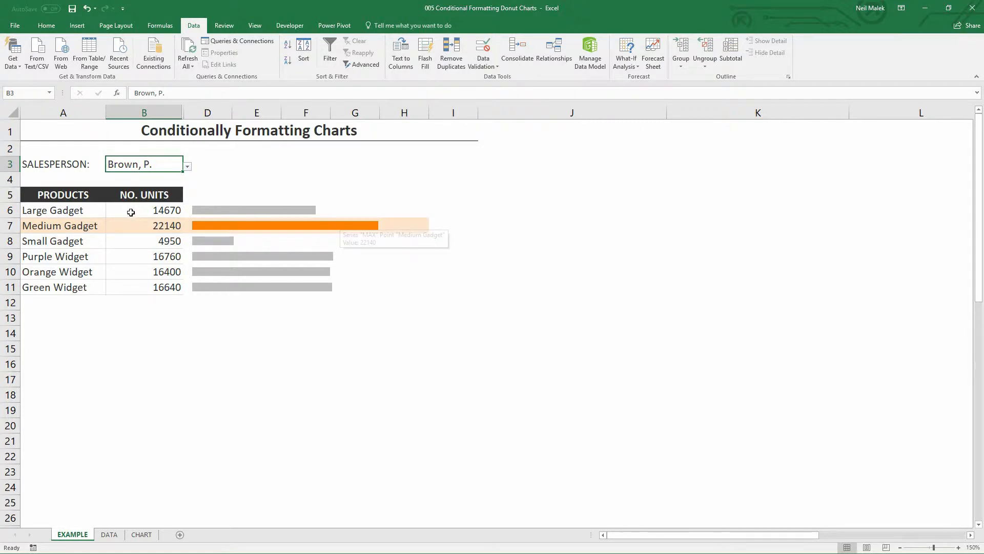
left_click(187, 166)
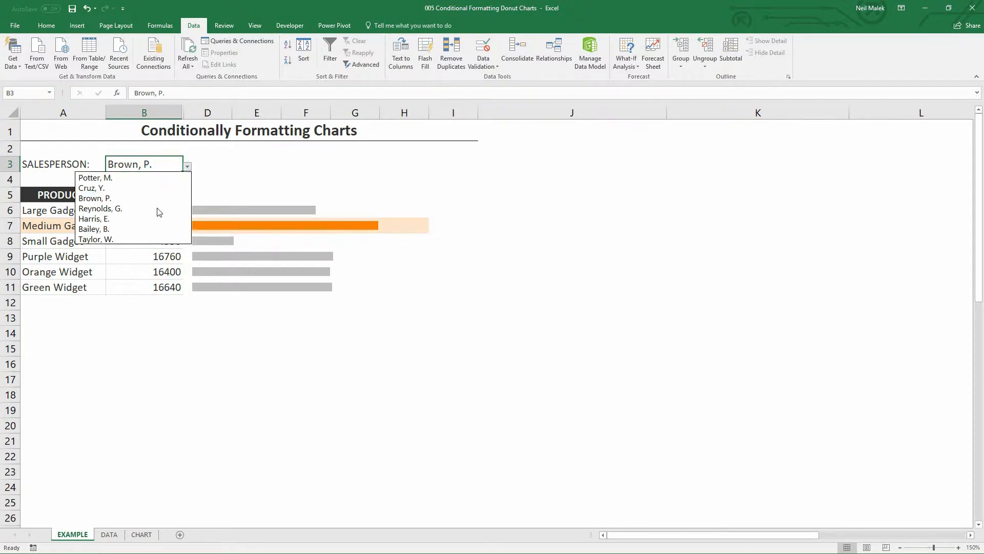
left_click(95, 240)
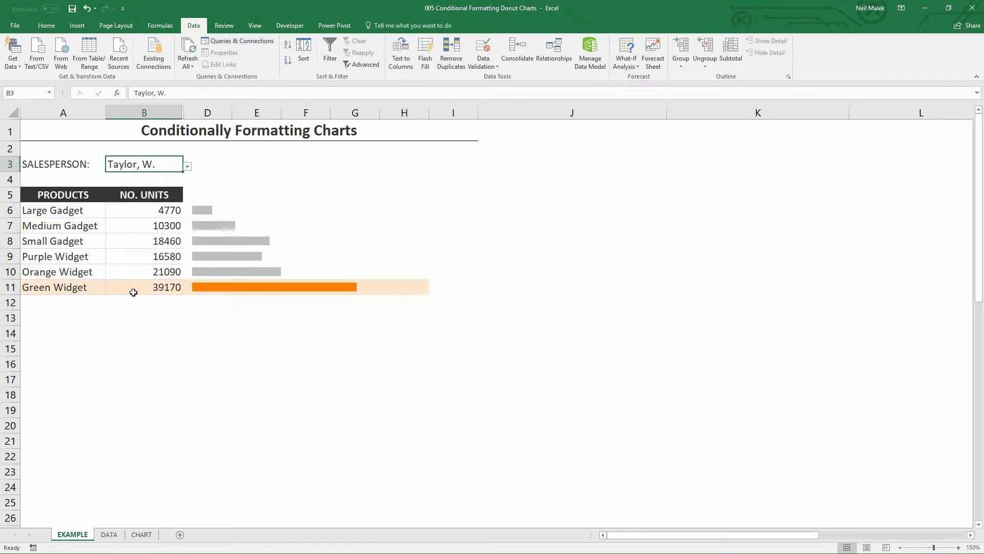
mouse_move(273, 289)
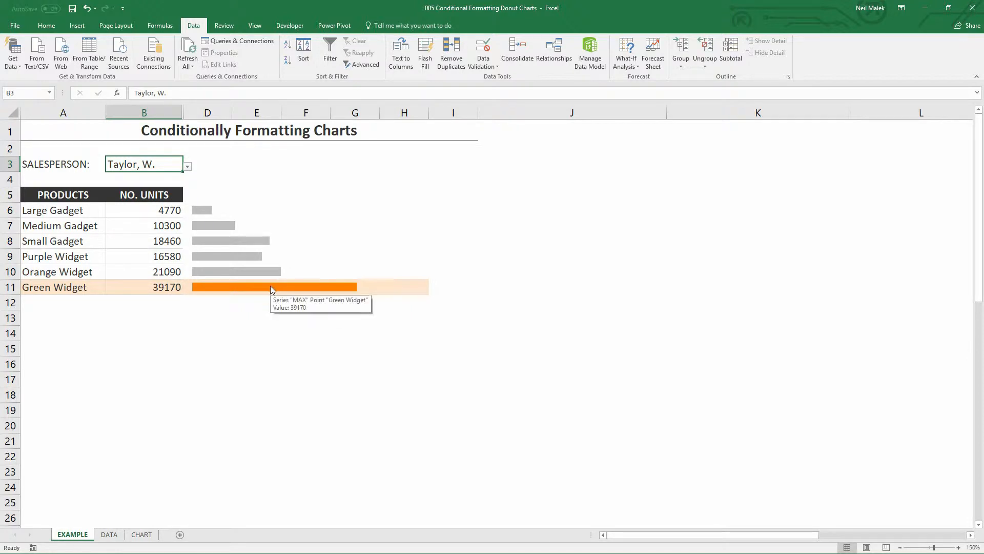
mouse_move(251, 287)
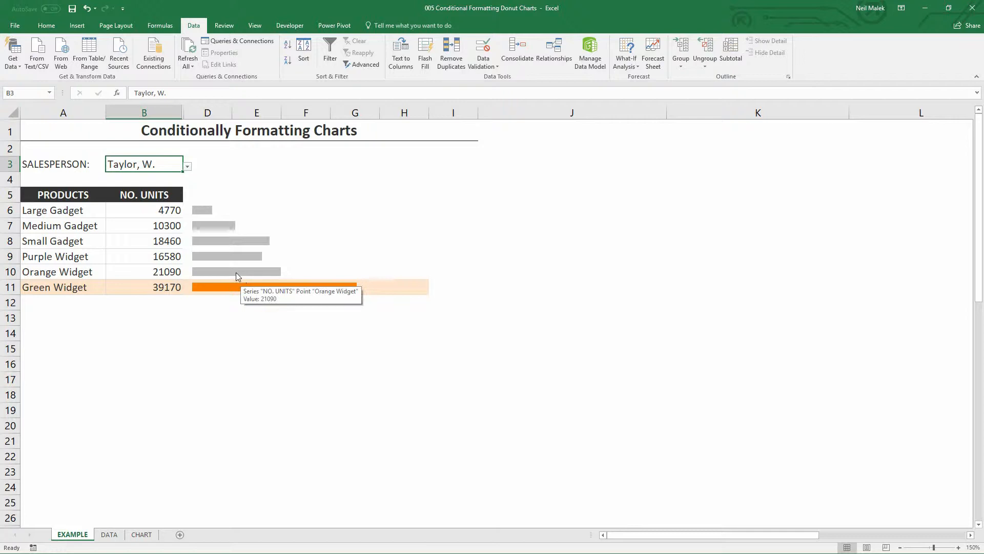
left_click(143, 241)
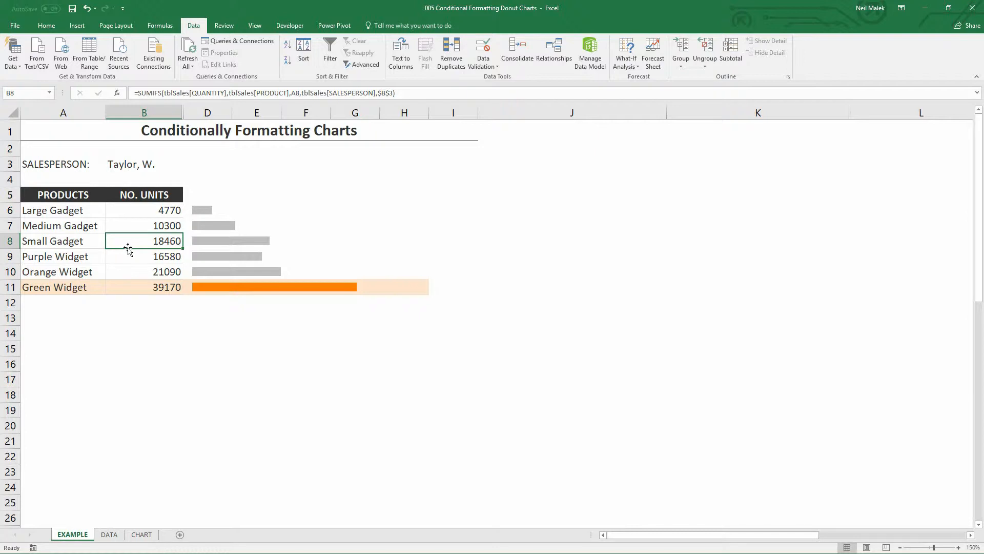
mouse_move(130, 249)
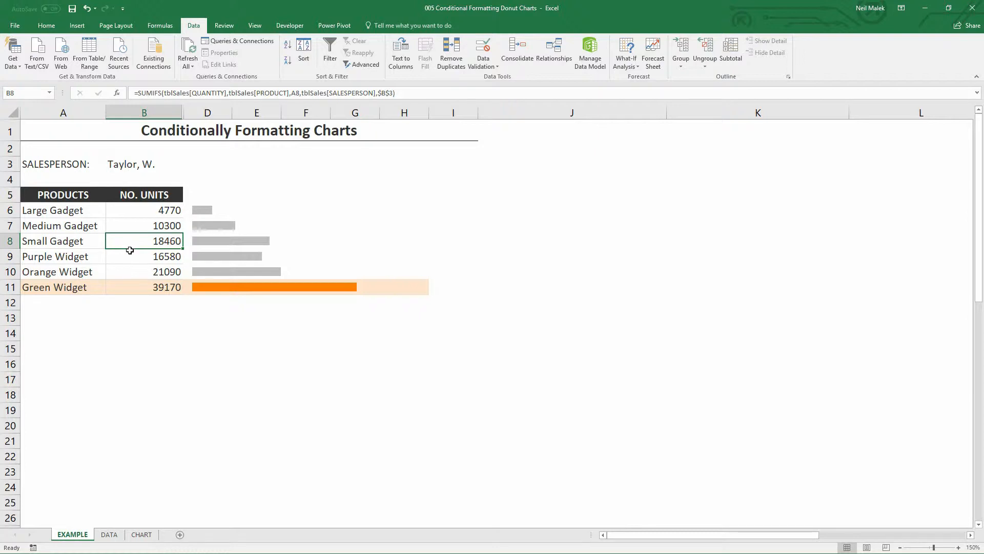
mouse_move(159, 280)
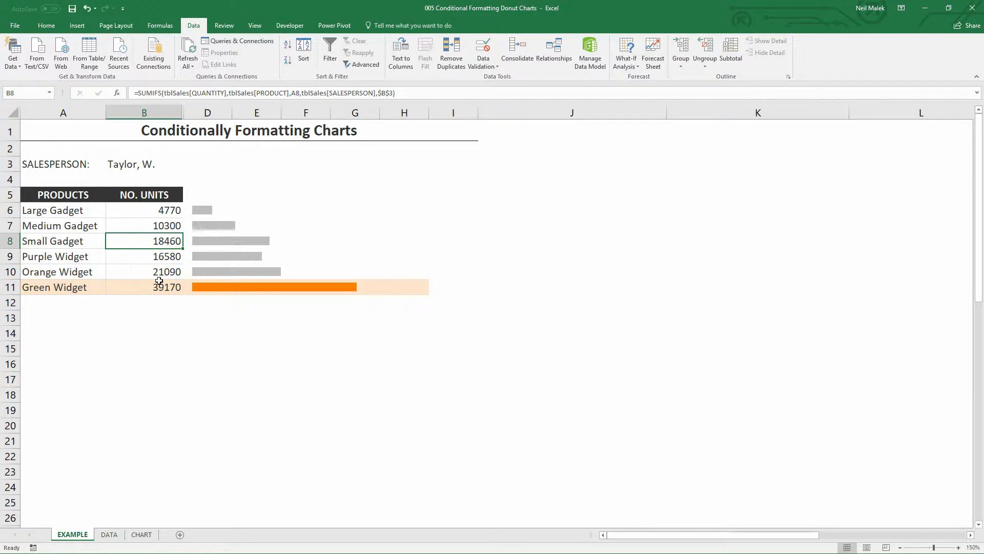
mouse_move(154, 278)
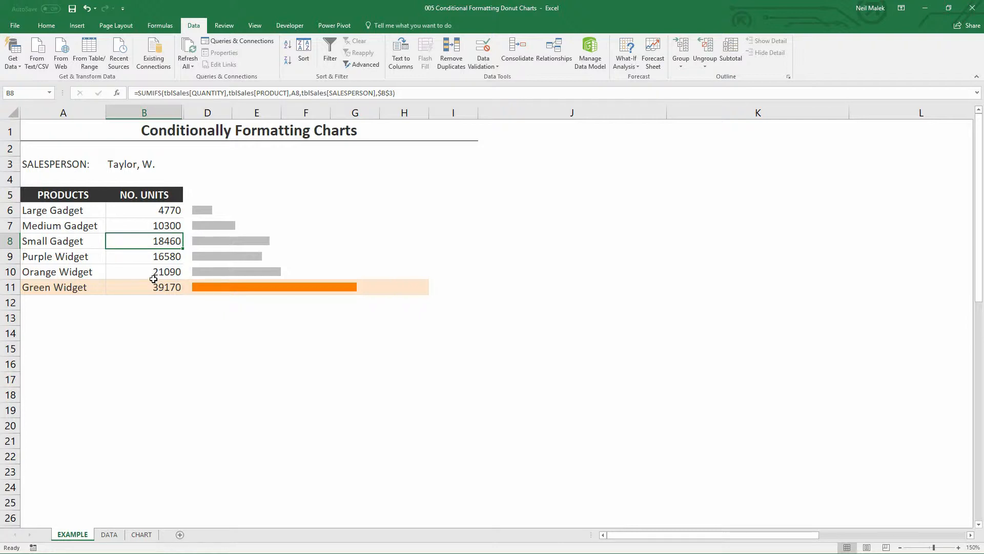
mouse_move(637, 524)
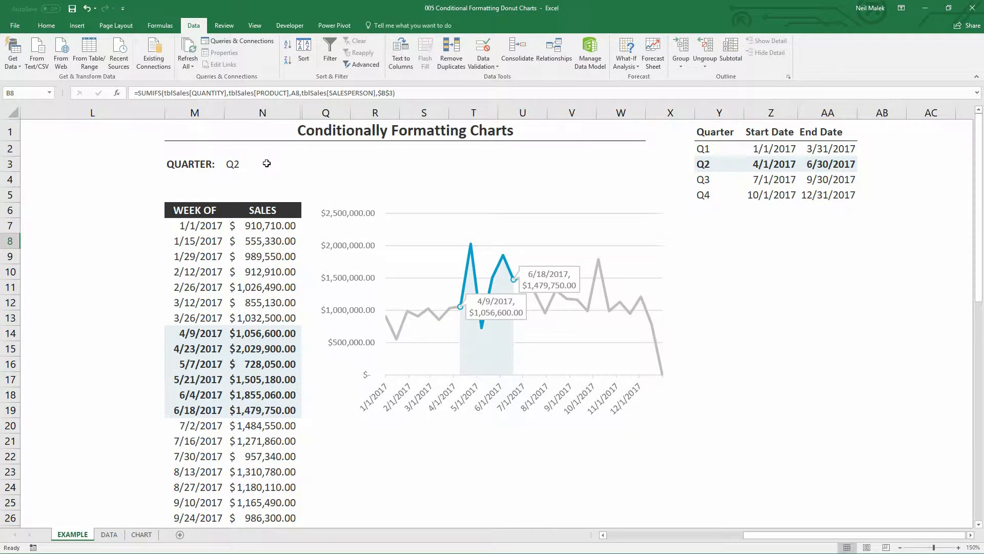
left_click(262, 164)
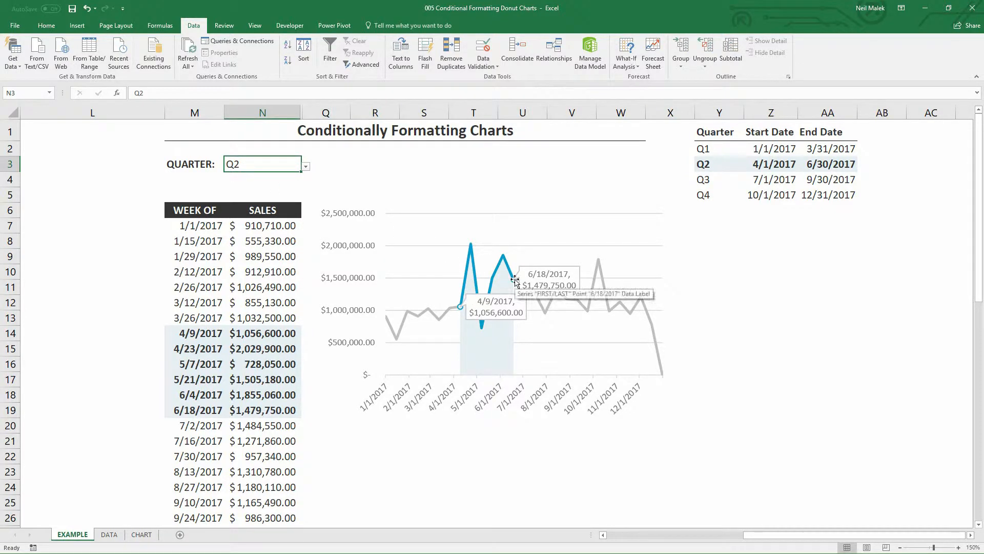
left_click(305, 165)
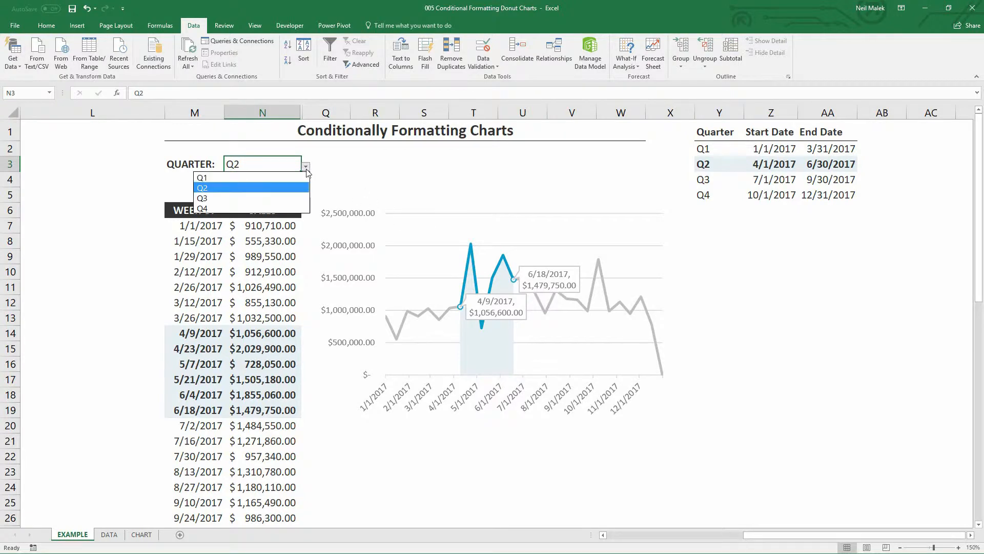
left_click(201, 198)
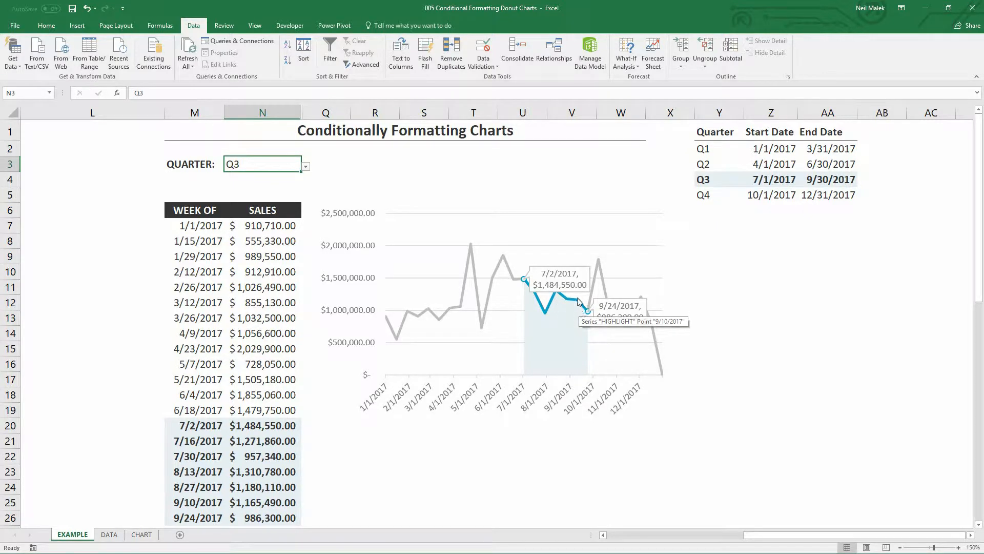
mouse_move(570, 306)
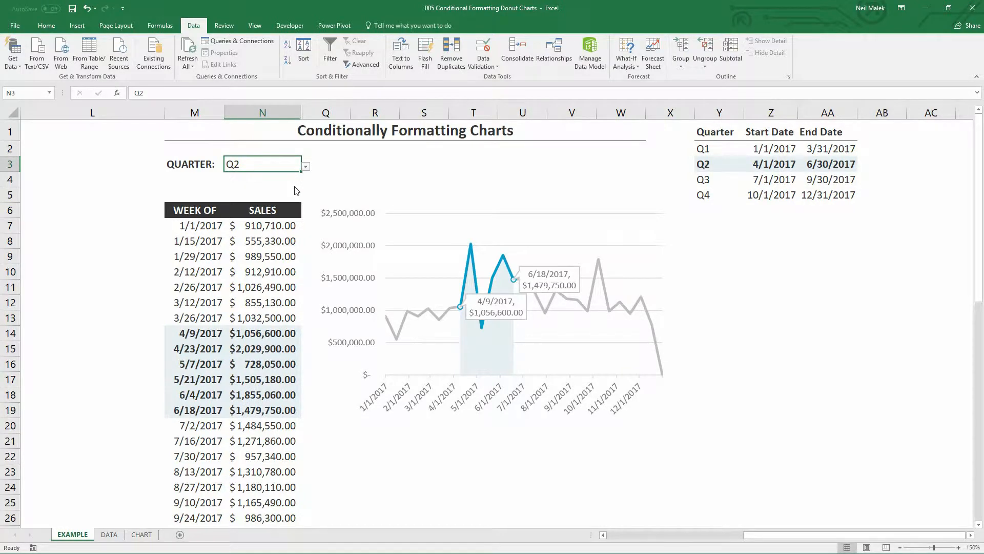
left_click(262, 241)
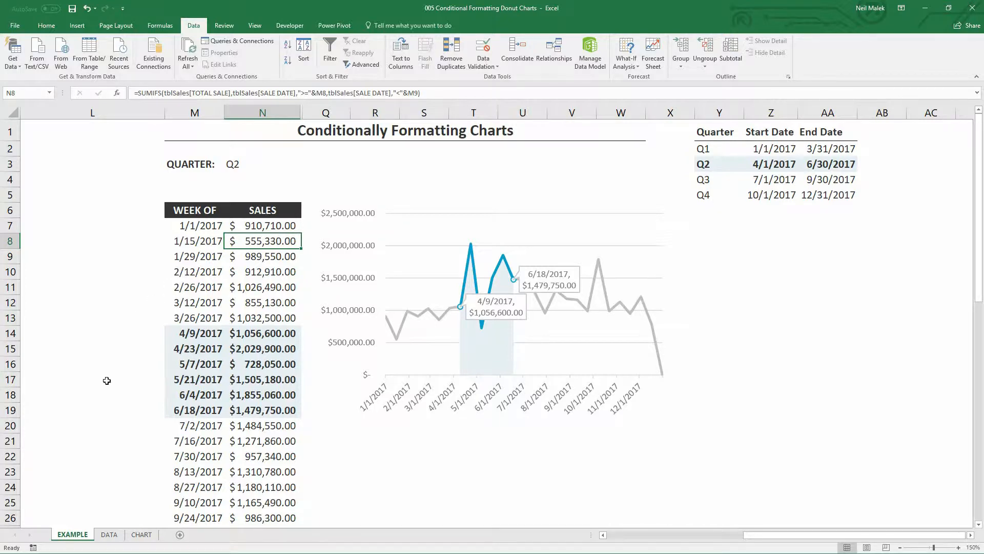
Open the DATA sheet and select the 2017 sales table and part of the customer table
left_click(109, 534)
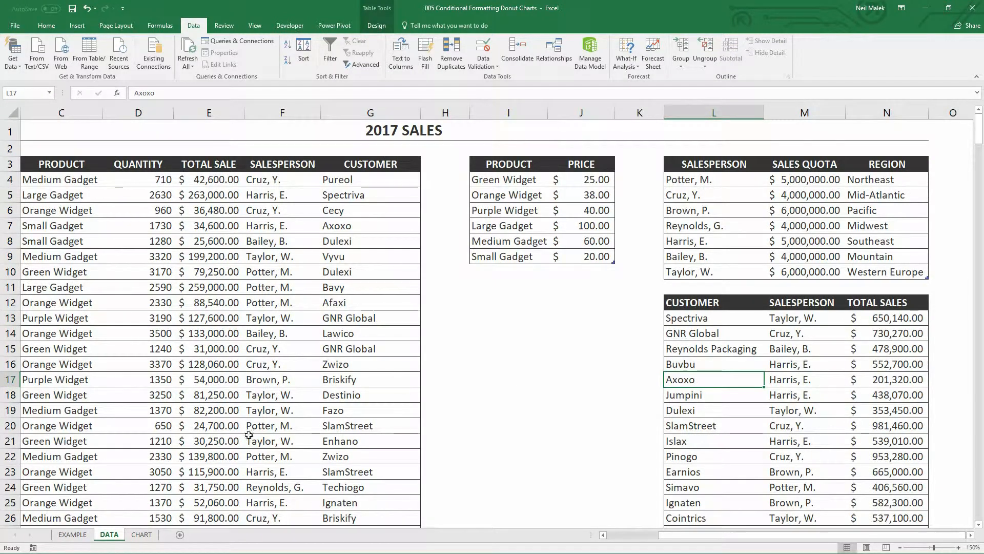
mouse_move(378, 246)
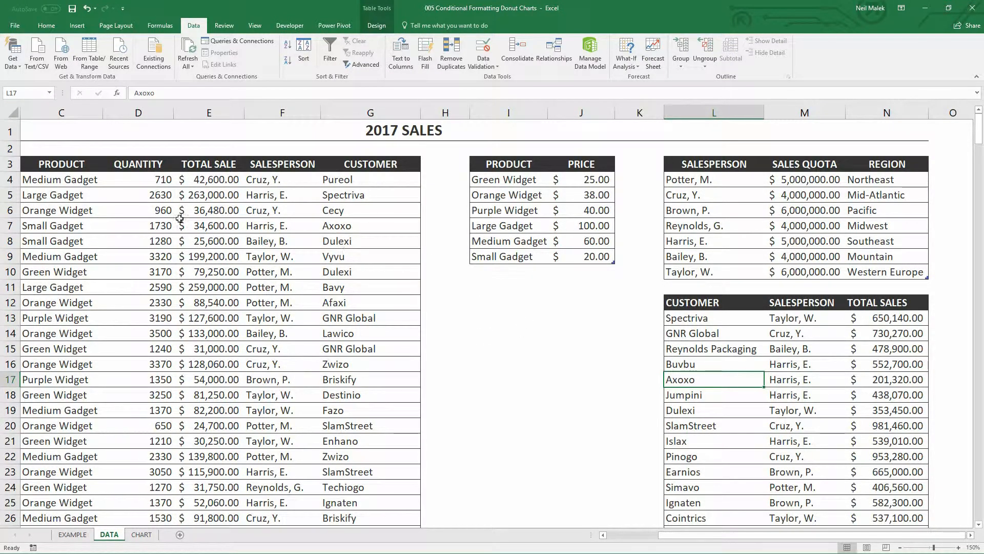
left_click_drag(61, 164, 348, 380)
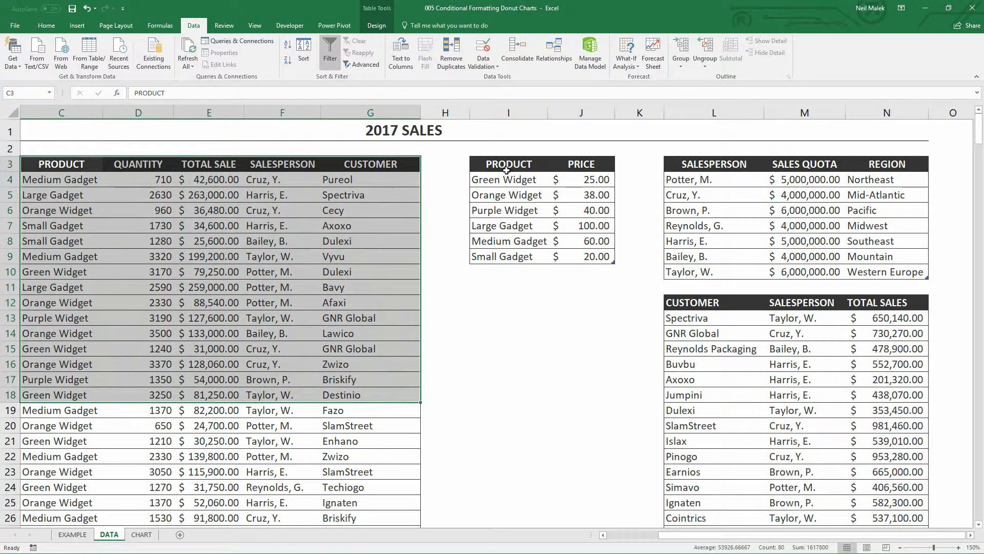
left_click_drag(509, 164, 581, 257)
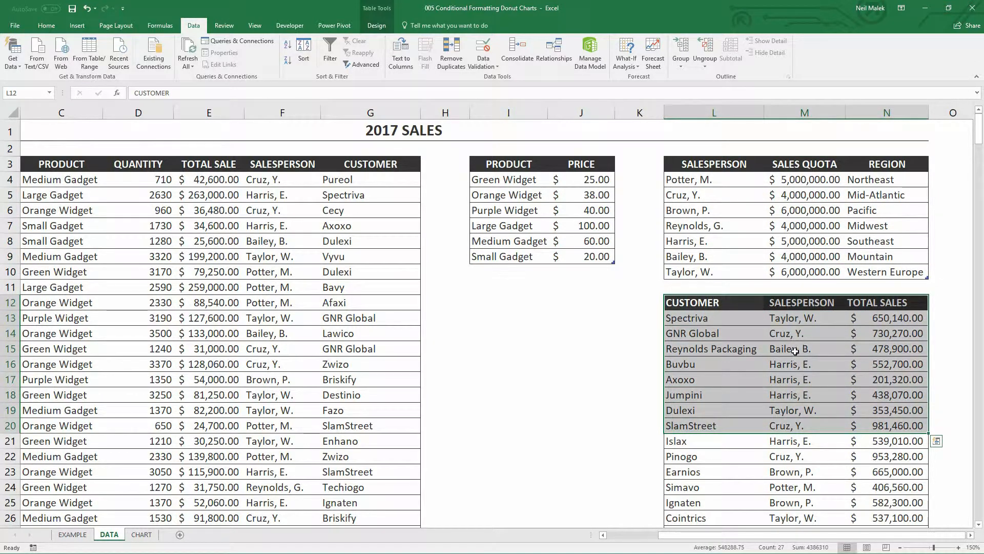
left_click(804, 349)
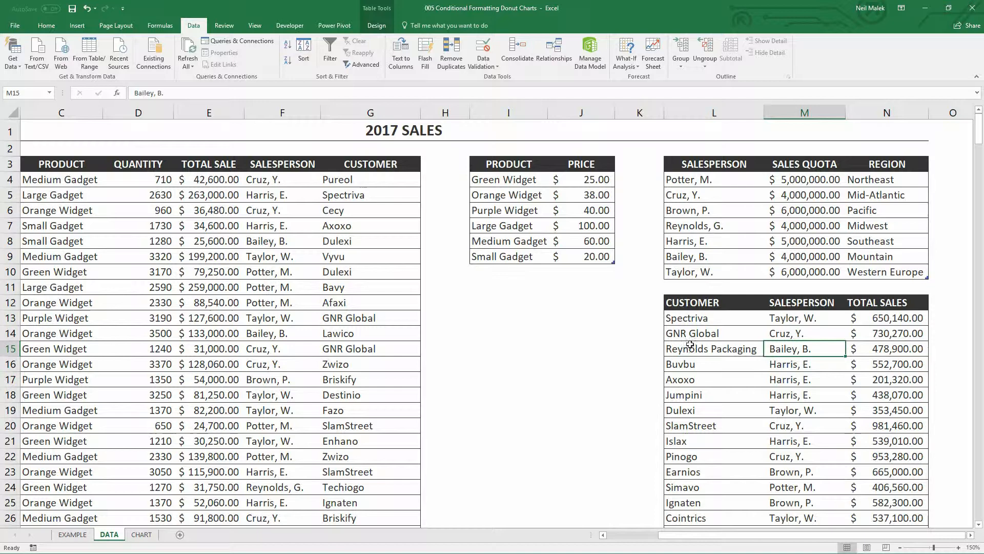
mouse_move(170, 373)
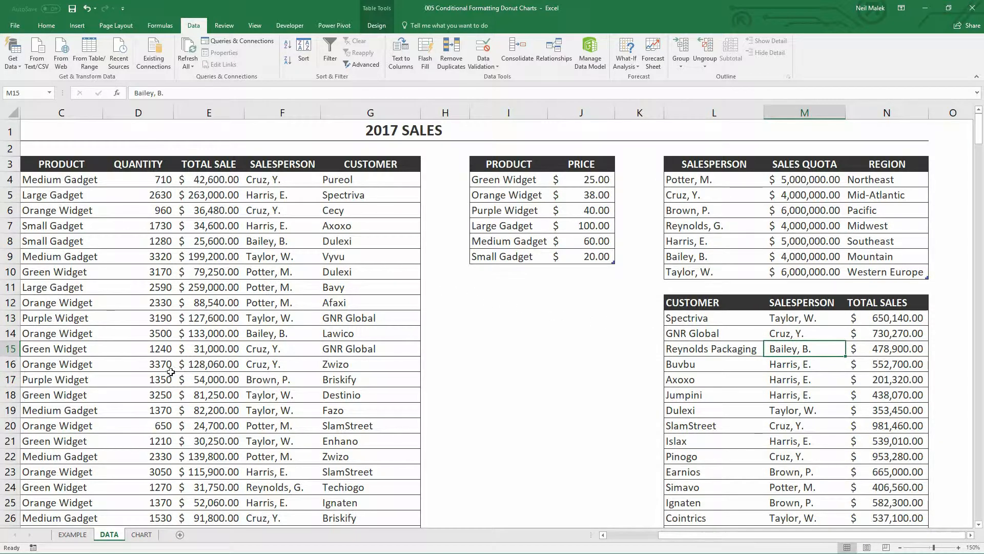
left_click(142, 534)
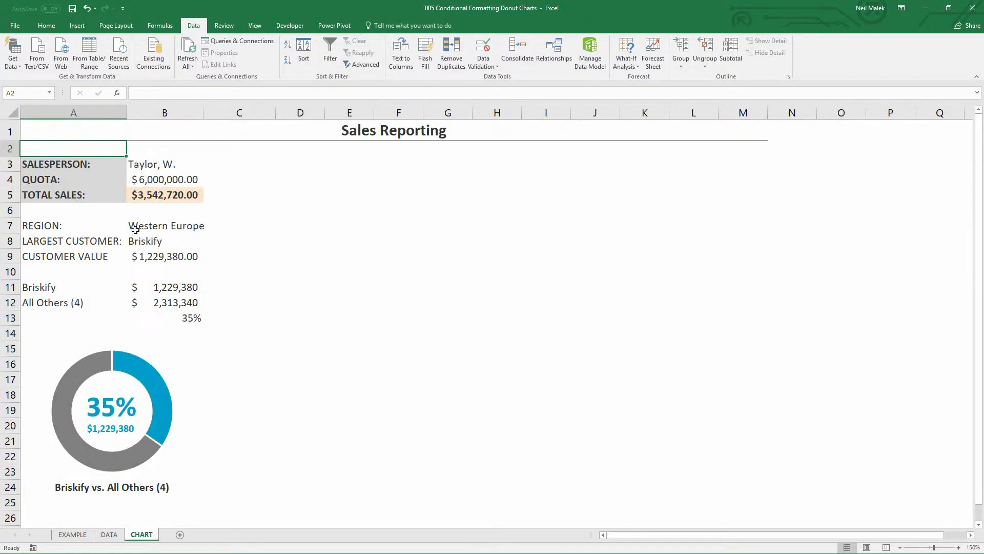
left_click(208, 164)
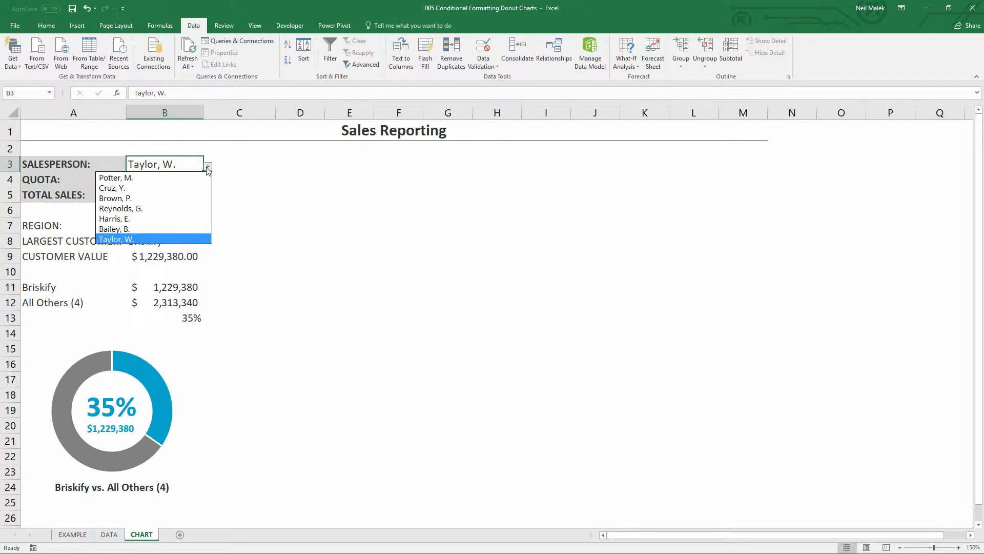
left_click(115, 178)
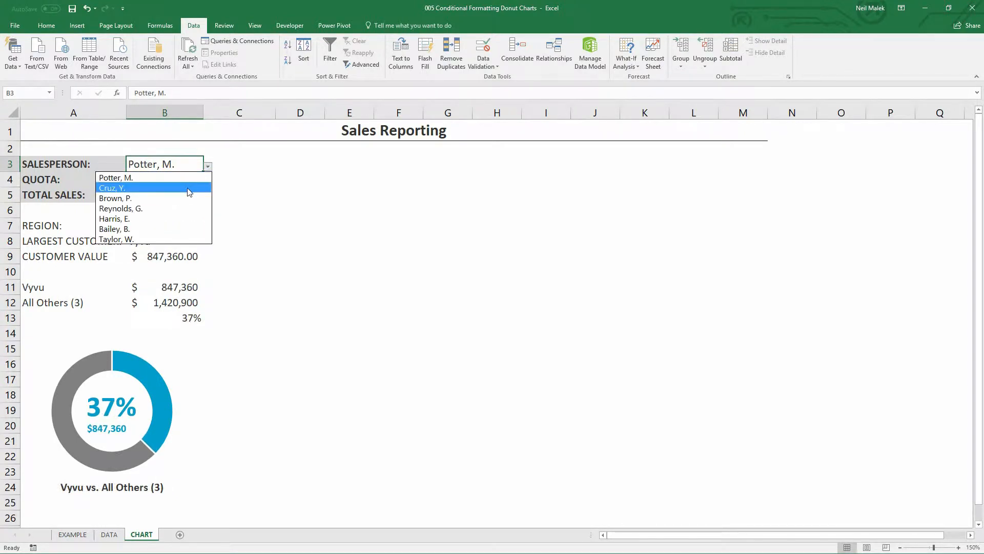
left_click(111, 188)
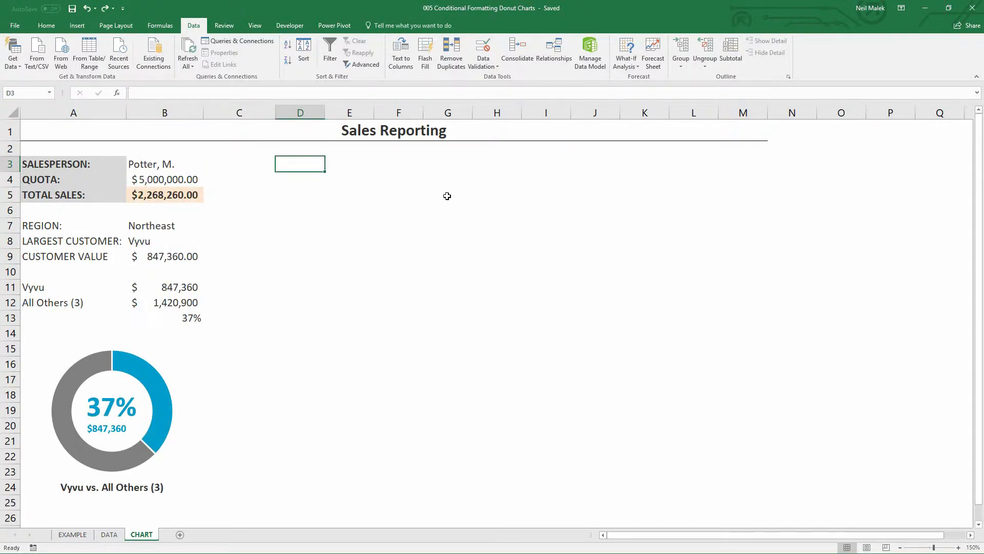
mouse_move(429, 197)
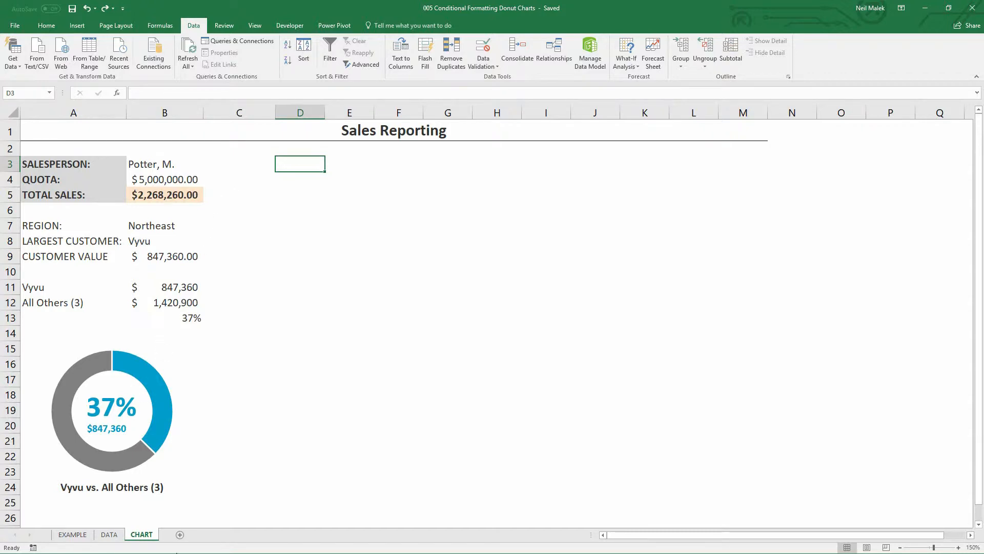
left_click(108, 534)
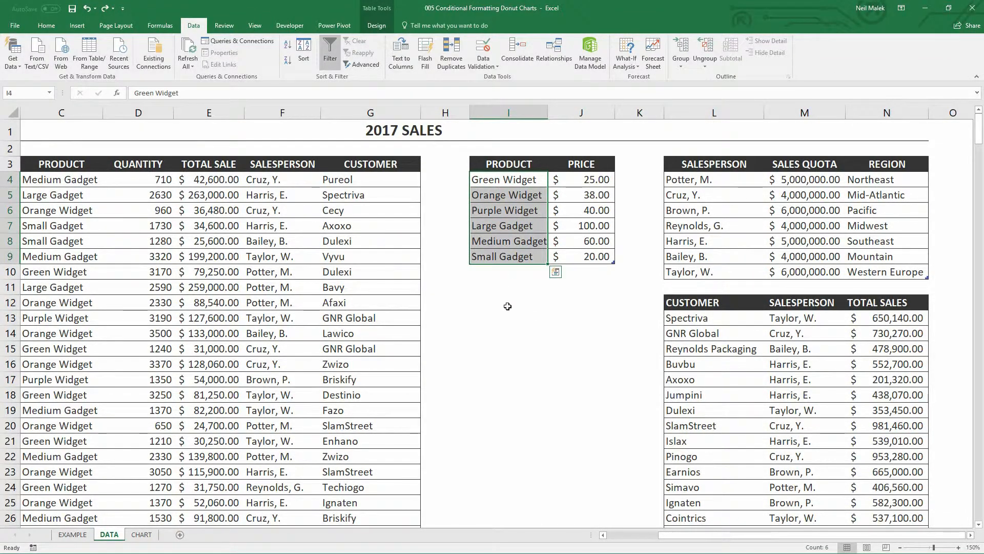
Paste the six product names into the CHART sheet starting at D3
left_click(141, 535)
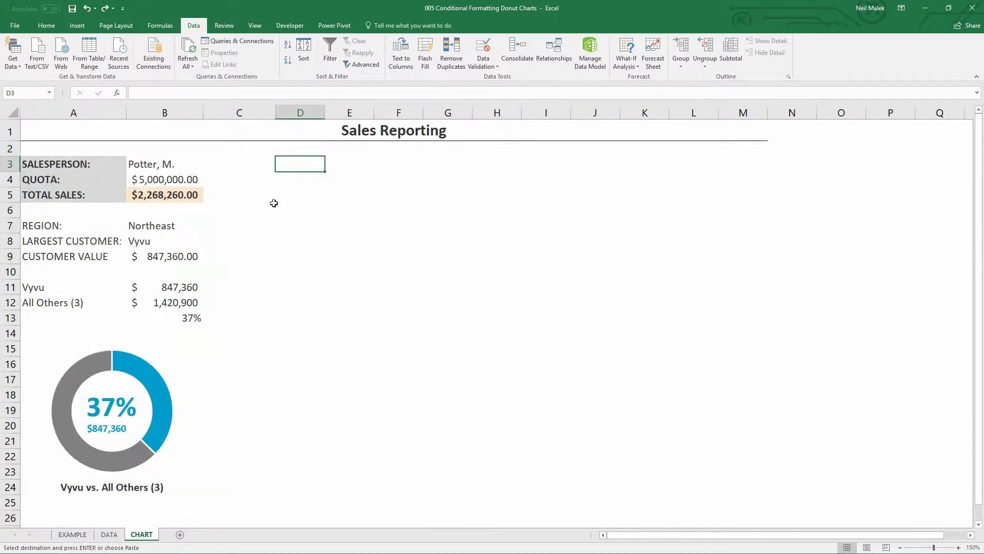
mouse_move(400, 238)
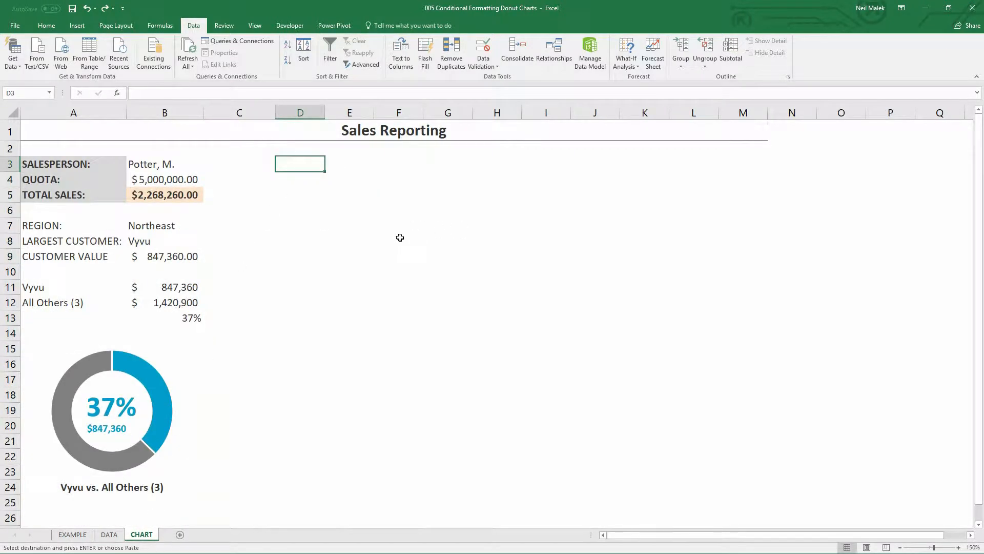
key("ctrl+v")
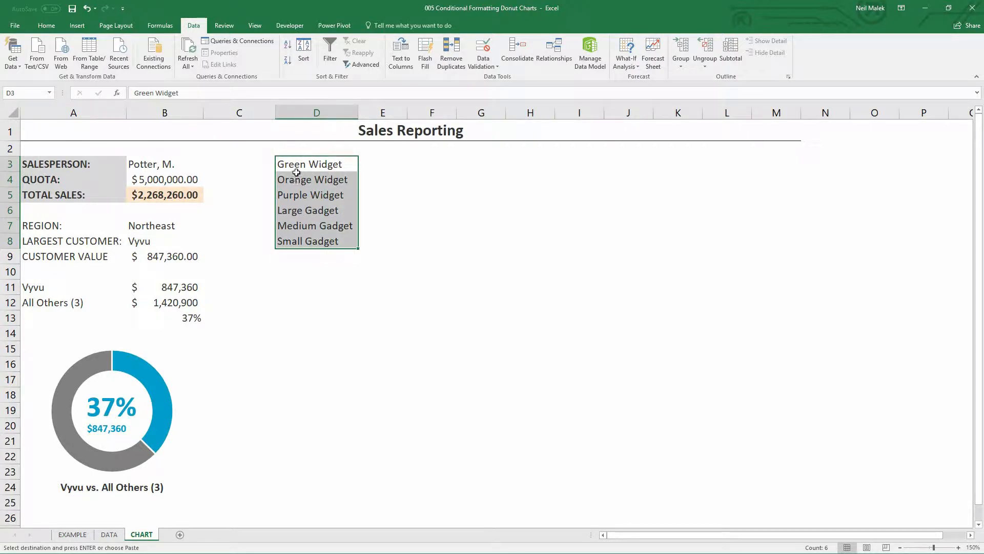
left_click(383, 164)
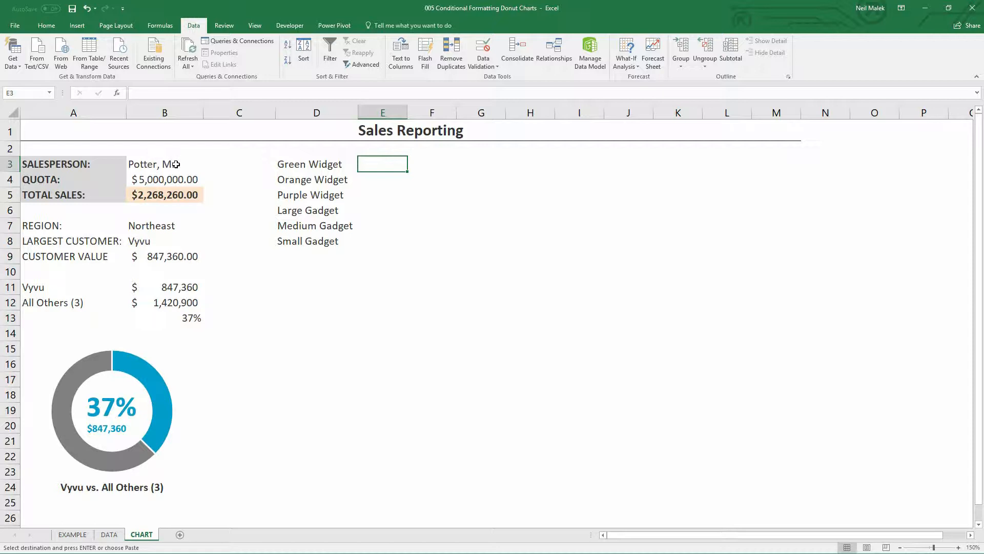
mouse_move(299, 164)
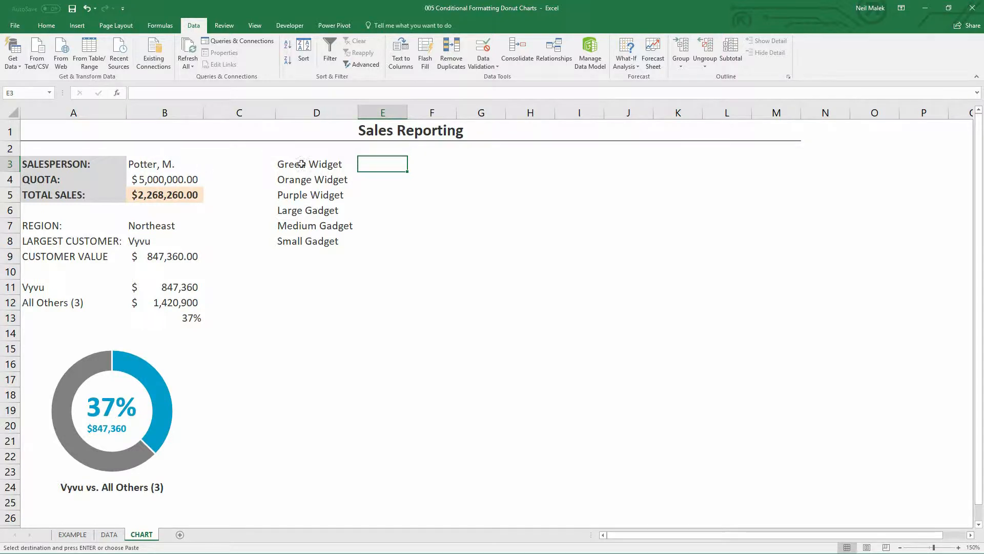
mouse_move(485, 186)
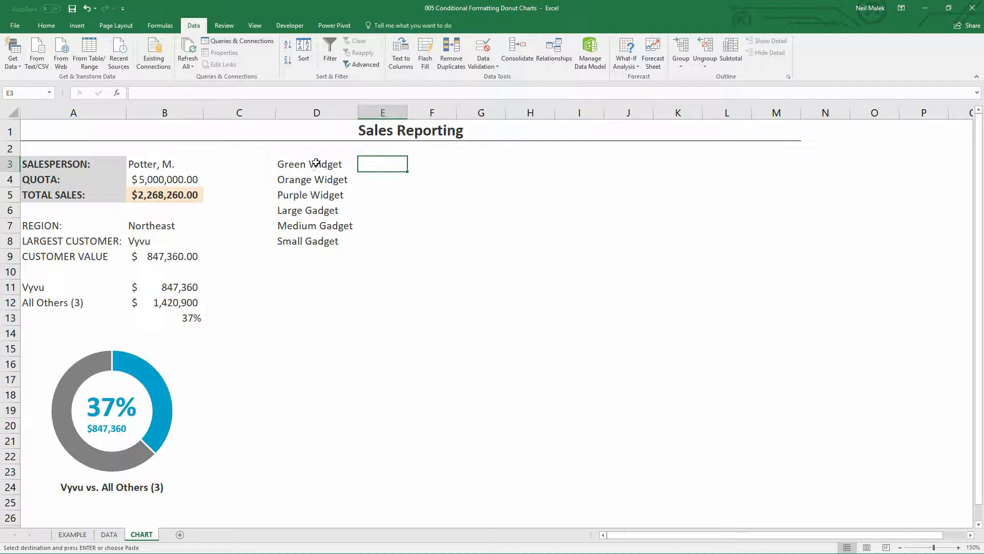
left_click(316, 164)
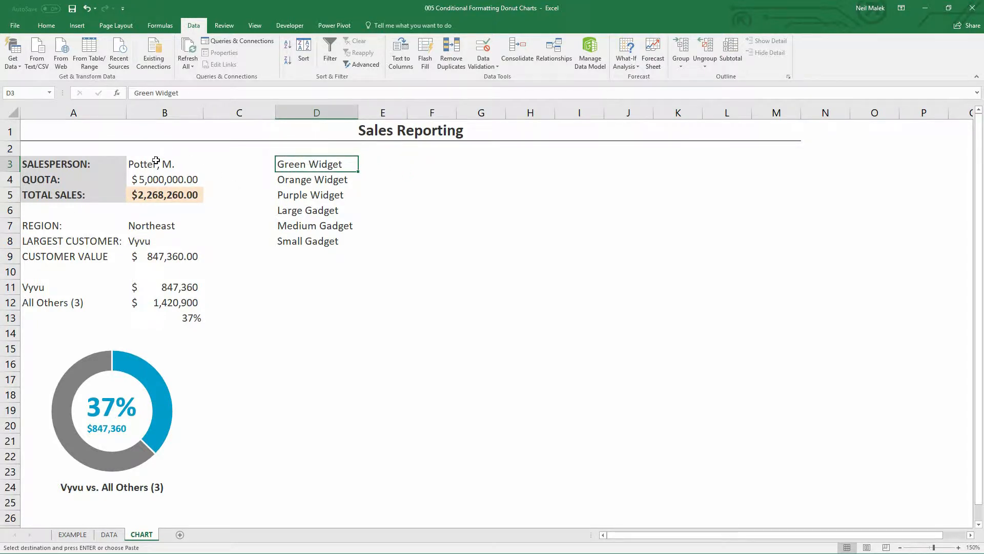
In E3, start a SUMIFS summing tblSales[TOTAL SALE] where tblSales[PRODUCT] matches D3
left_click(316, 179)
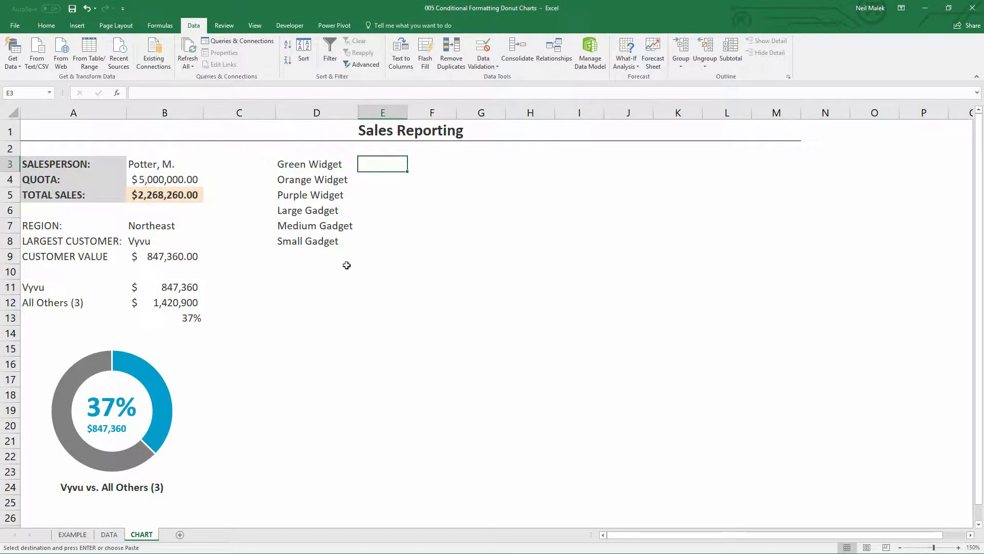
type("=")
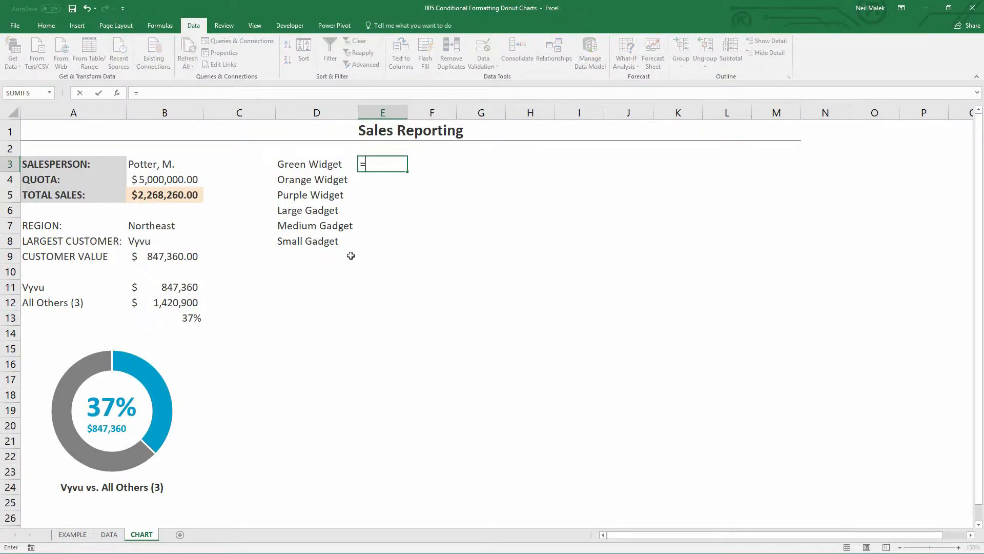
type("SUMIFS(")
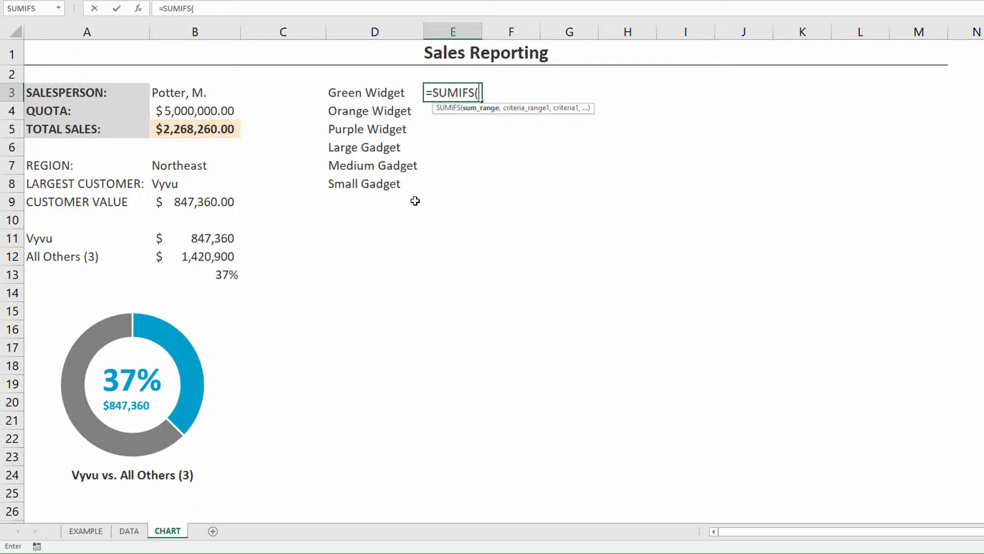
type("tbl")
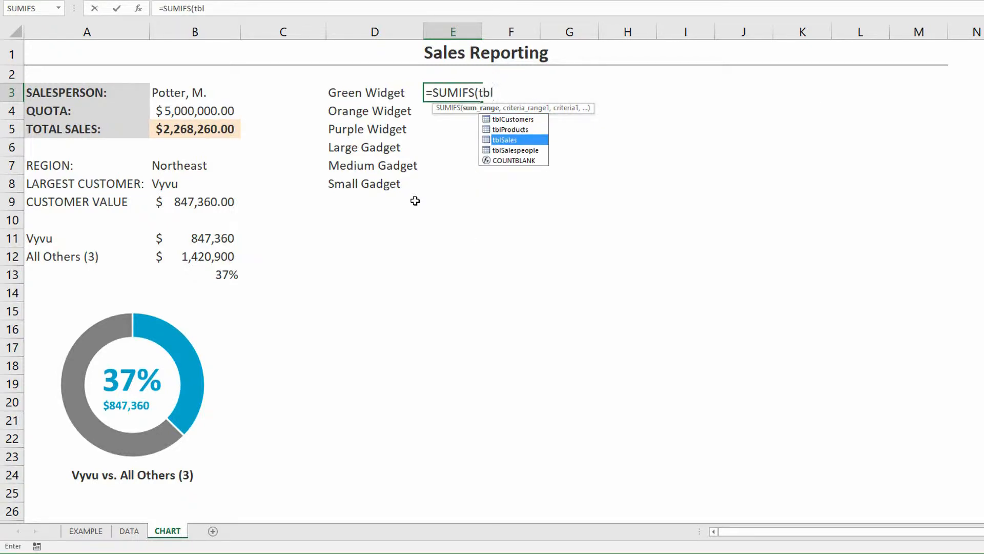
type("Sales[TOTAL SALE")
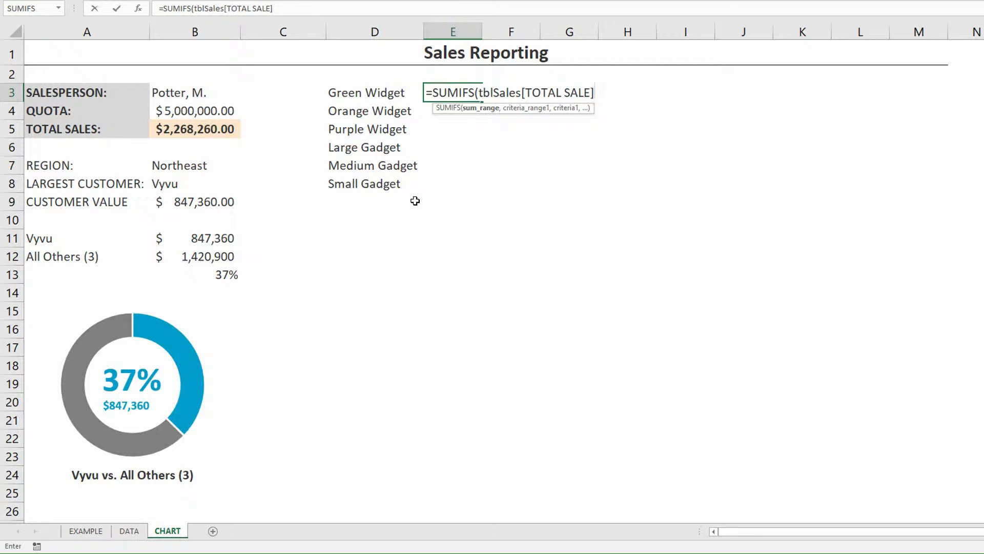
type(",")
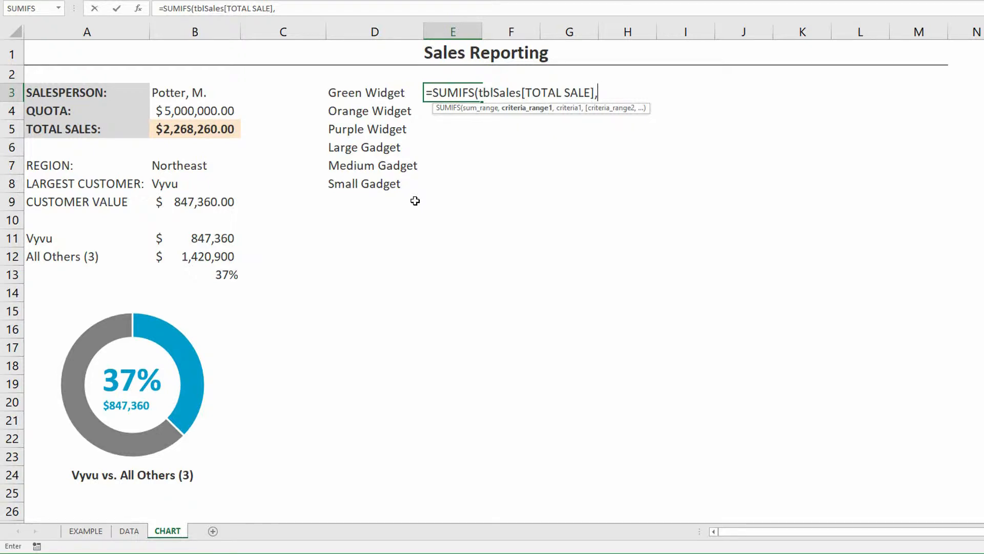
type("tblSales")
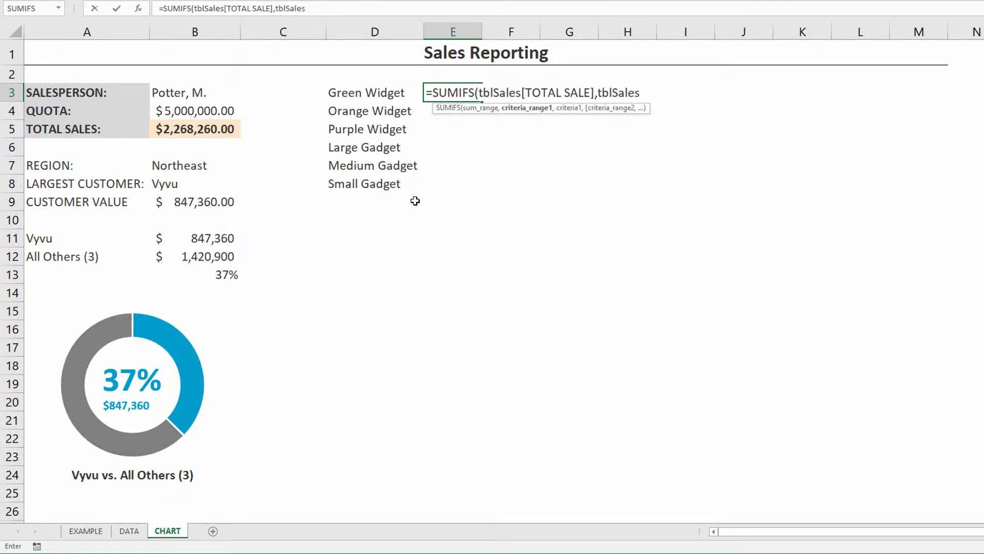
type("[PRODUCT")
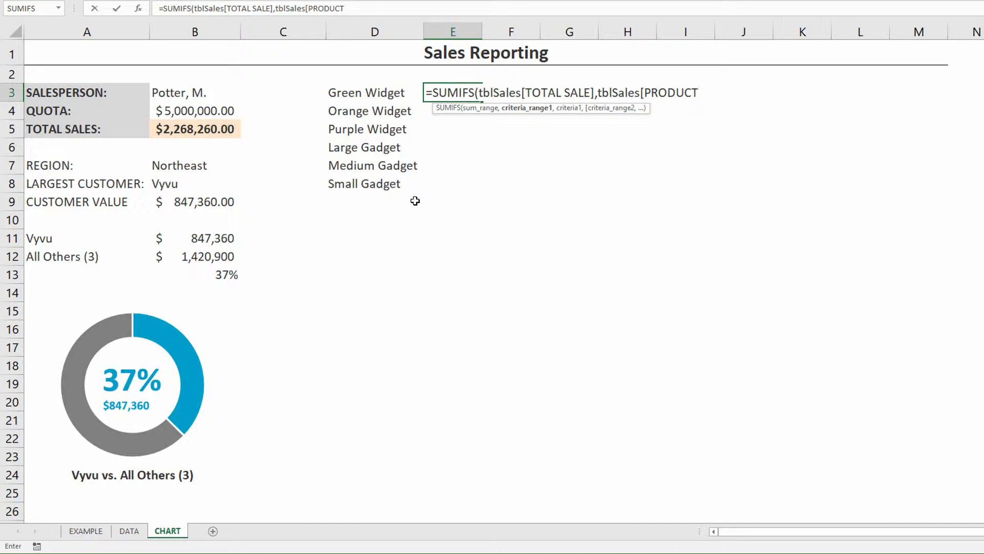
type(",D3,")
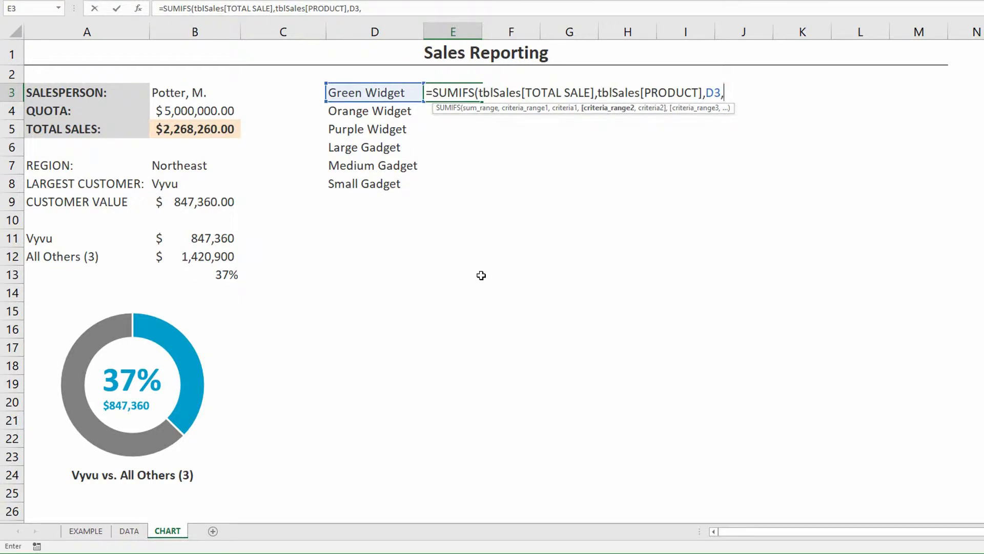
Add the tblSales[SALESPERSON] = $B$3 criterion and fill the formula down to E8
type("tblSales")
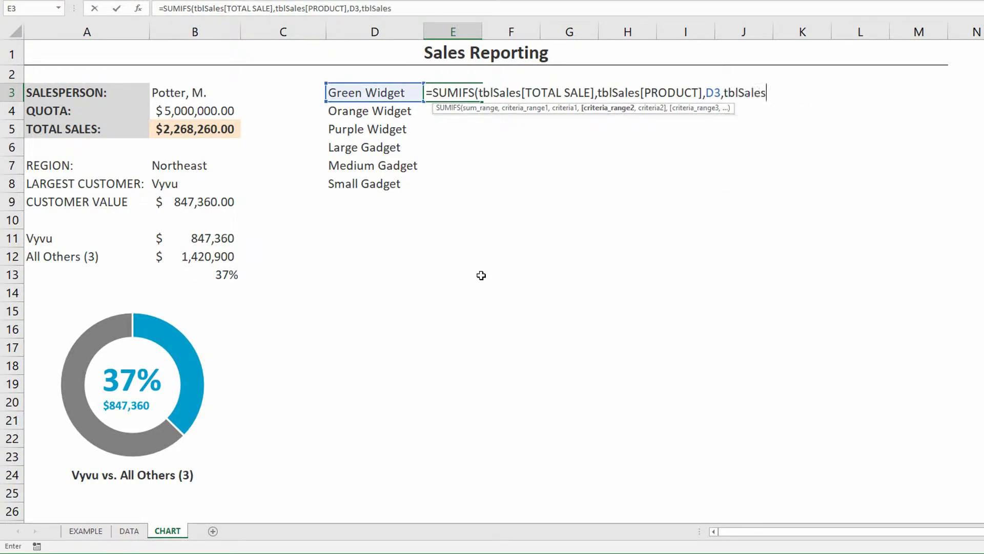
type("[SALESPERSON")
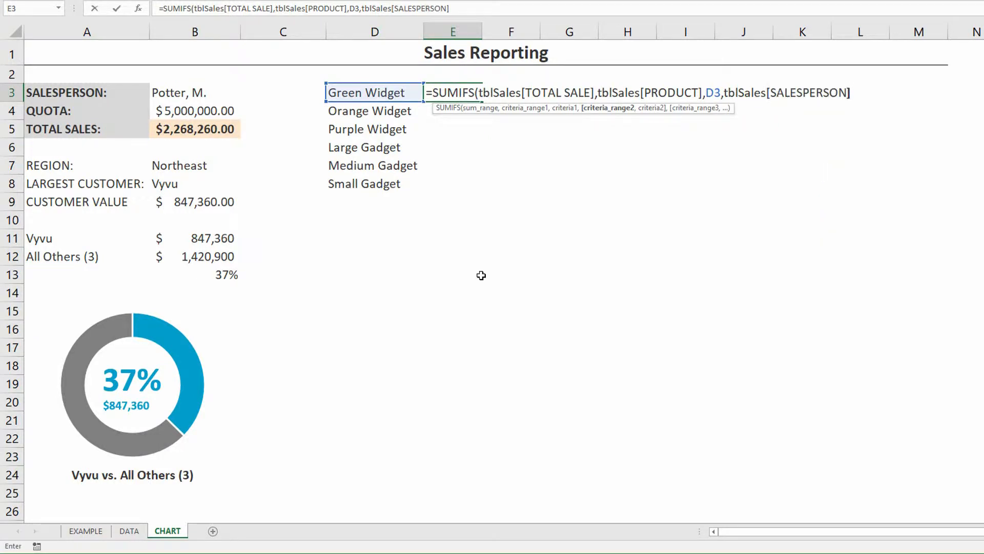
type(",")
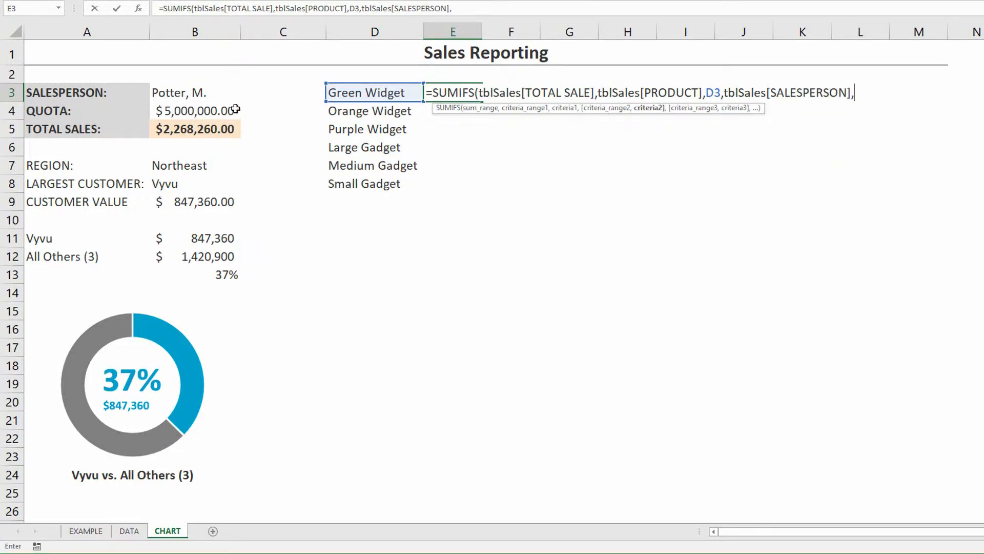
left_click(195, 92)
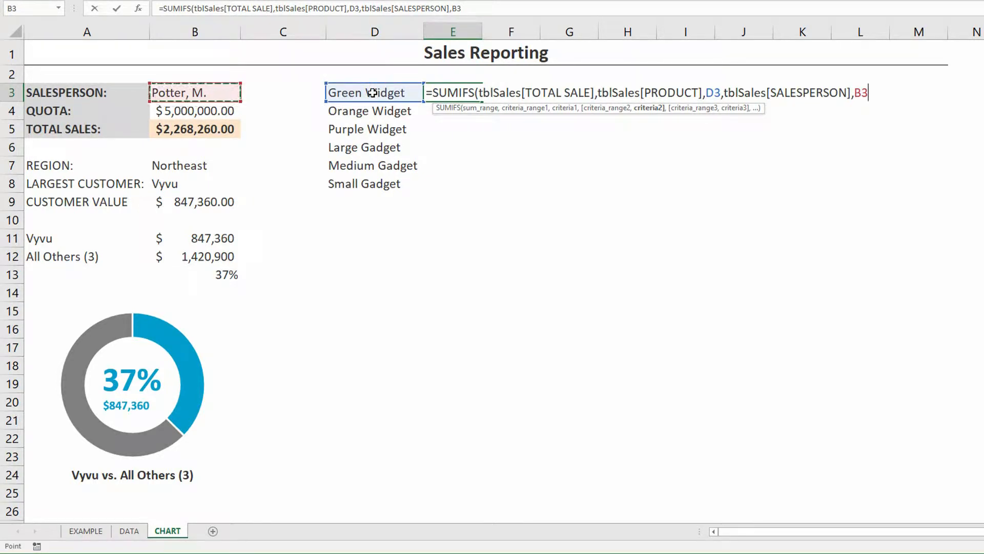
mouse_move(371, 189)
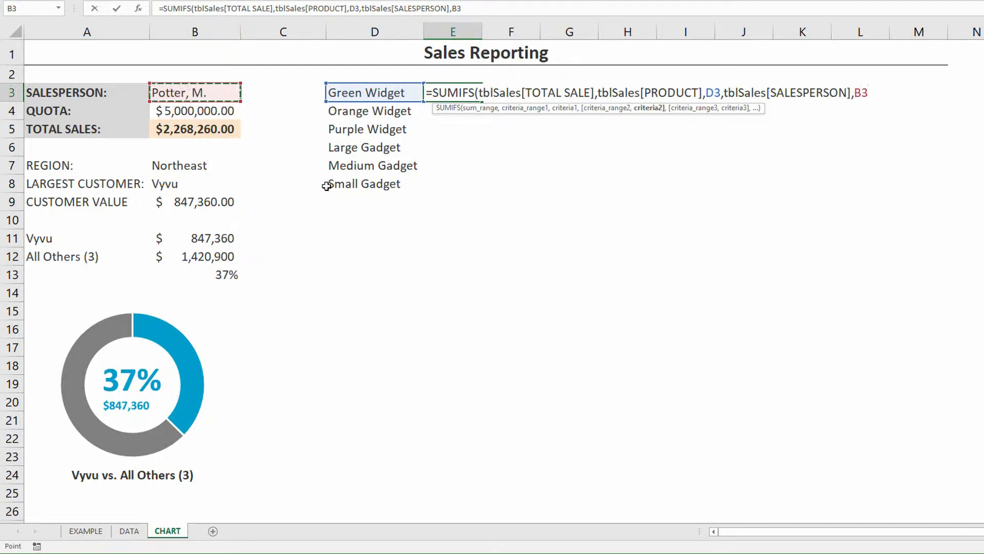
key("f4")
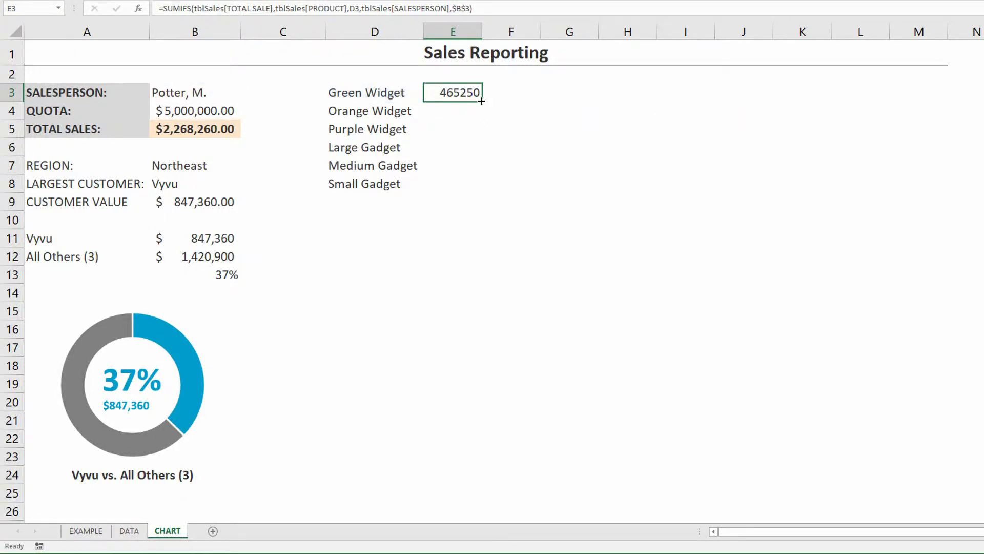
left_click_drag(481, 100, 482, 183)
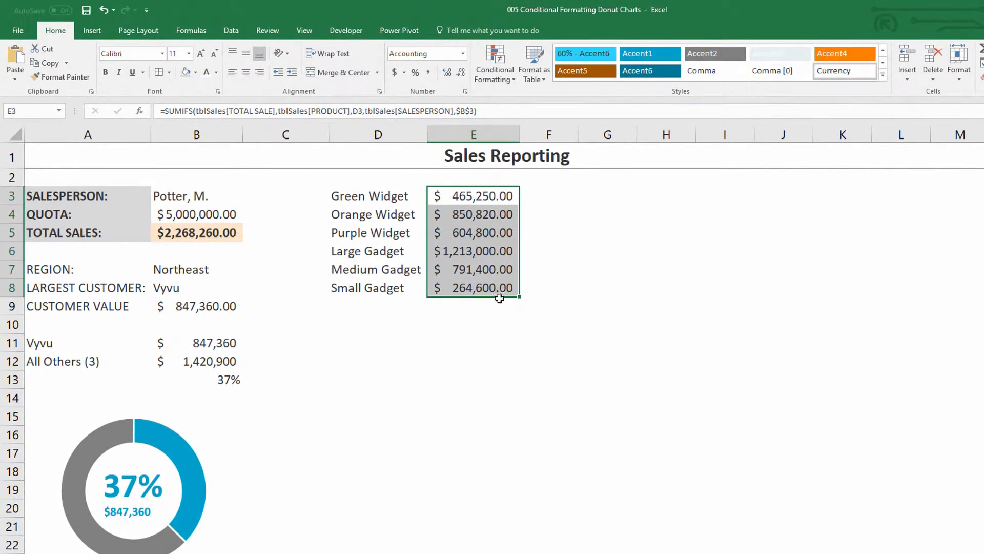
left_click(196, 195)
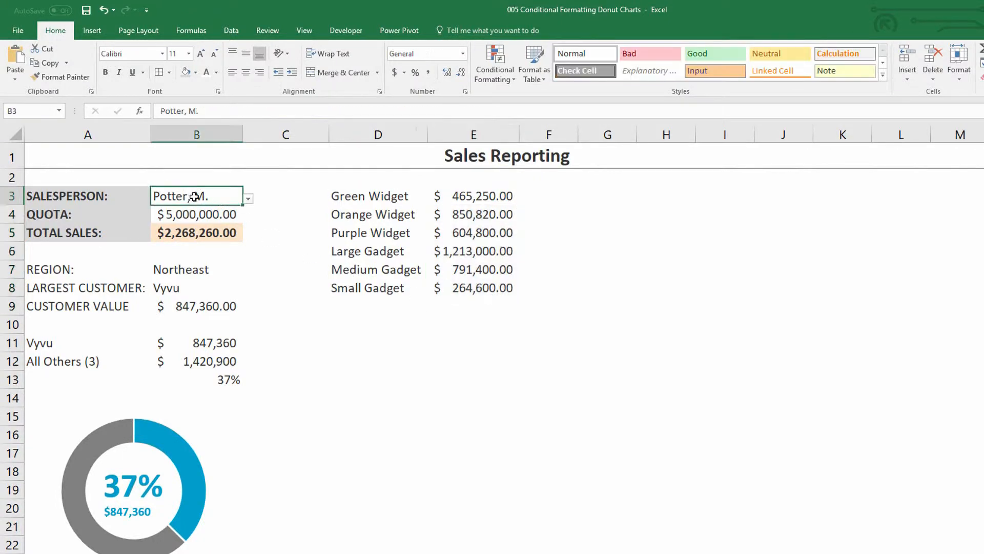
left_click(248, 198)
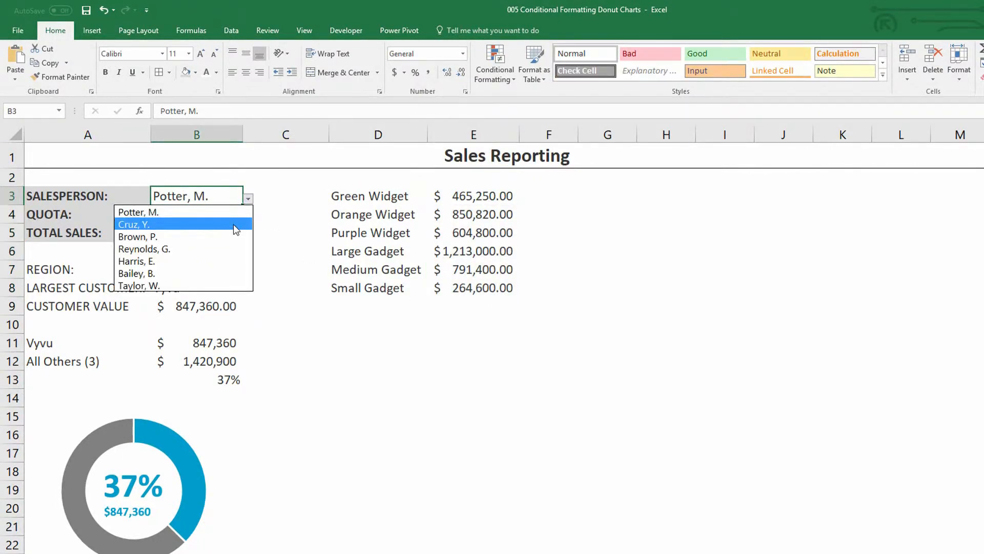
left_click(133, 224)
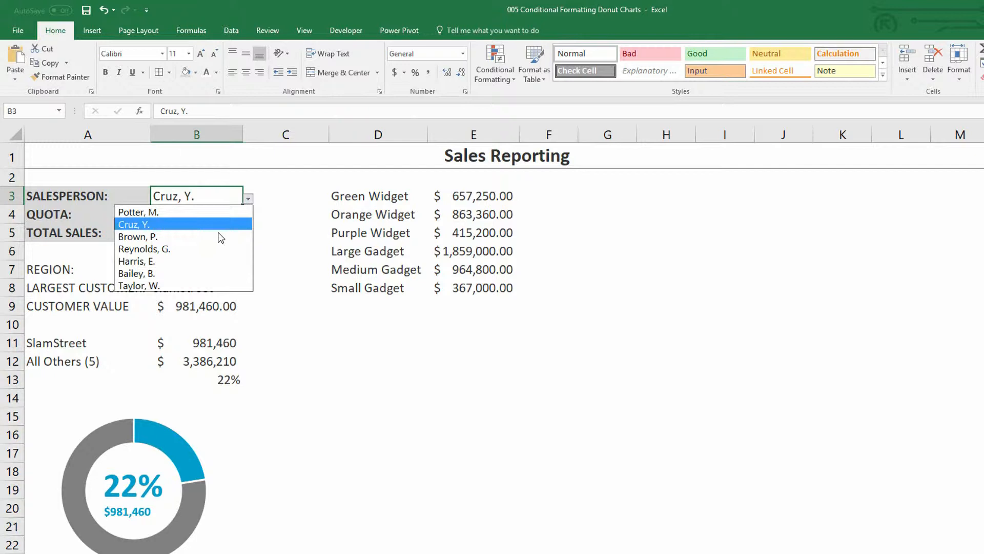
left_click(137, 237)
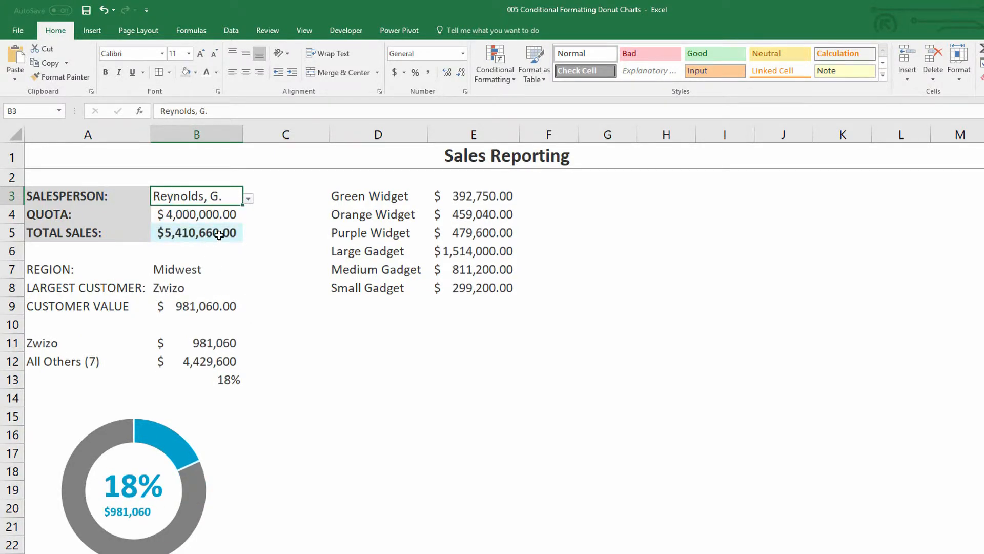
left_click(248, 198)
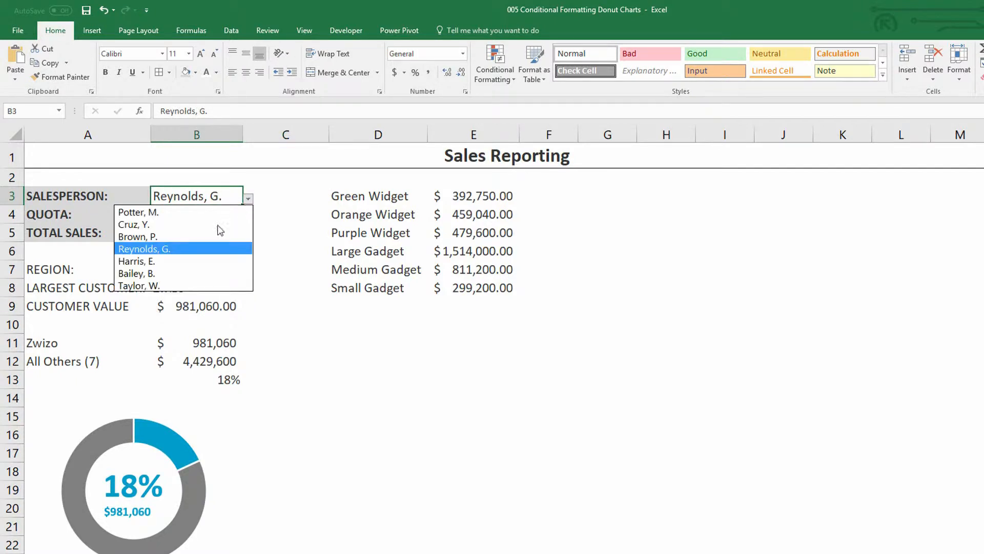
left_click(137, 274)
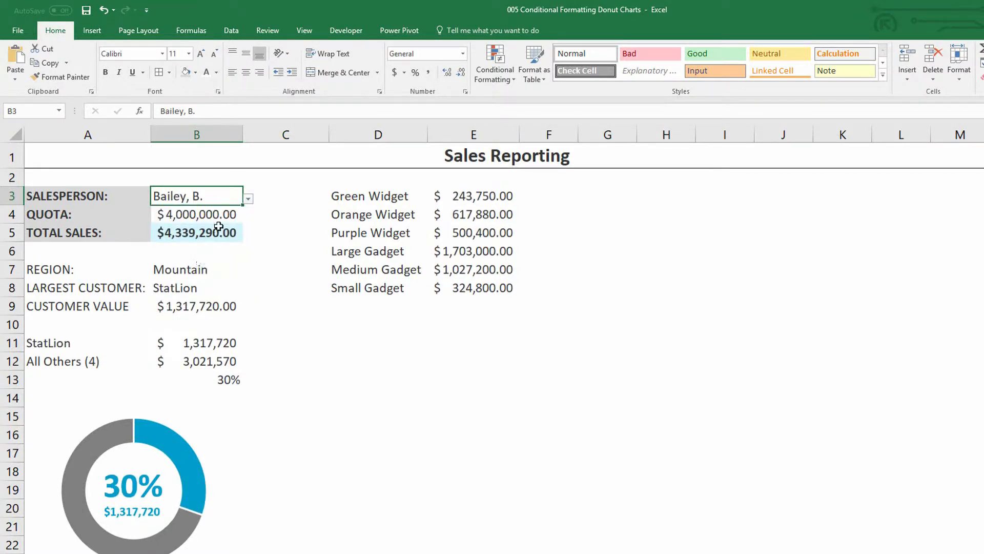
left_click(248, 197)
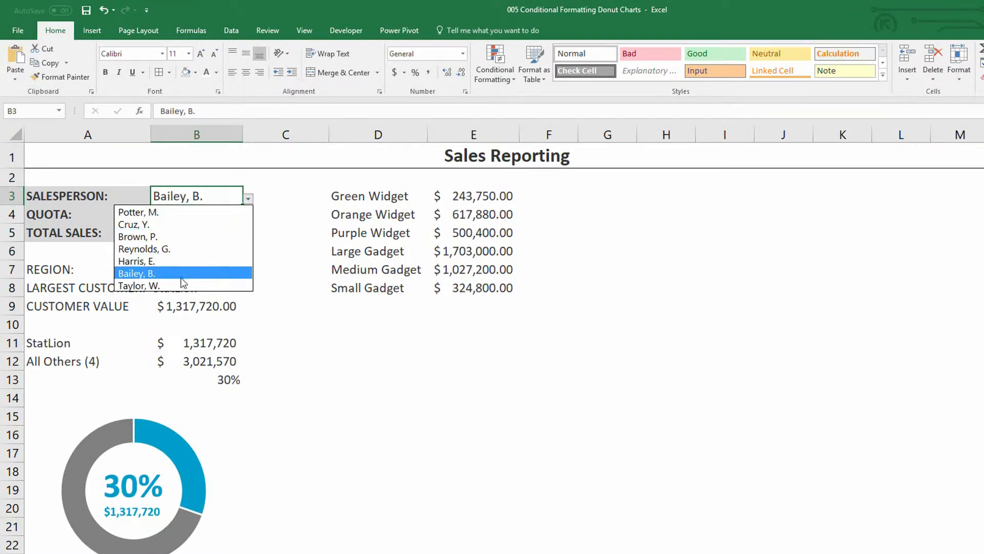
left_click(138, 286)
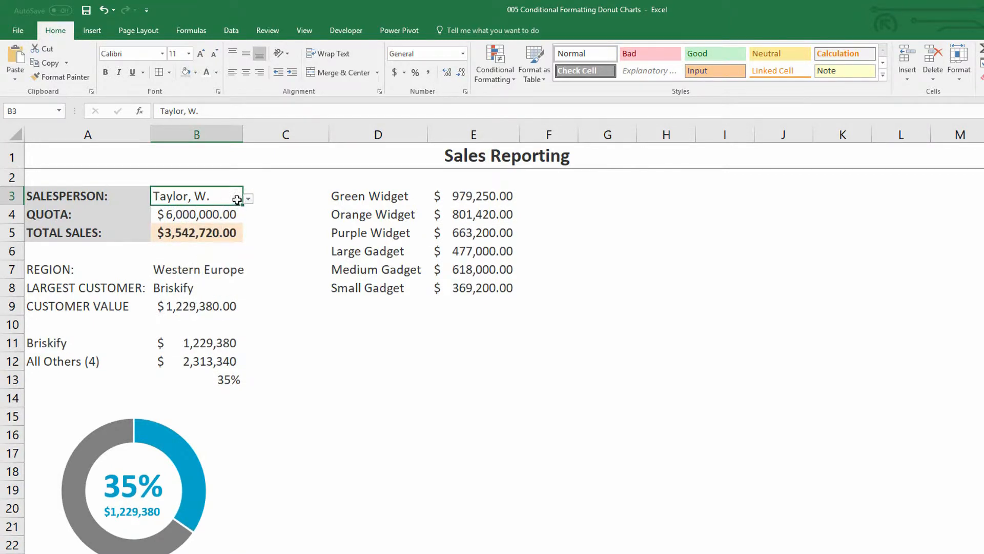
left_click(249, 198)
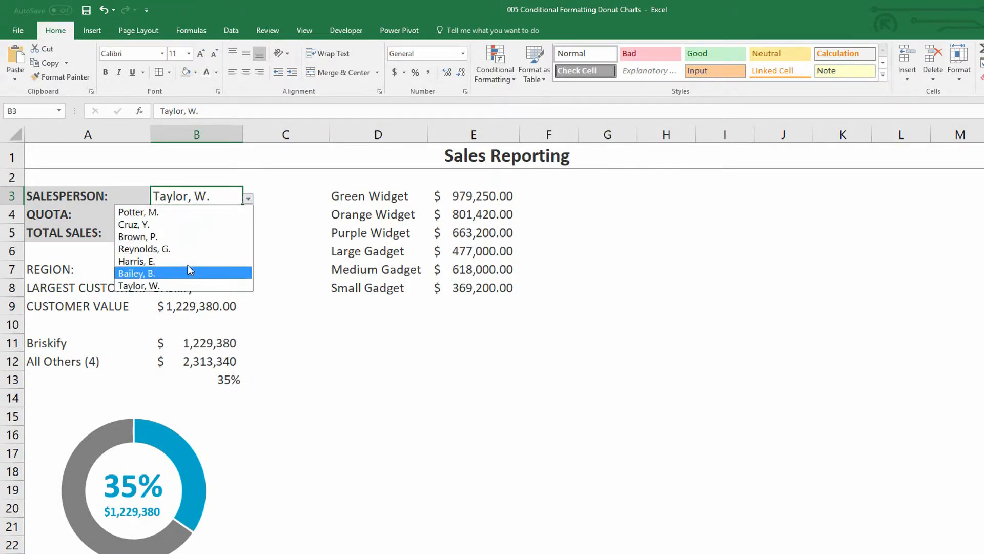
left_click(136, 261)
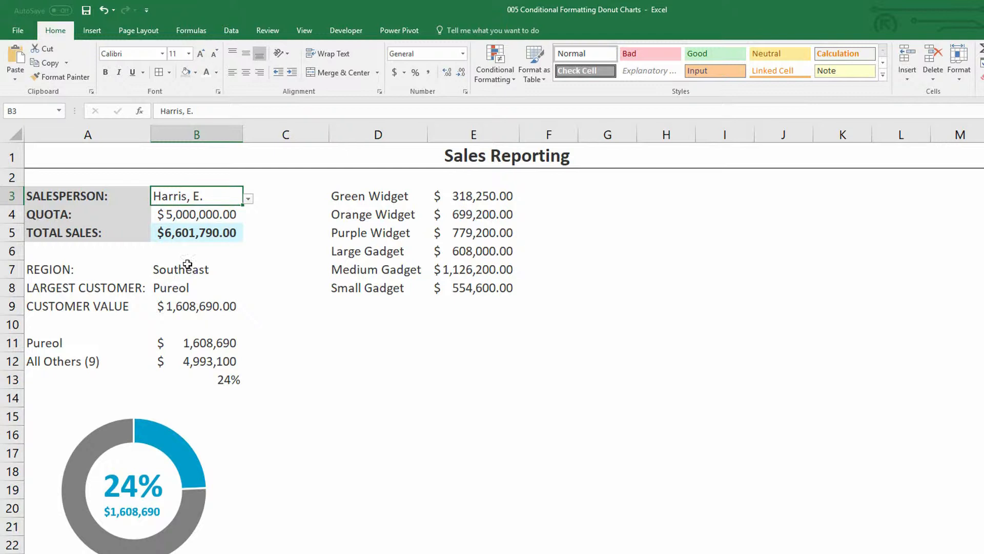
mouse_move(483, 289)
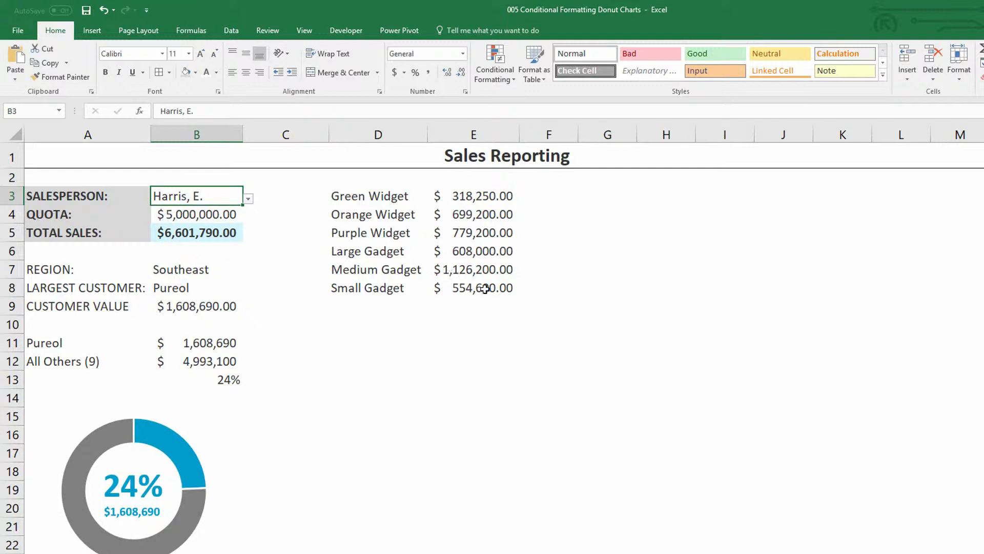
mouse_move(363, 252)
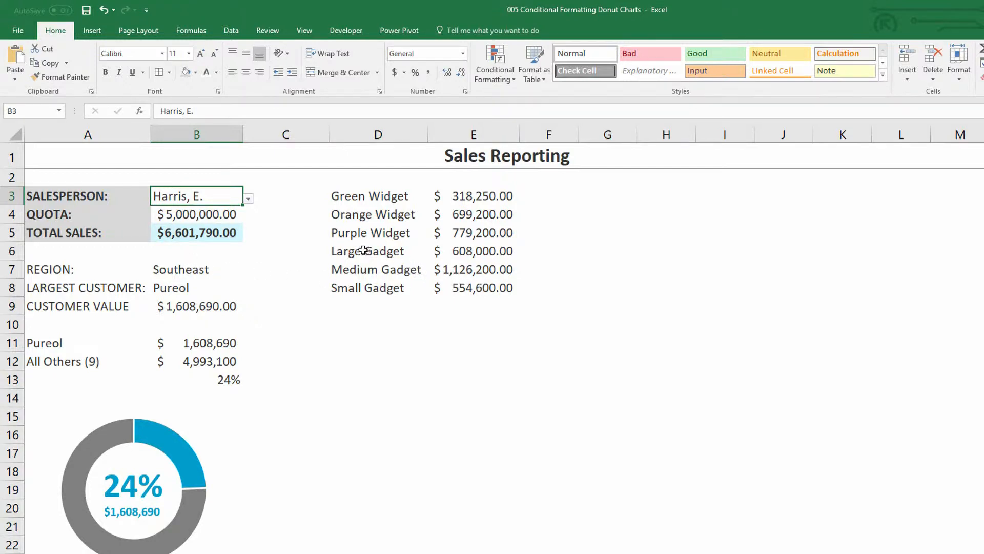
left_click(378, 250)
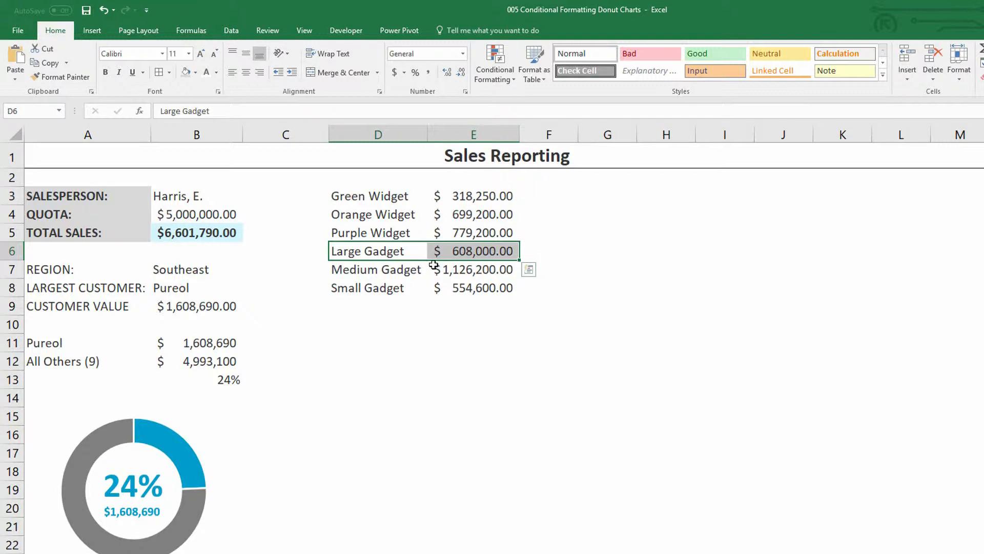
mouse_move(393, 274)
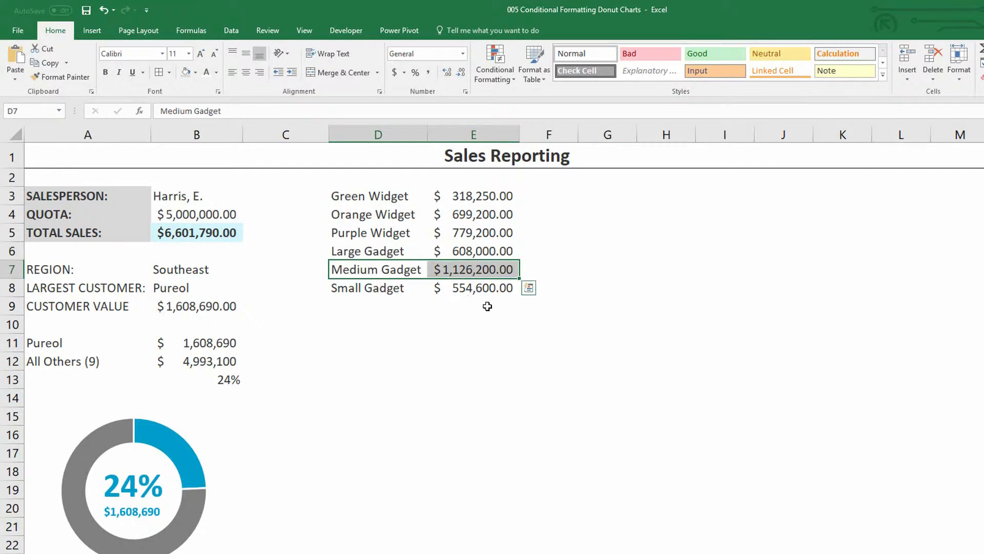
mouse_move(394, 218)
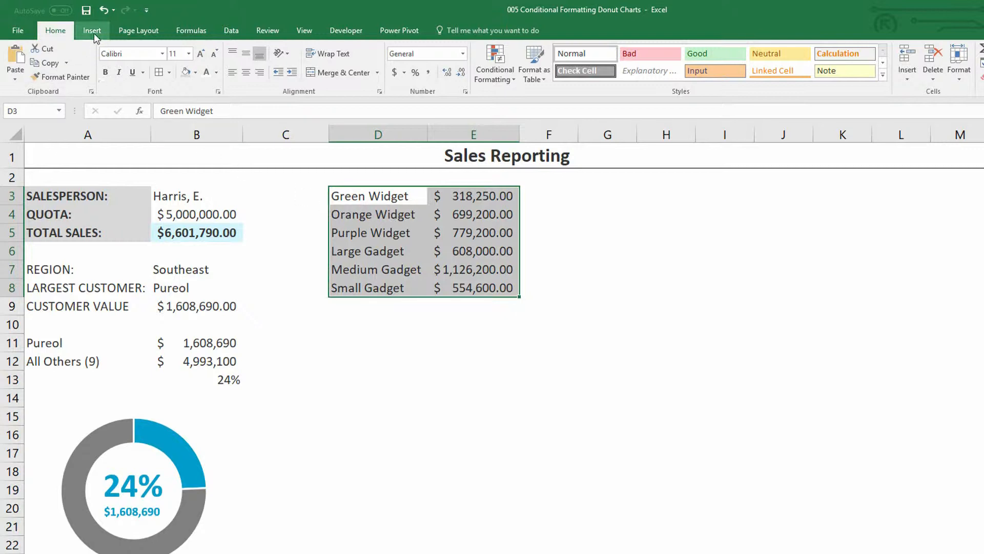
Insert a 2-D clustered bar chart of the six products' sales from D3:E8
left_click(91, 30)
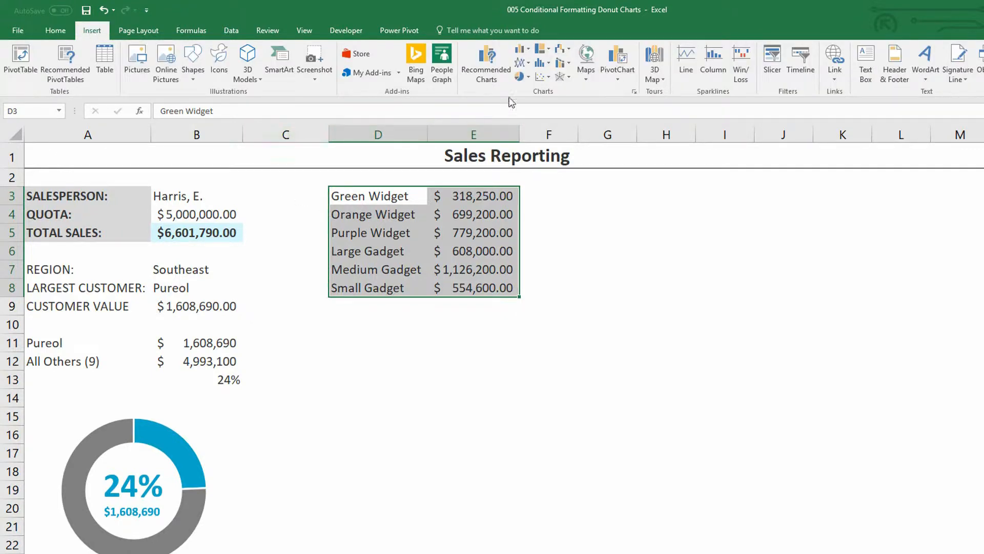
left_click(522, 52)
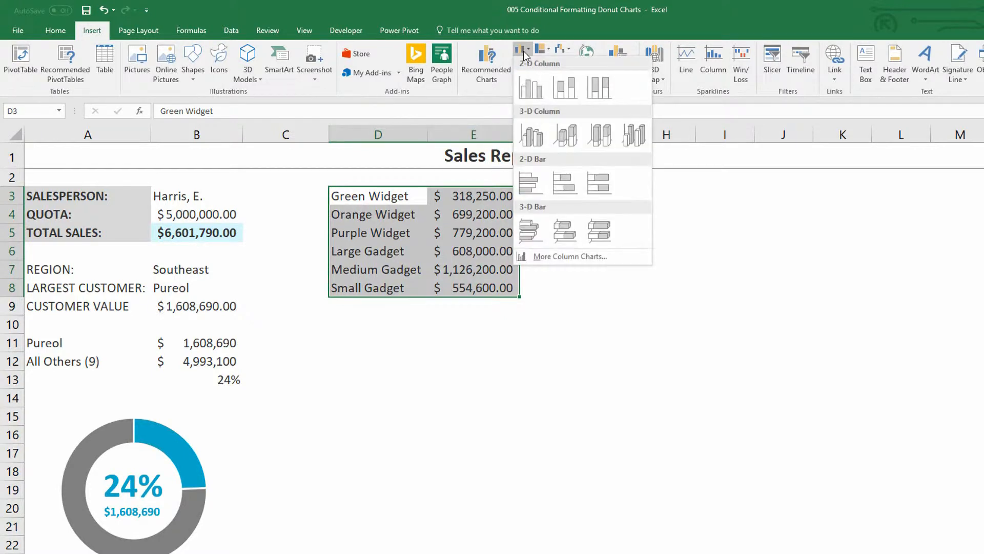
left_click(531, 182)
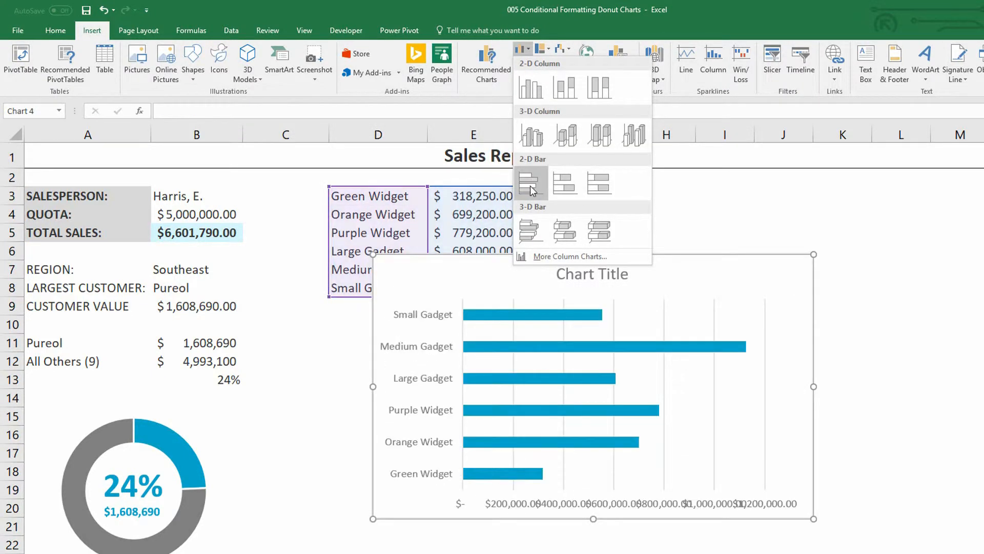
mouse_move(531, 182)
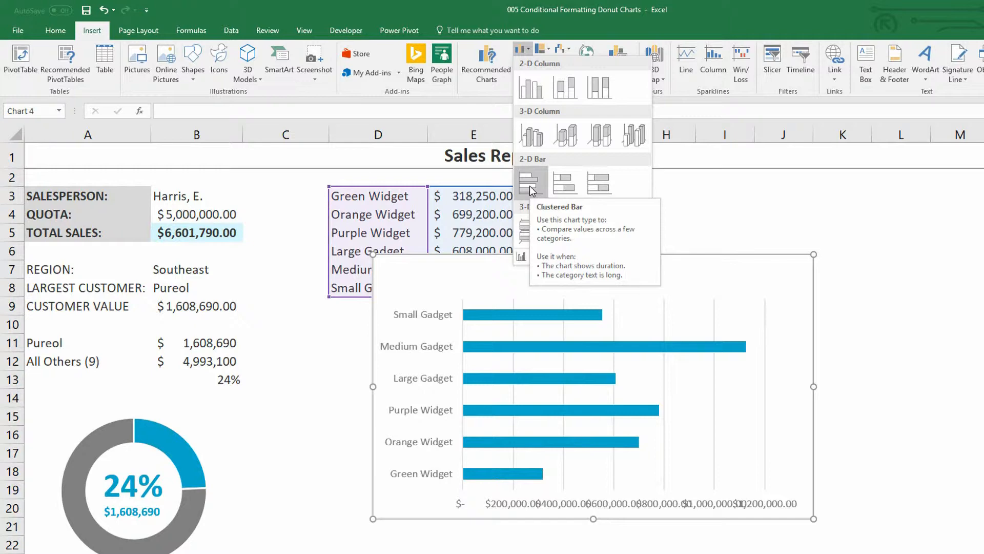
left_click(531, 183)
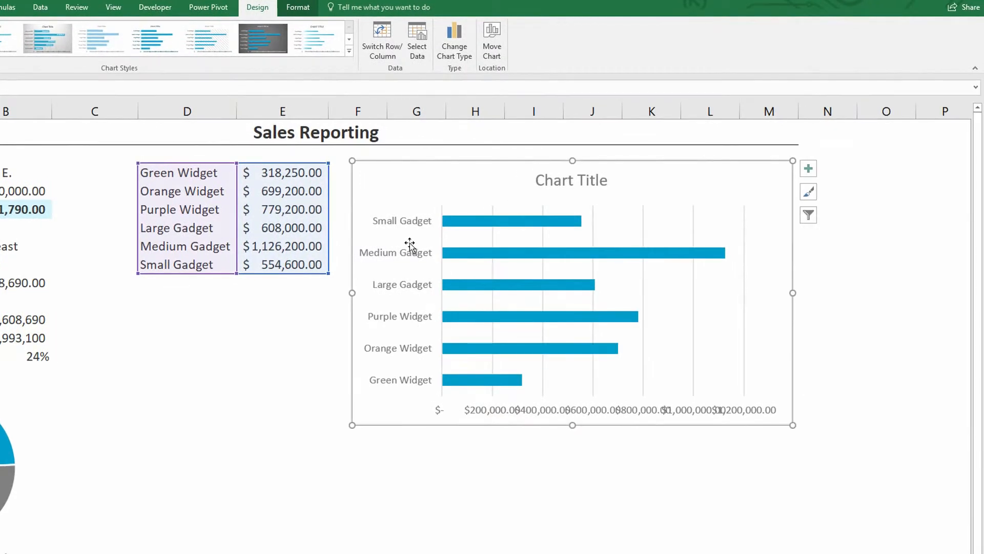
mouse_move(434, 227)
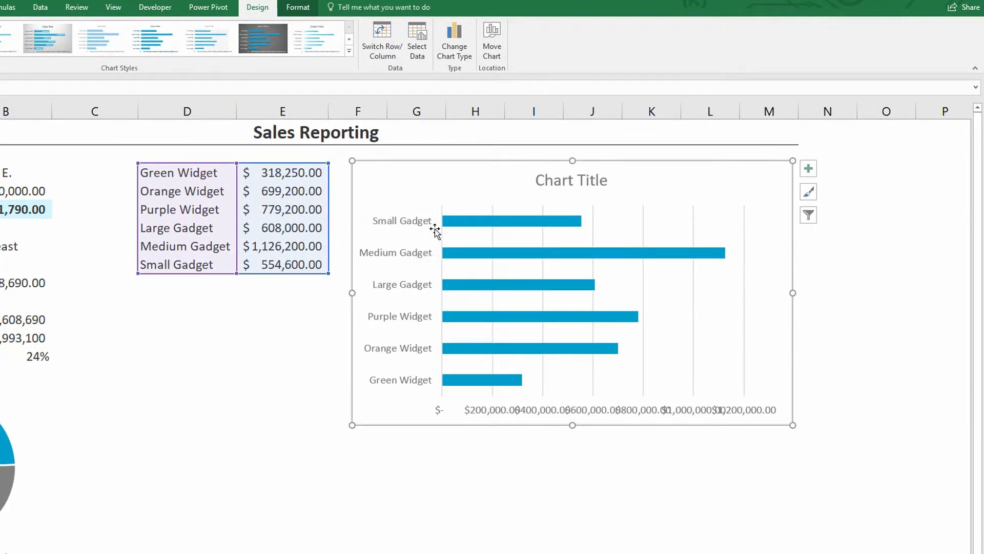
mouse_move(414, 370)
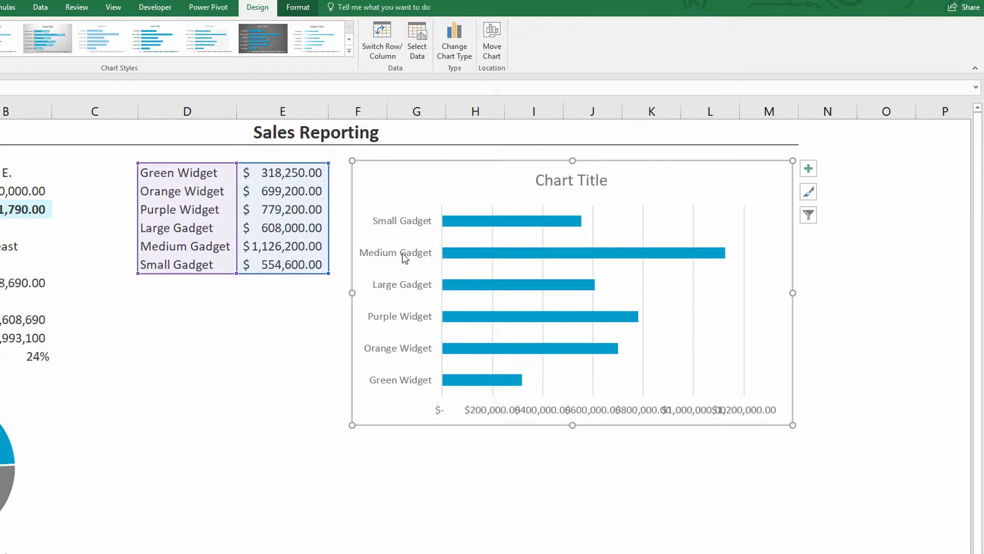
Set the category axis to Categories in reverse order, putting Green Widget first
left_click(400, 299)
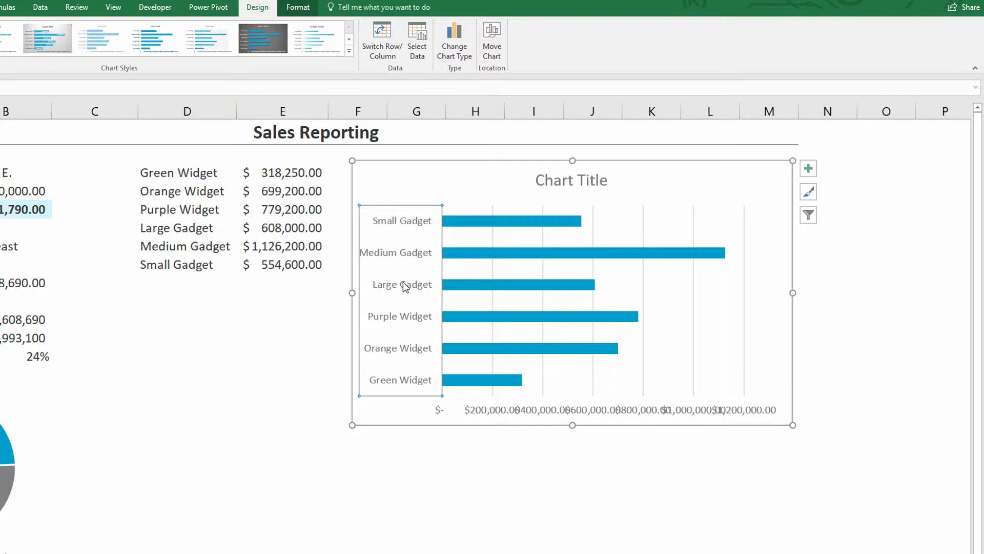
mouse_move(406, 286)
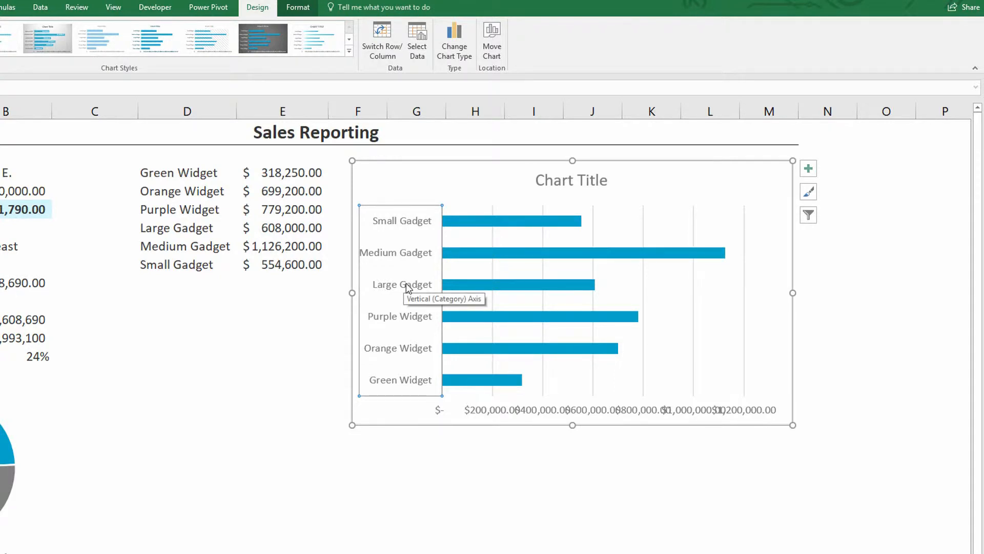
double_click(400, 284)
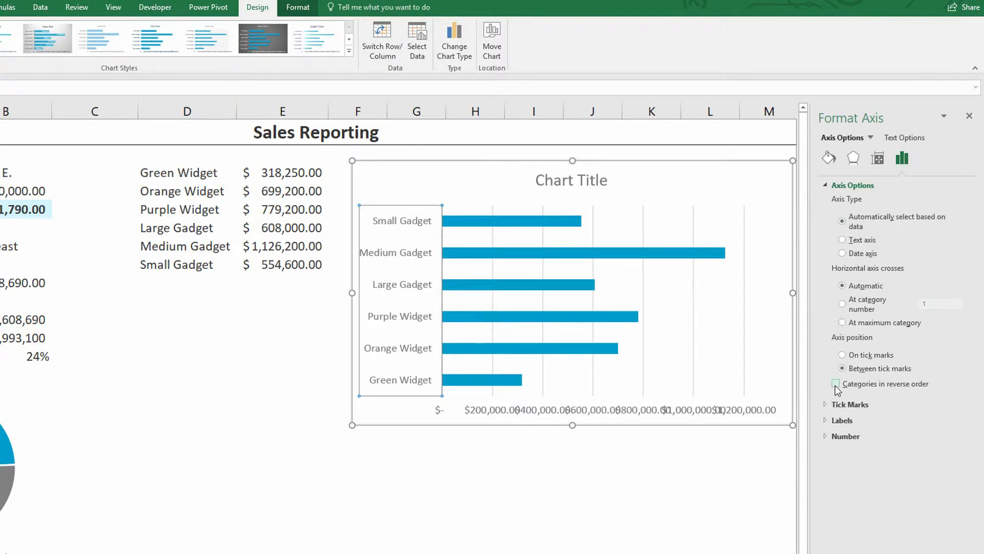
left_click(836, 383)
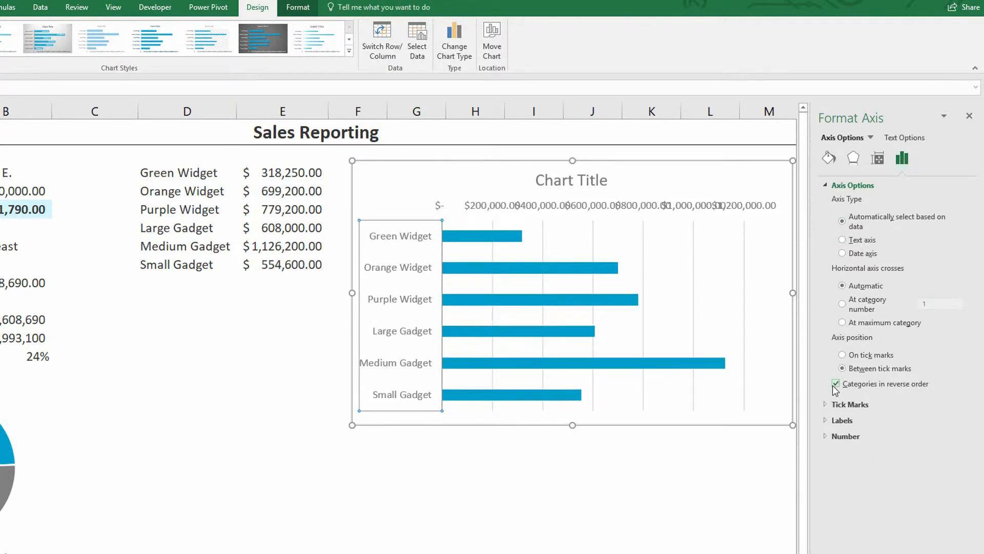
left_click(836, 383)
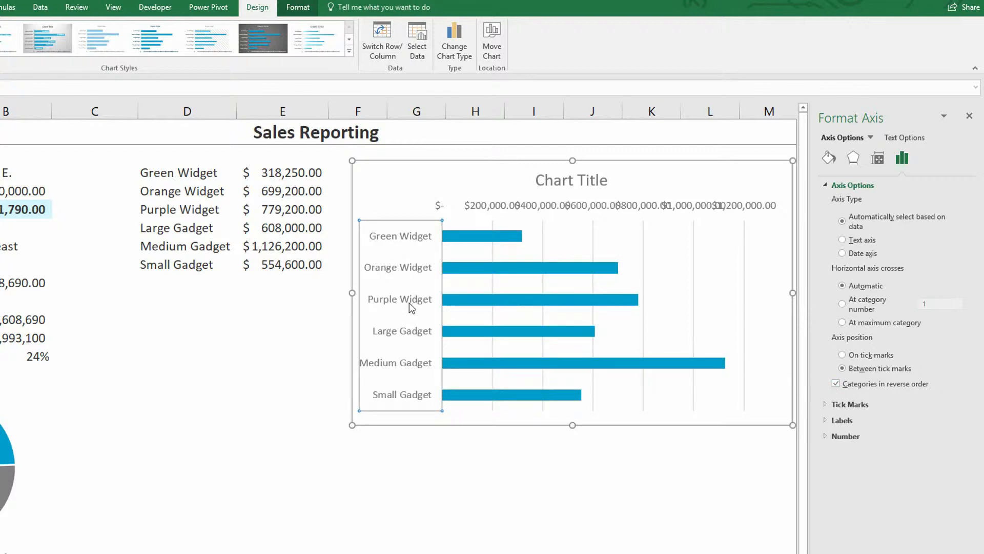
mouse_move(409, 338)
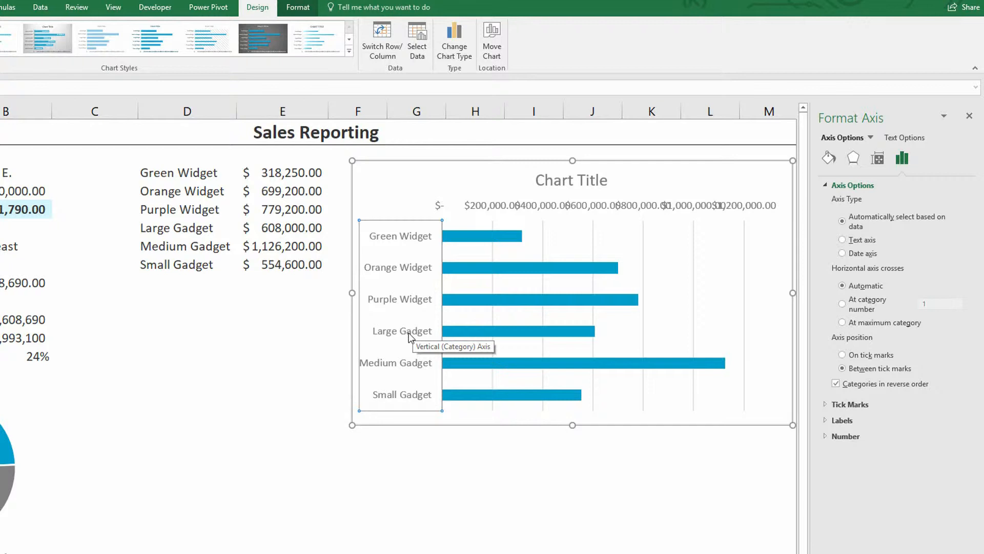
mouse_move(387, 390)
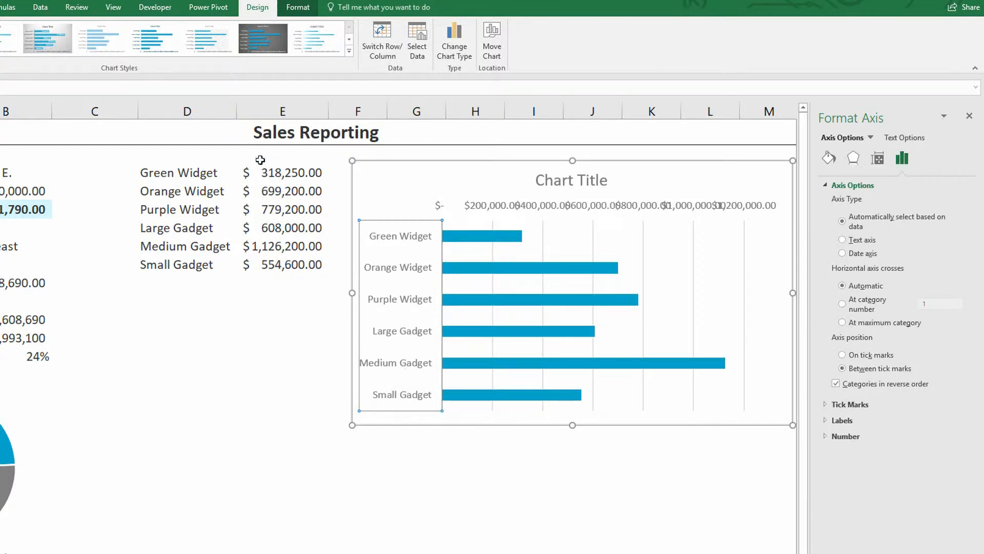
mouse_move(557, 149)
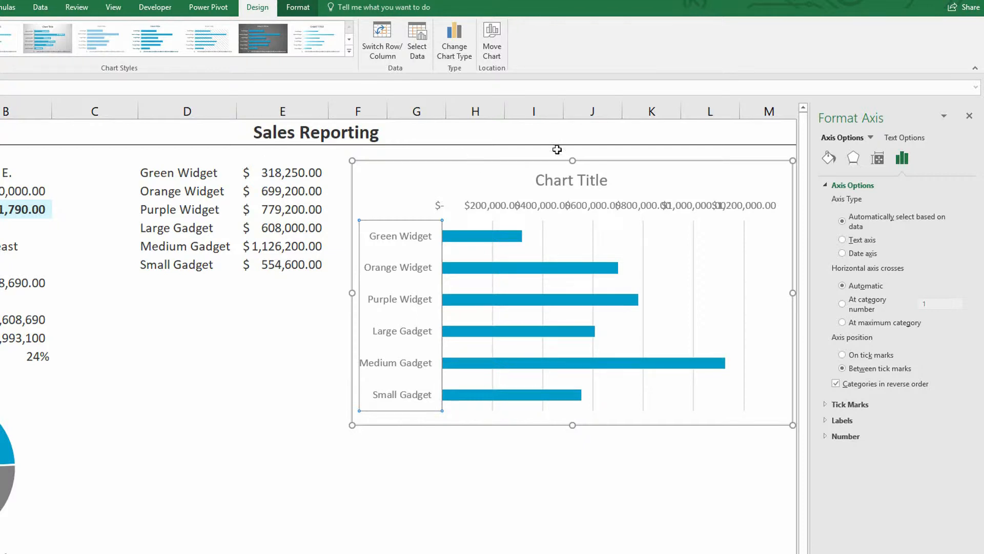
Remove the chart title, apply No fill and No line, and shrink the chart's height
left_click(572, 180)
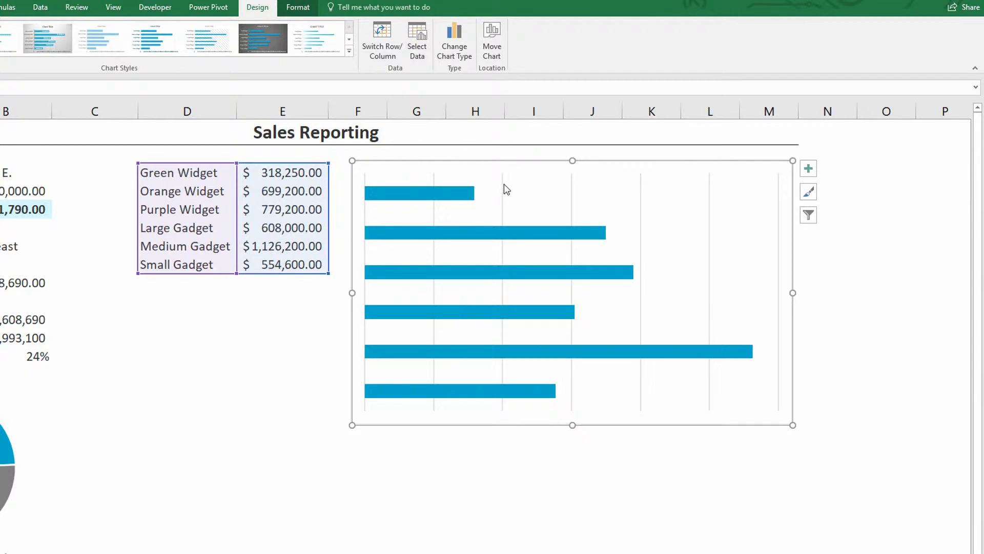
mouse_move(499, 193)
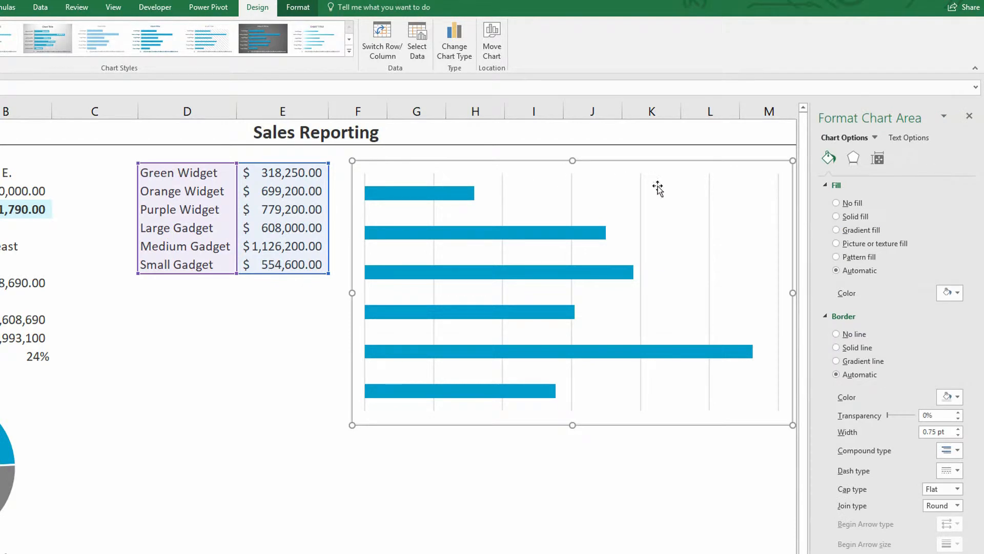
mouse_move(418, 204)
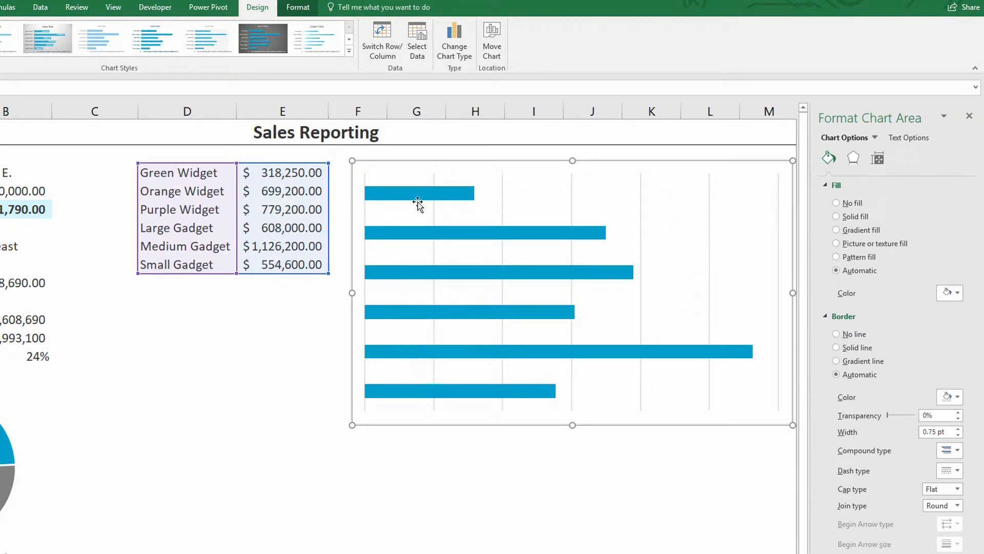
mouse_move(844, 210)
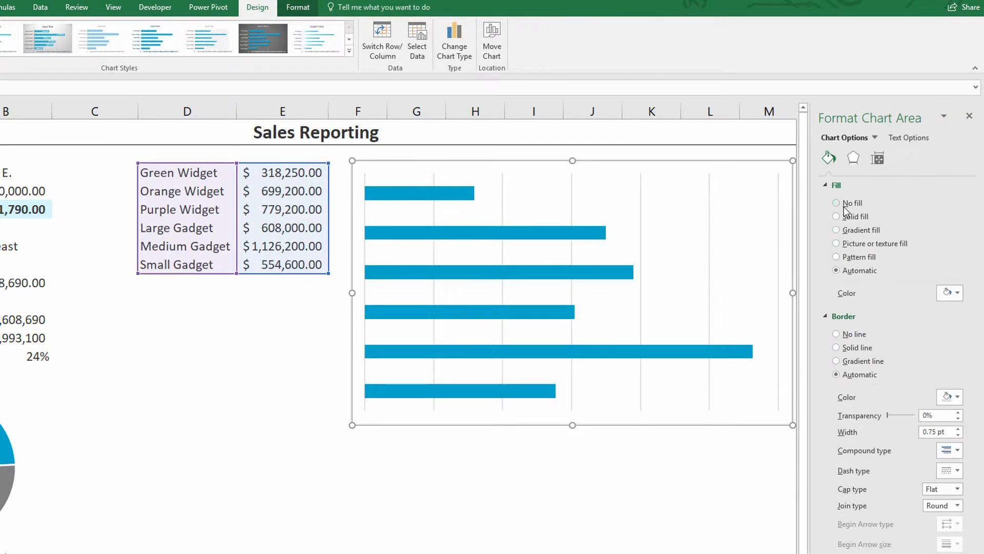
left_click(836, 202)
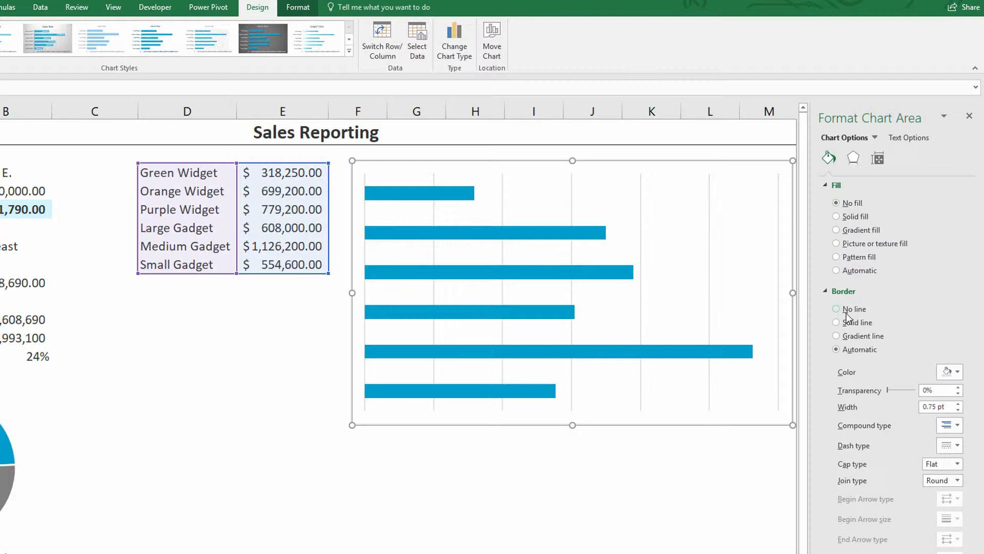
left_click(836, 309)
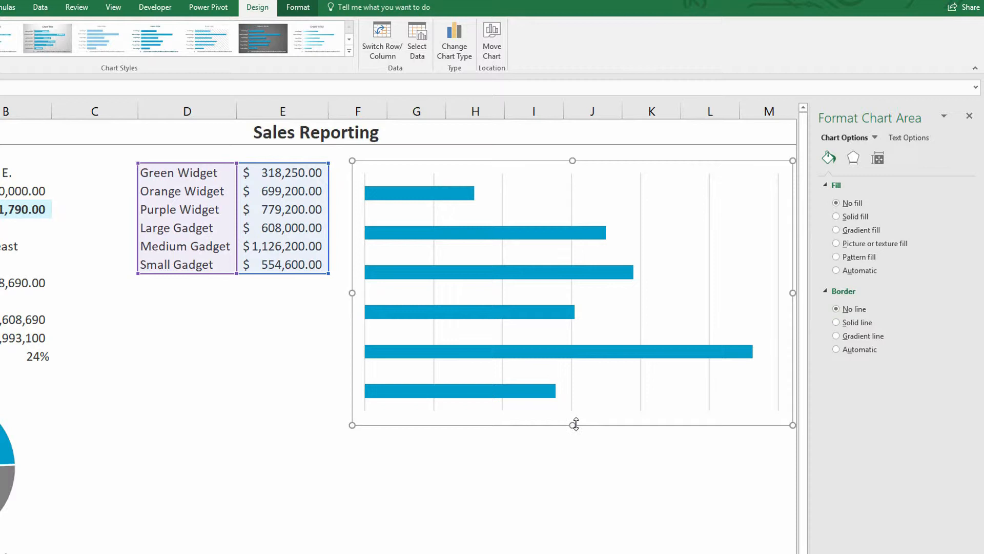
left_click_drag(574, 425, 570, 318)
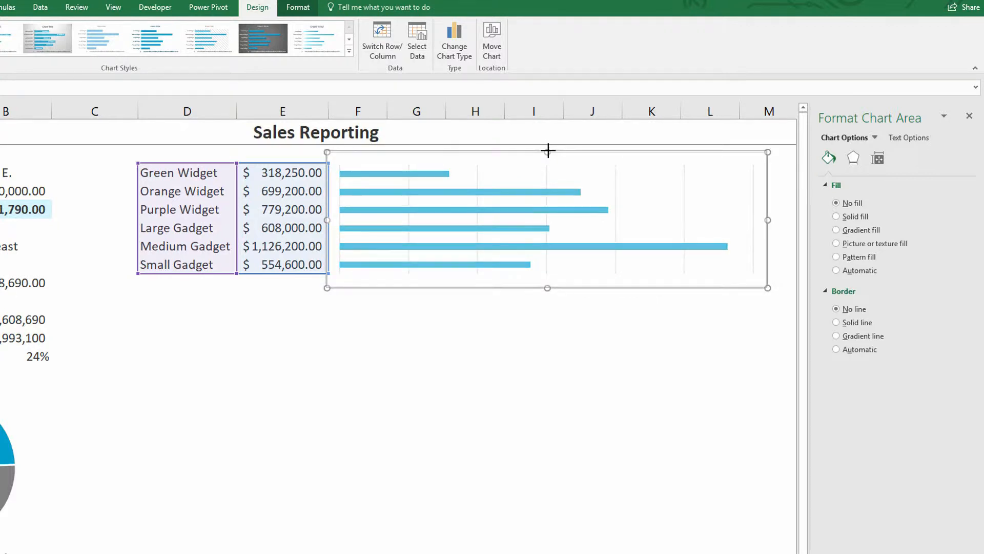
left_click(534, 337)
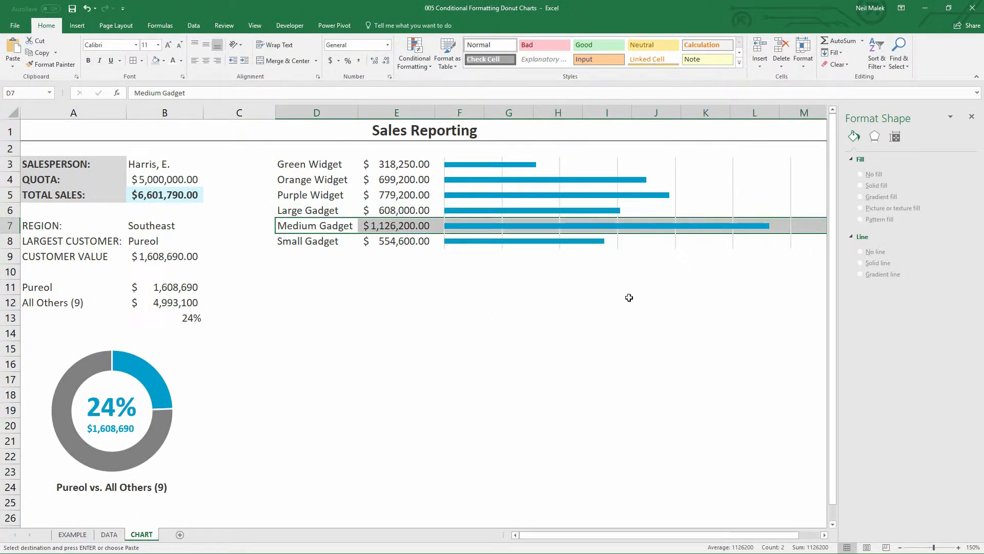
mouse_move(406, 243)
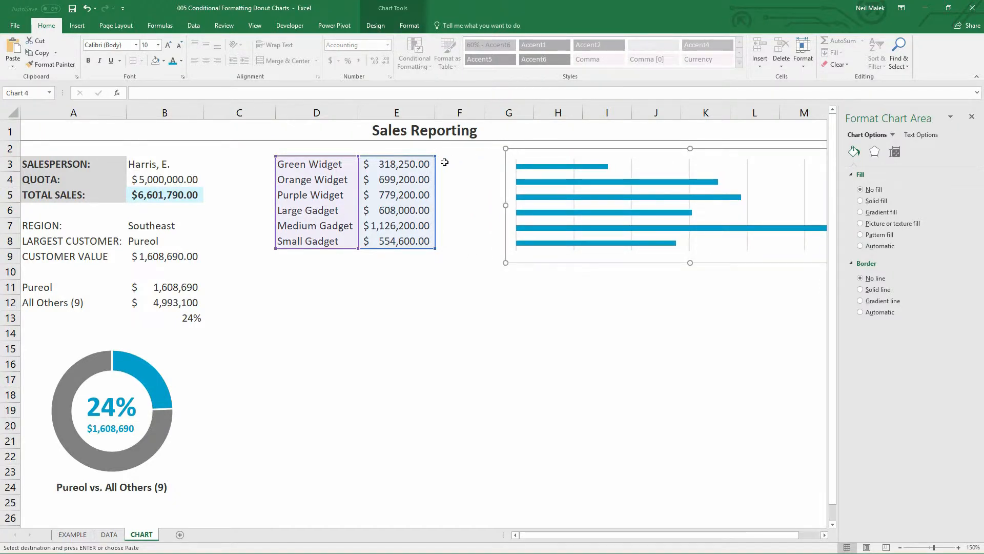
Select helper cell F3 and check the Medium Gadget and Green Widget rows
left_click(460, 165)
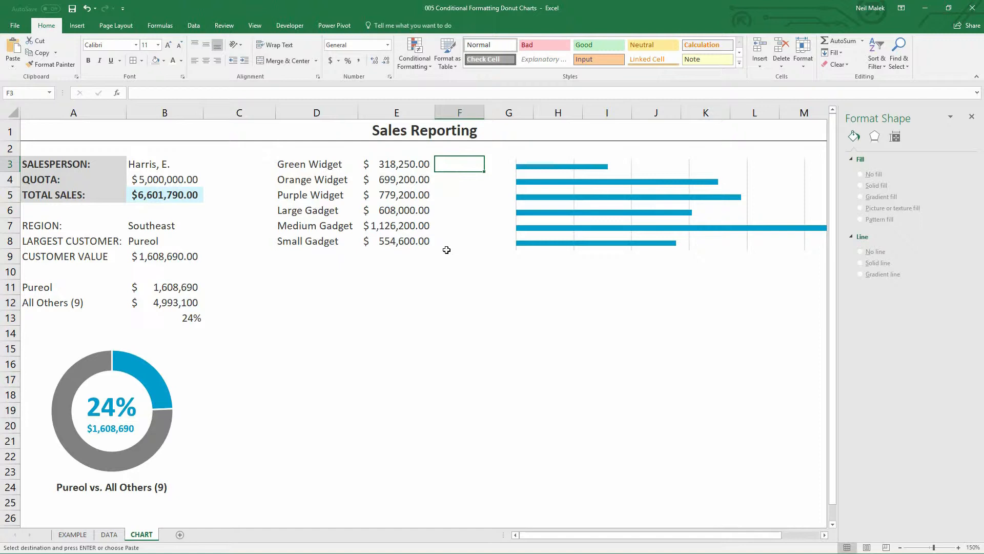
mouse_move(448, 183)
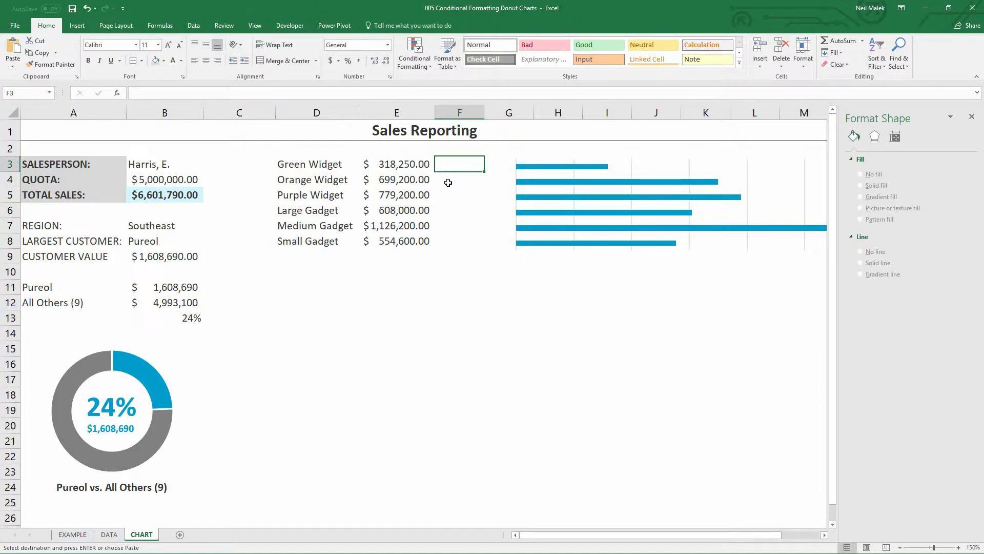
mouse_move(397, 164)
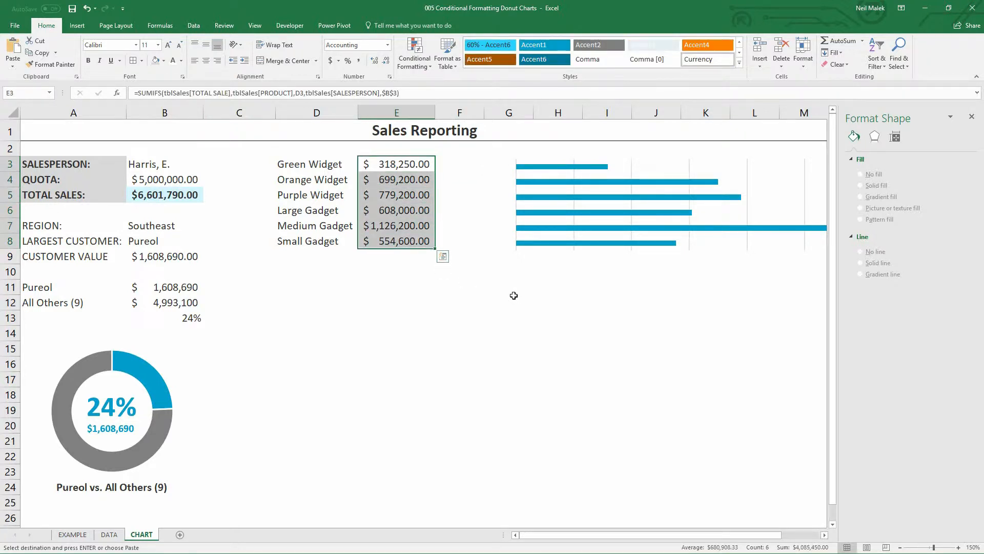
mouse_move(459, 204)
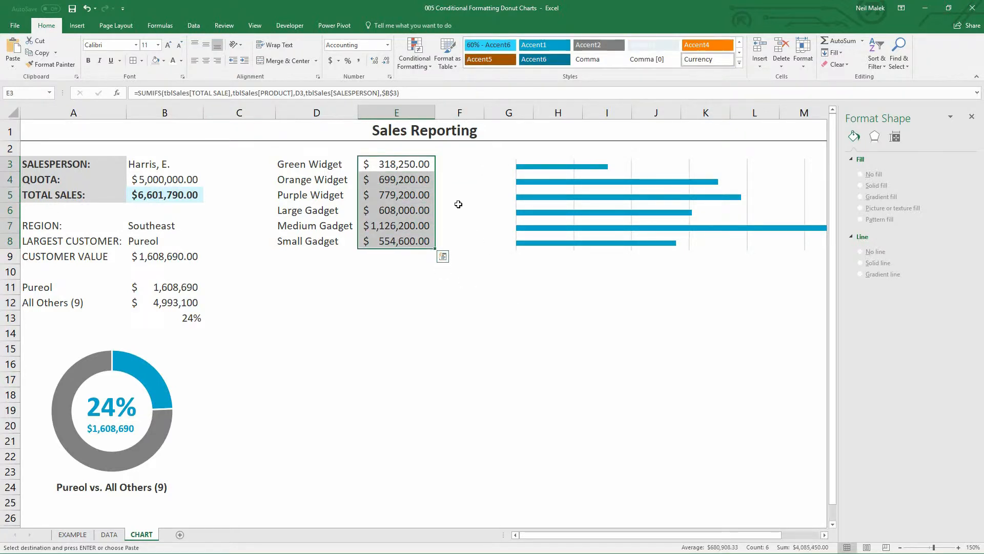
left_click(314, 226)
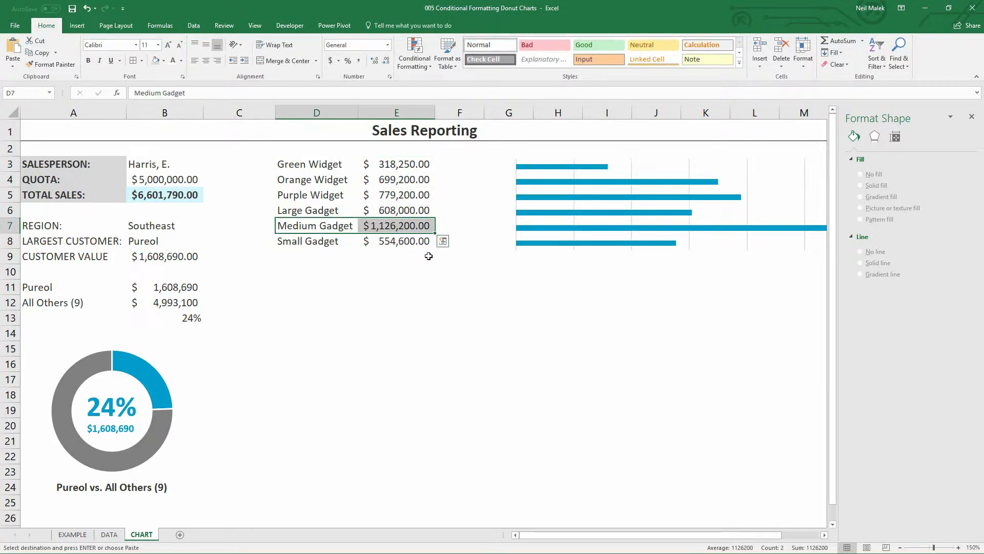
left_click(316, 164)
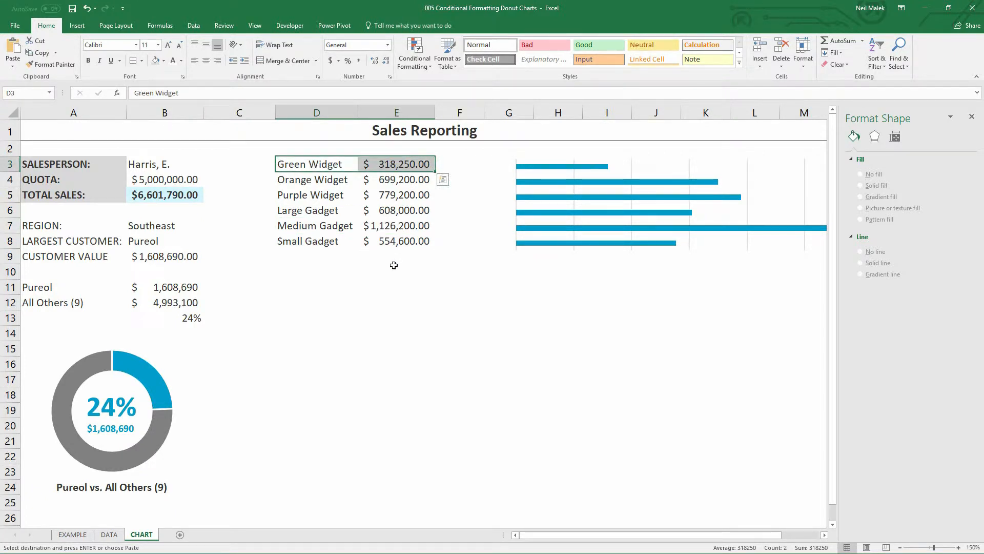
mouse_move(326, 189)
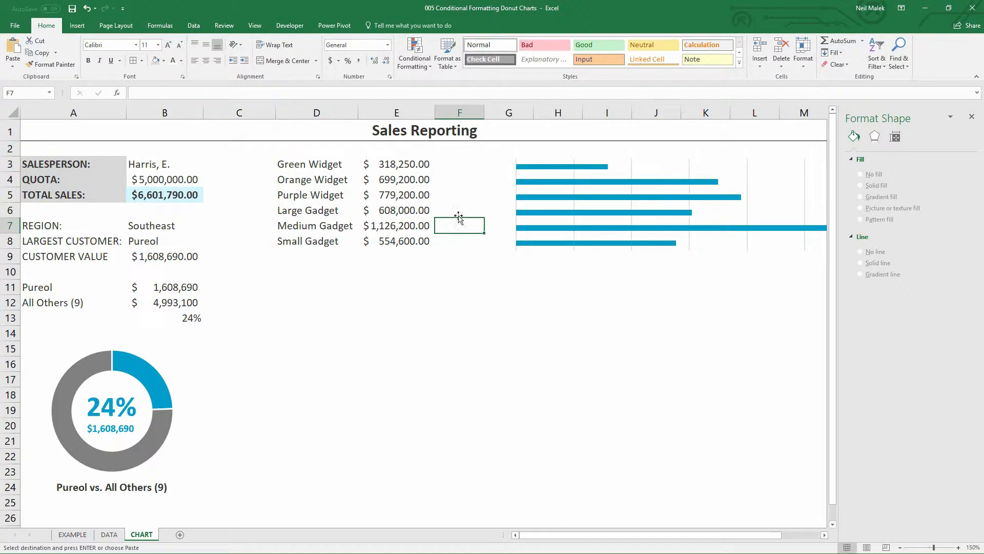
mouse_move(455, 170)
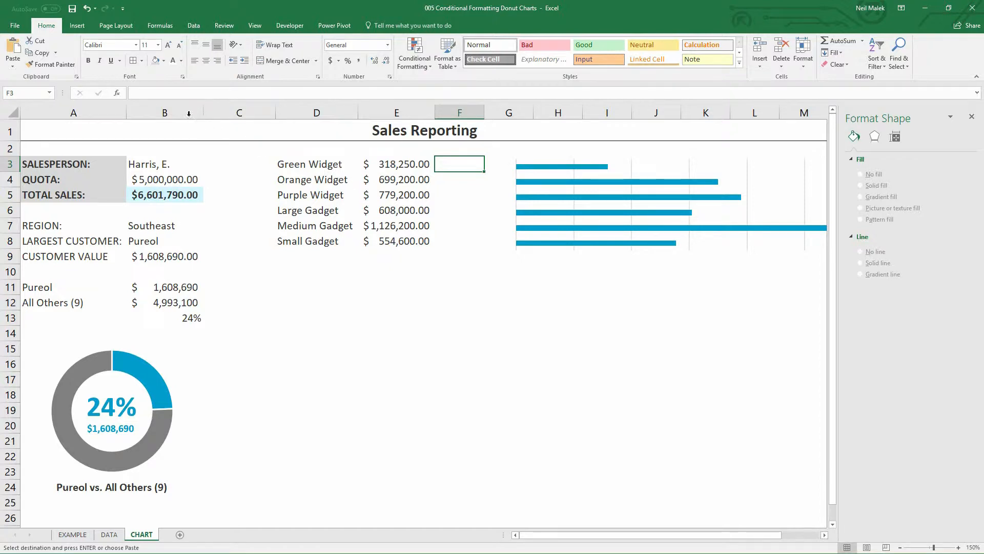
Insert an IF function in F3 with logical test E3=MAX($E$3:$E$8)
left_click(160, 25)
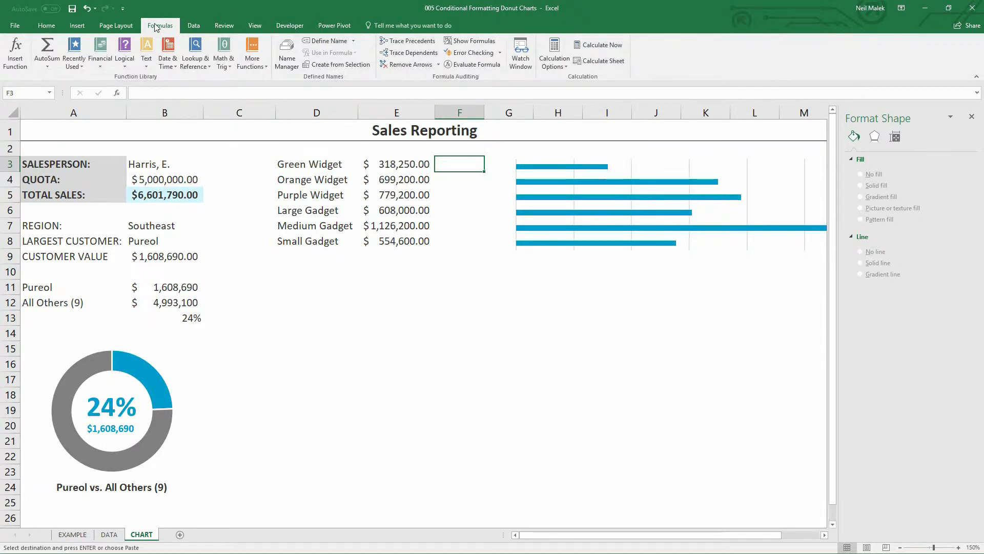
left_click(124, 51)
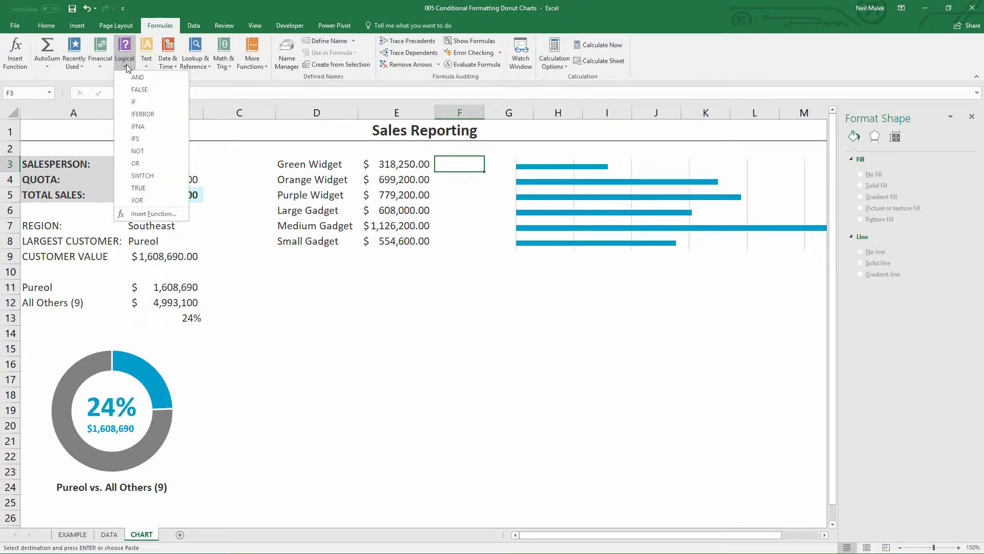
left_click(133, 101)
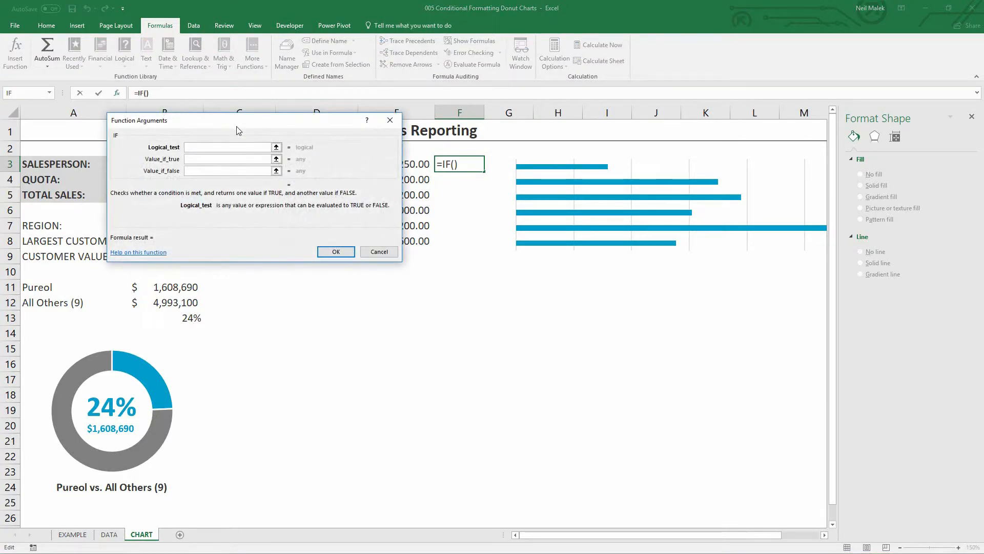
left_click_drag(238, 120, 392, 259)
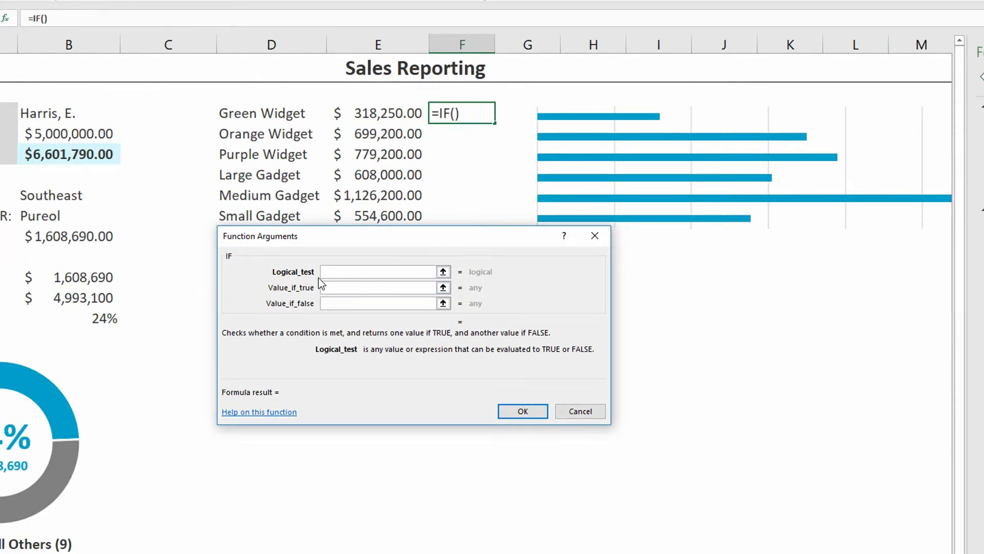
left_click(380, 271)
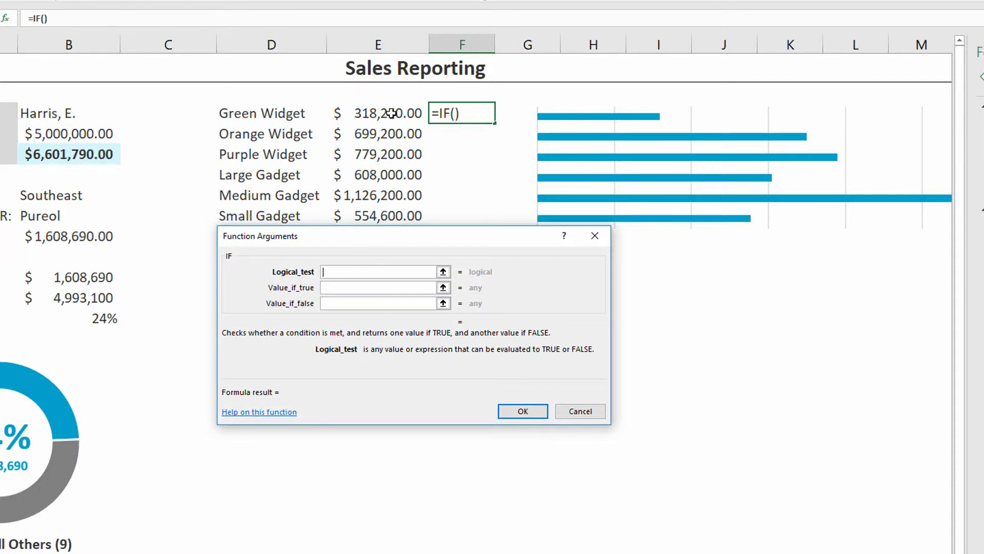
left_click(387, 113)
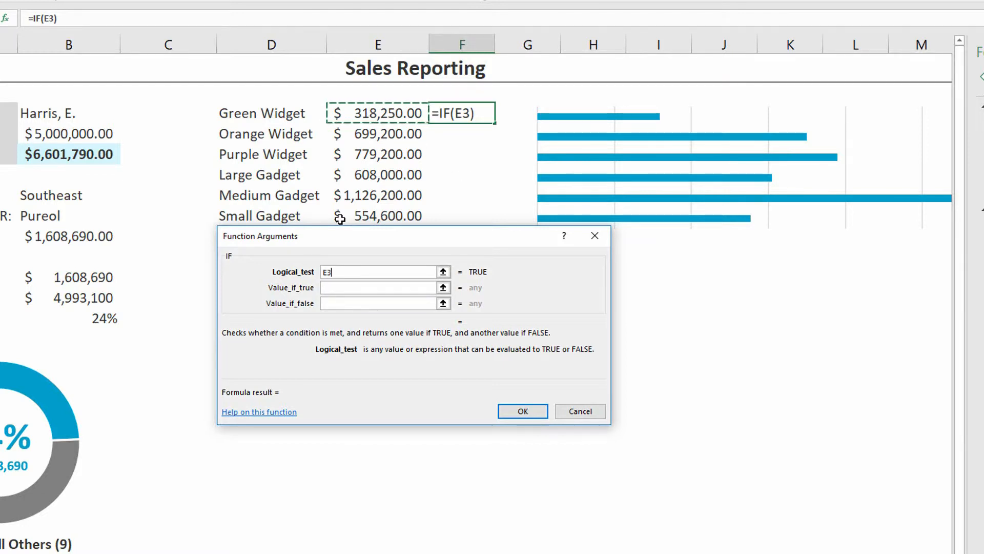
type("=max")
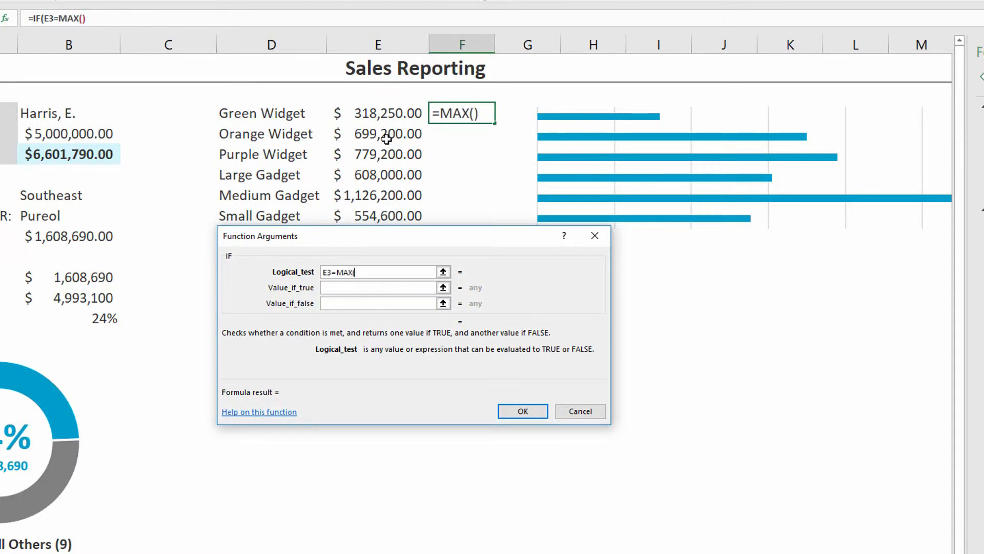
left_click_drag(377, 113, 377, 215)
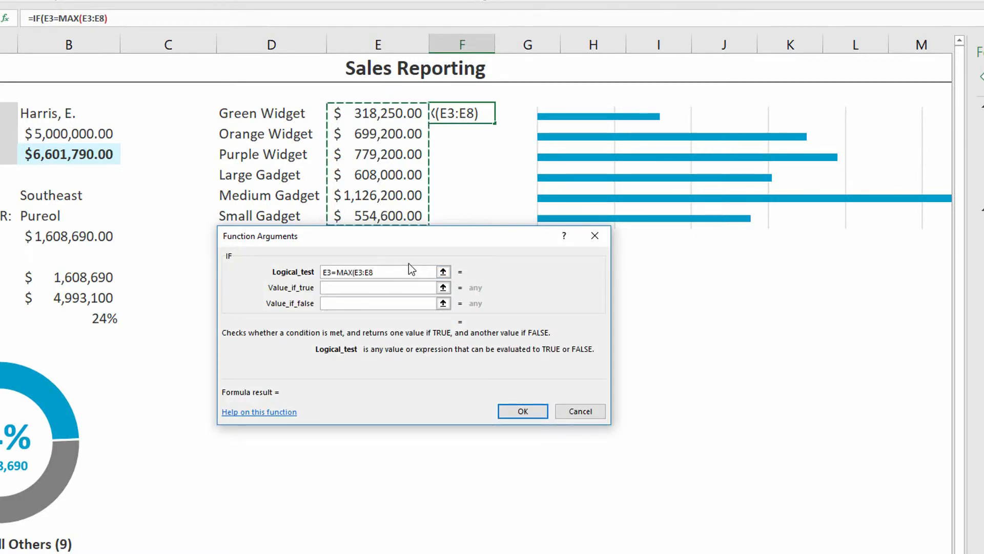
key("f4")
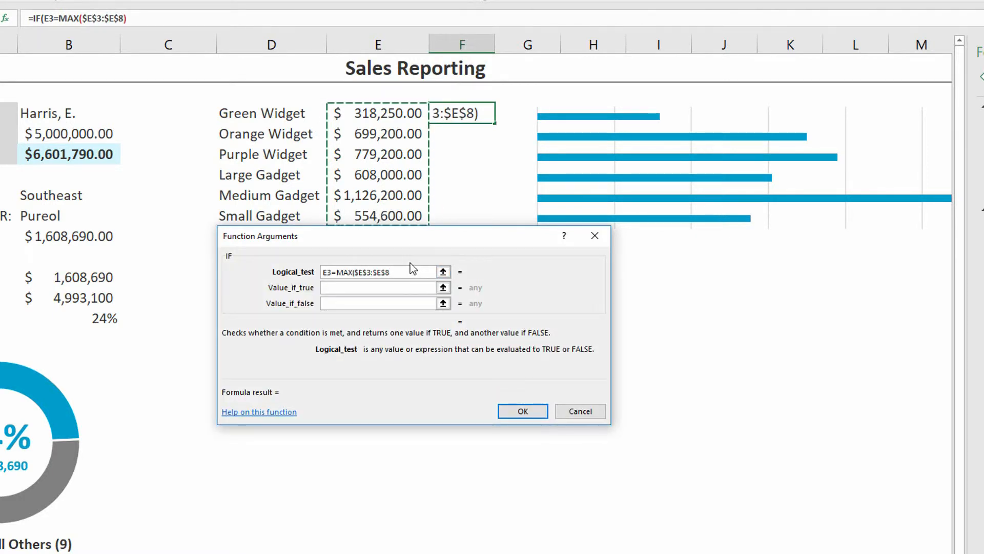
type(")")
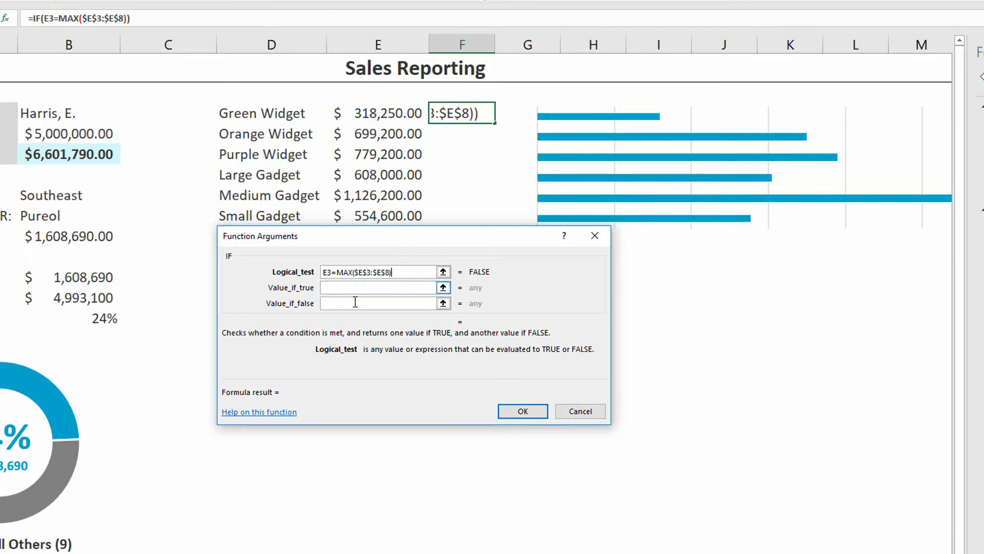
Set the IF value if true to E3 and value if false to 0, and confirm
left_click(377, 287)
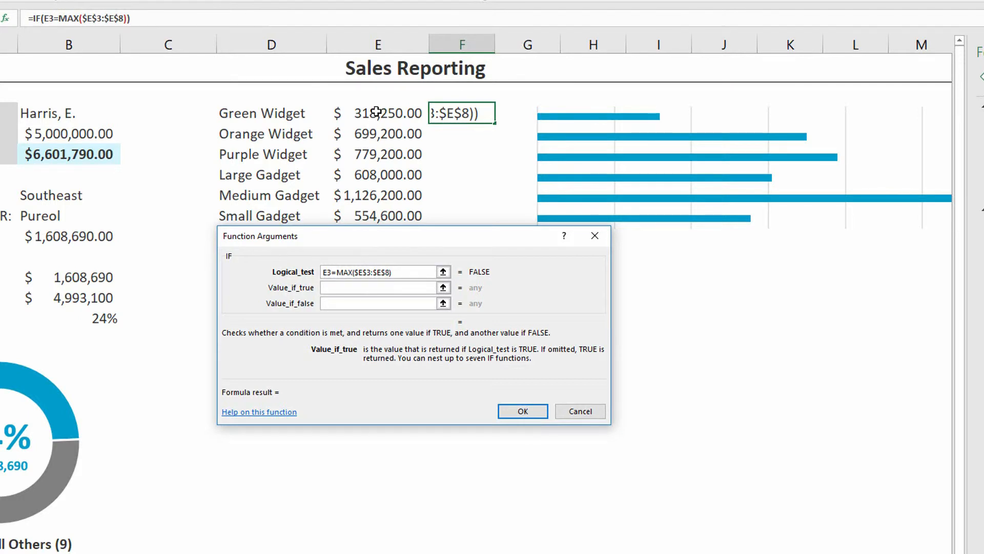
type("E3")
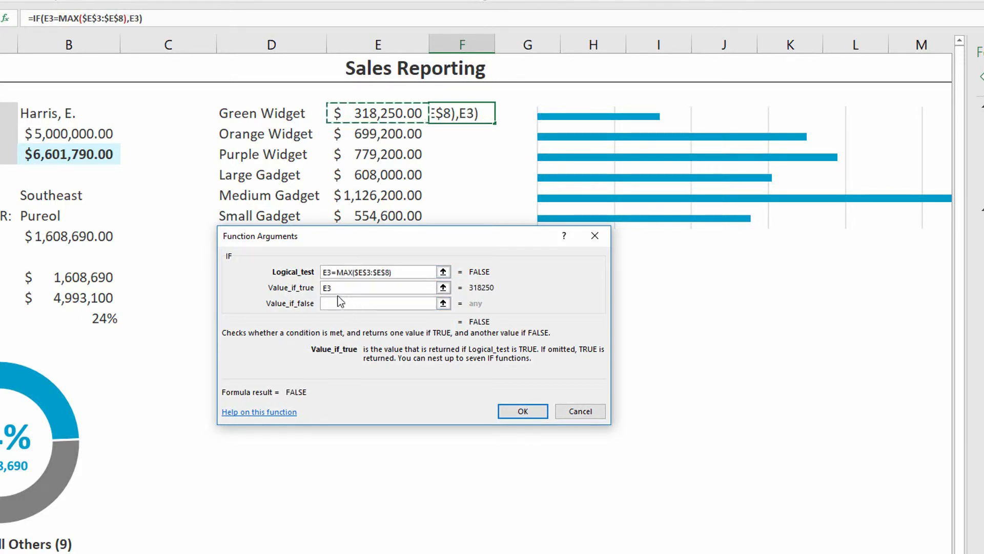
left_click(377, 303)
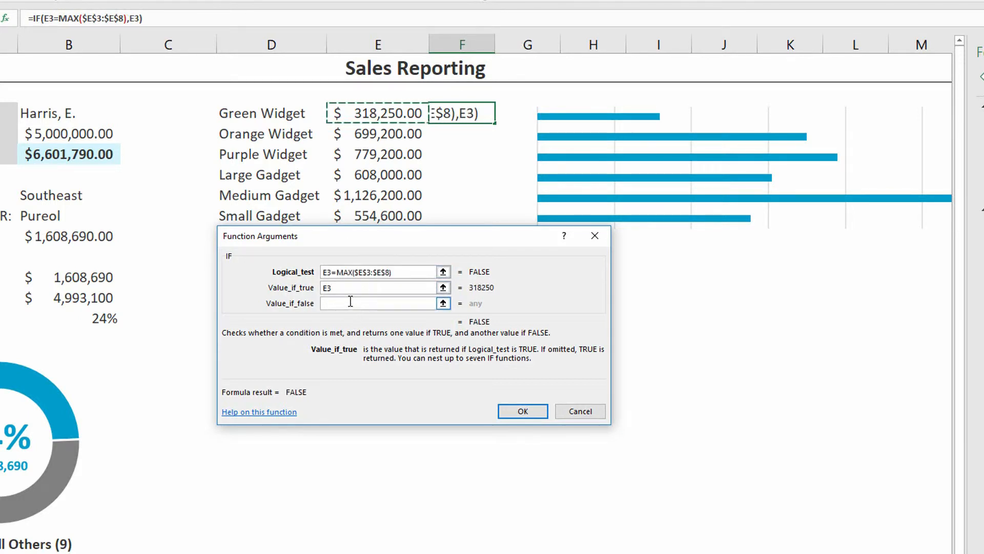
left_click(380, 303)
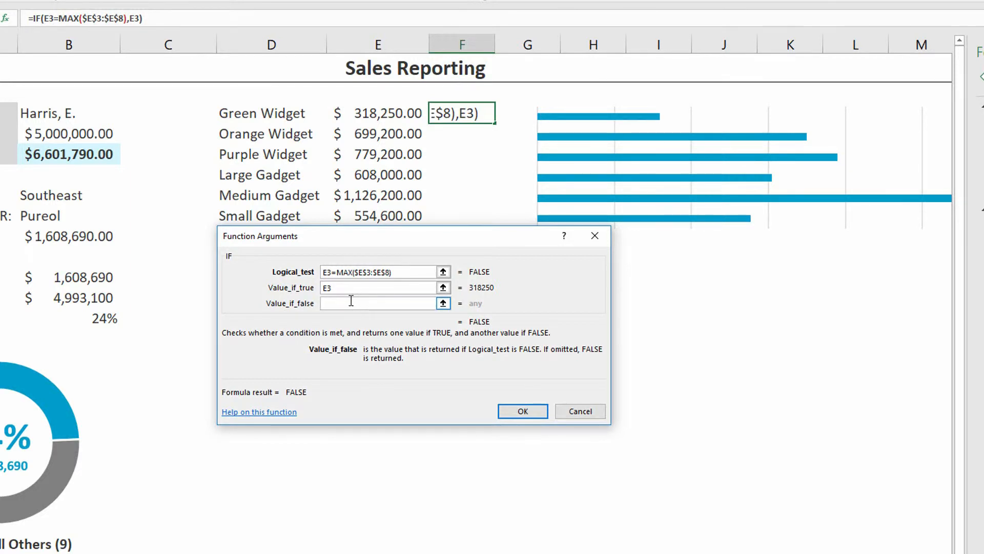
type("0")
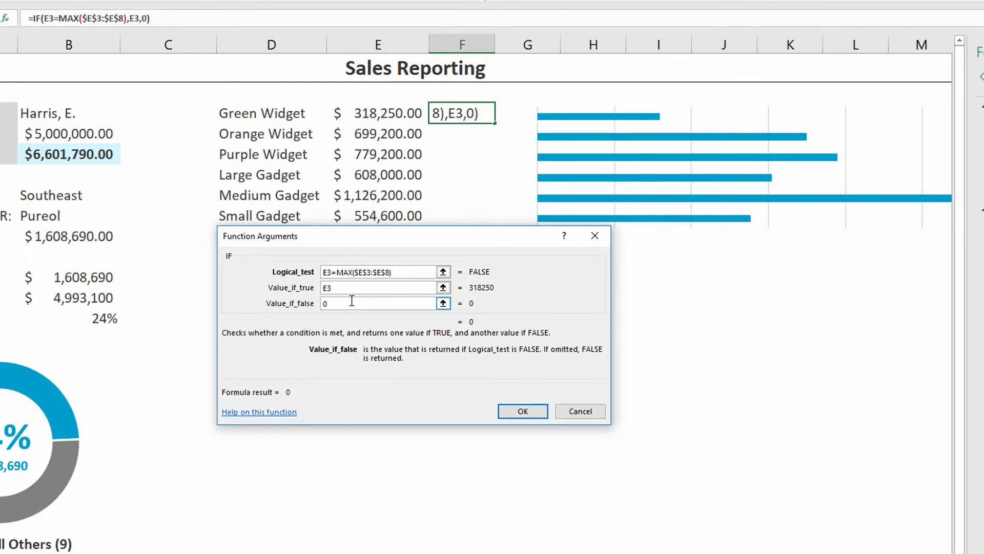
left_click(523, 412)
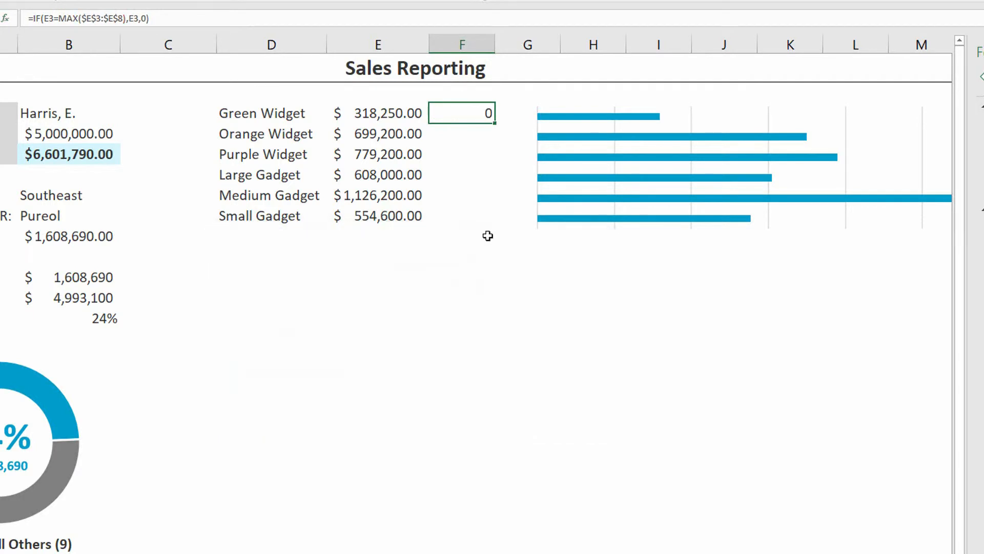
Fill the IF formula down to F8, test other salespeople, and select F3:F8
left_click_drag(492, 119, 491, 226)
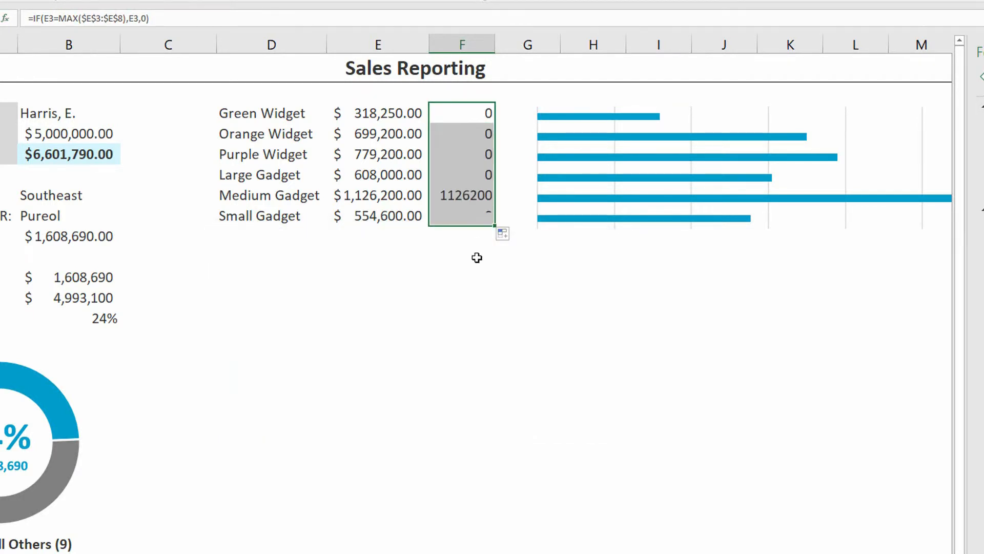
left_click(463, 195)
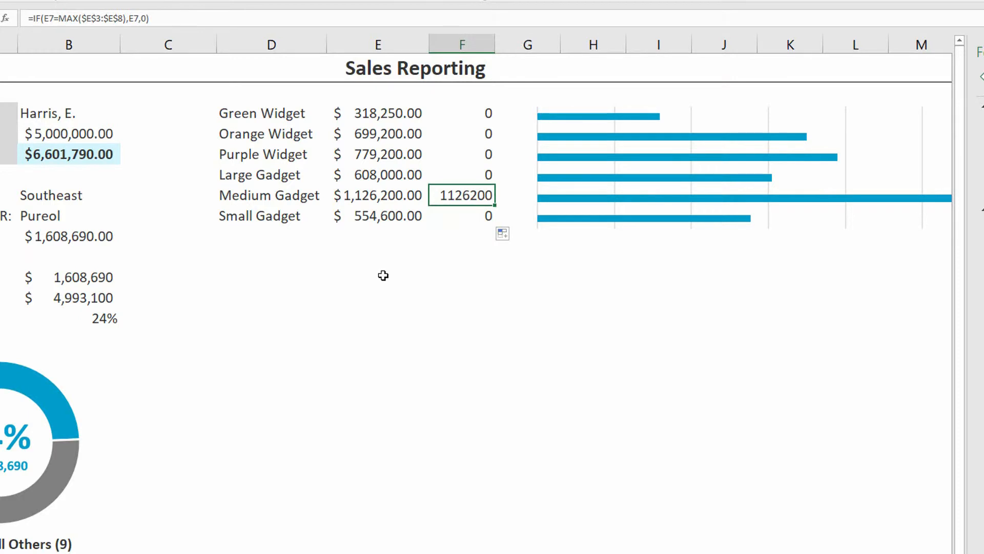
left_click(126, 117)
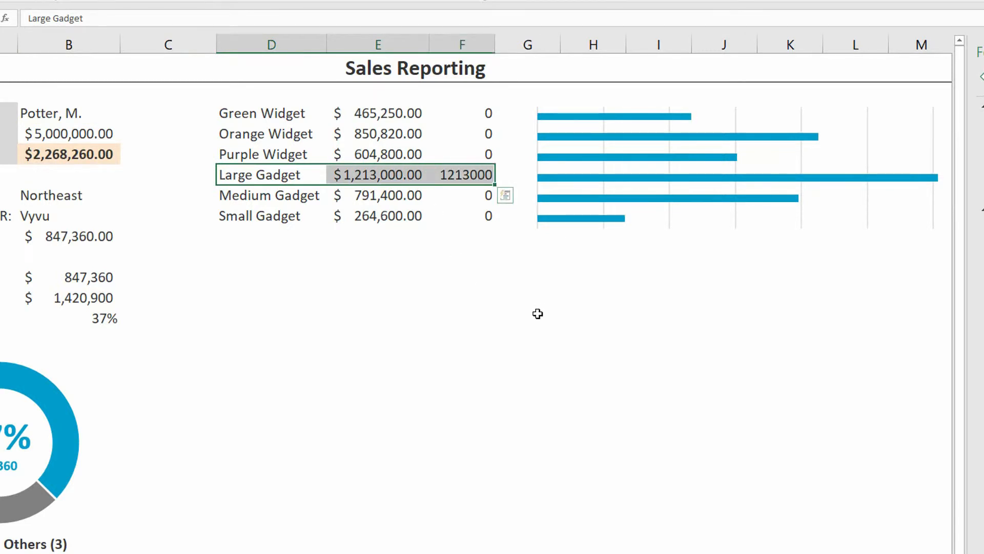
mouse_move(443, 265)
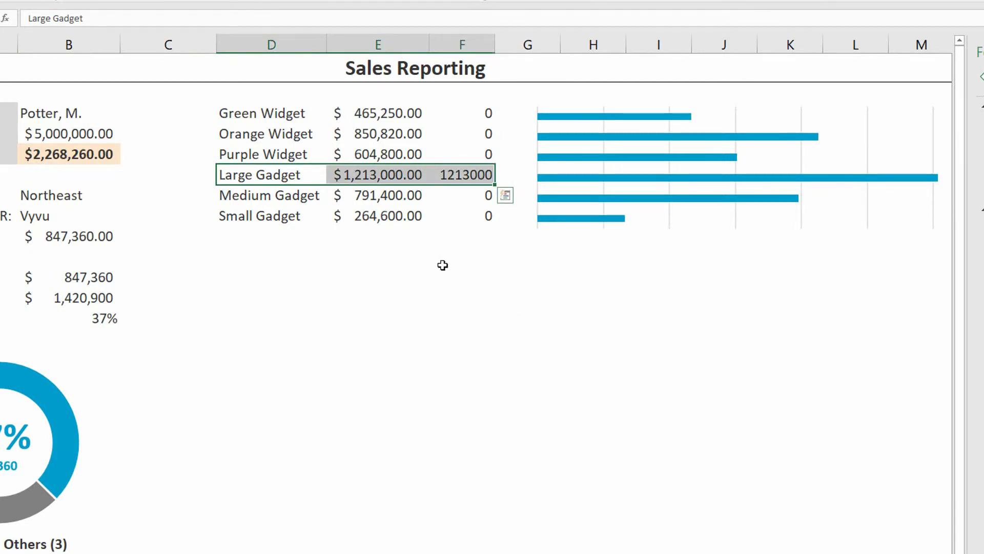
left_click(125, 116)
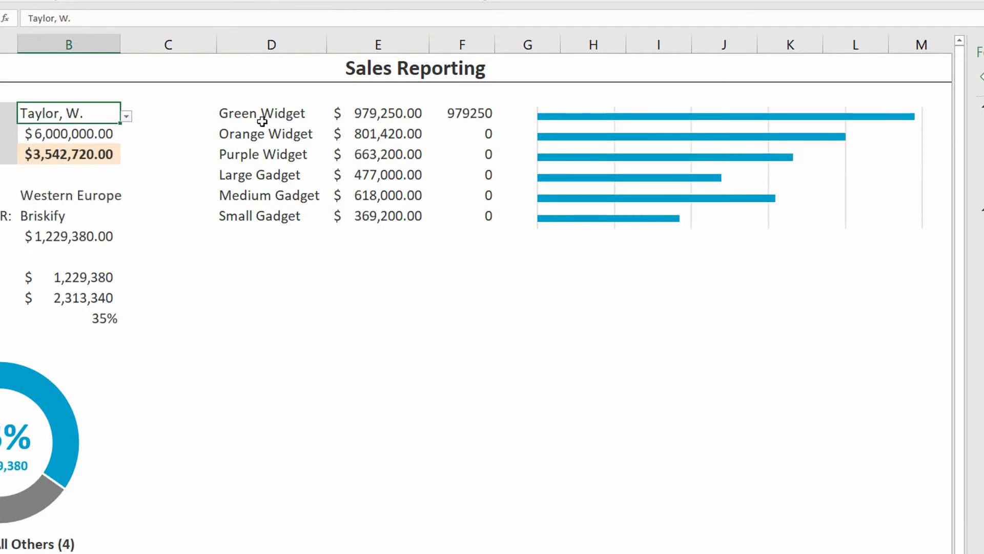
left_click(262, 113)
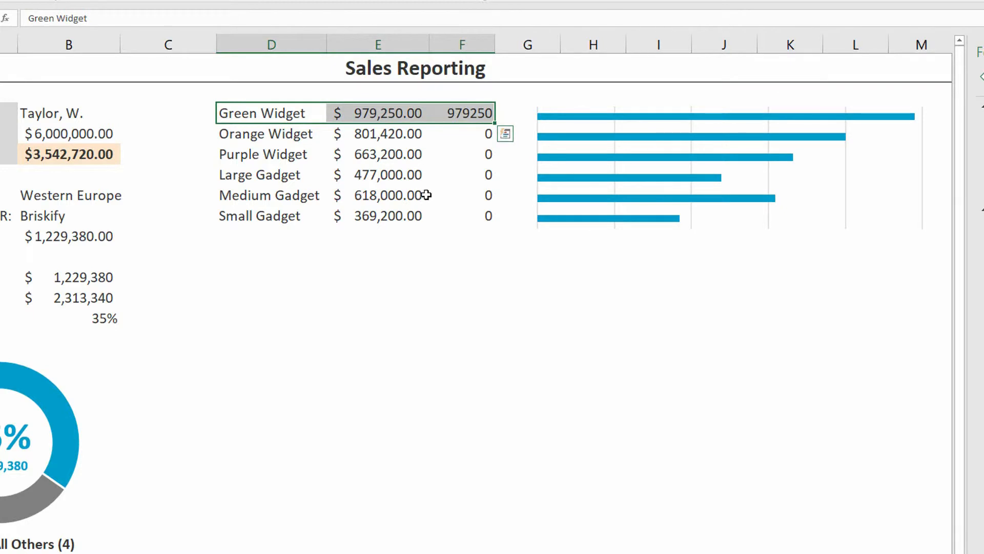
mouse_move(397, 123)
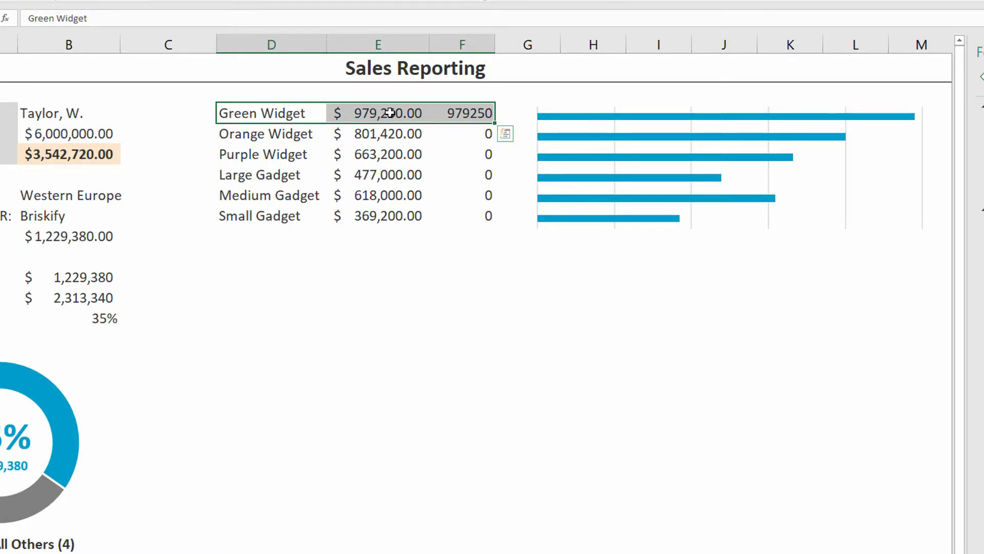
left_click_drag(463, 113, 462, 215)
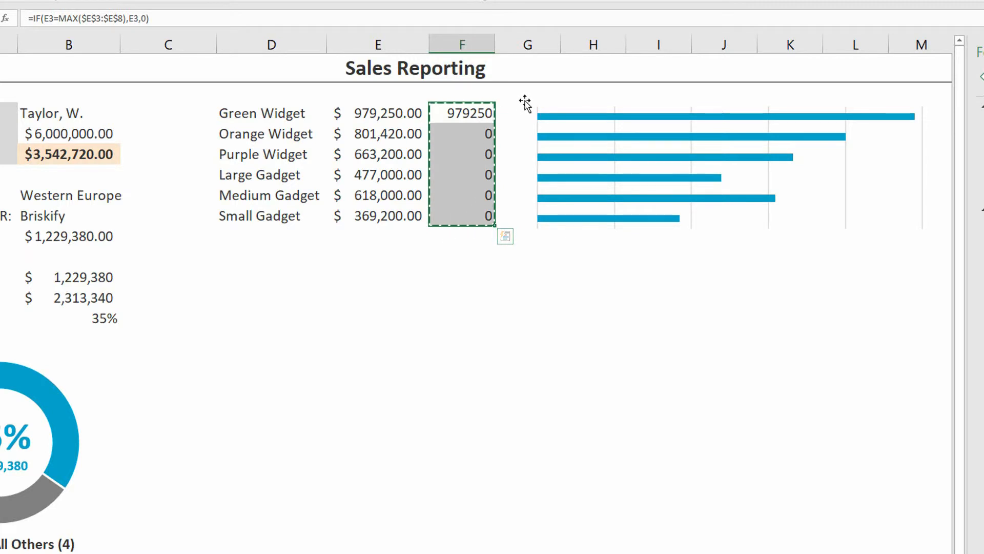
Paste F3:F8 into the bar chart as a second series and try other salespeople
left_click(722, 170)
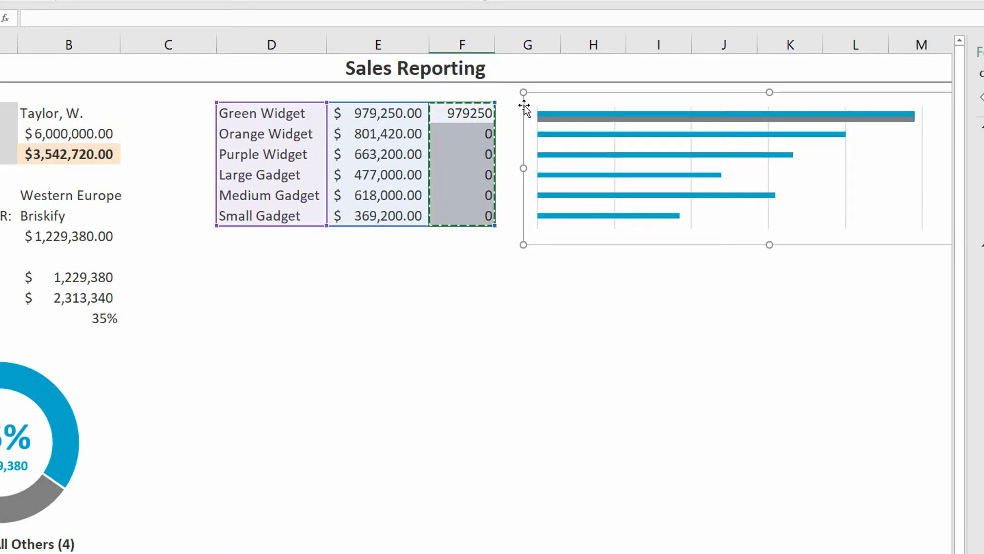
mouse_move(509, 151)
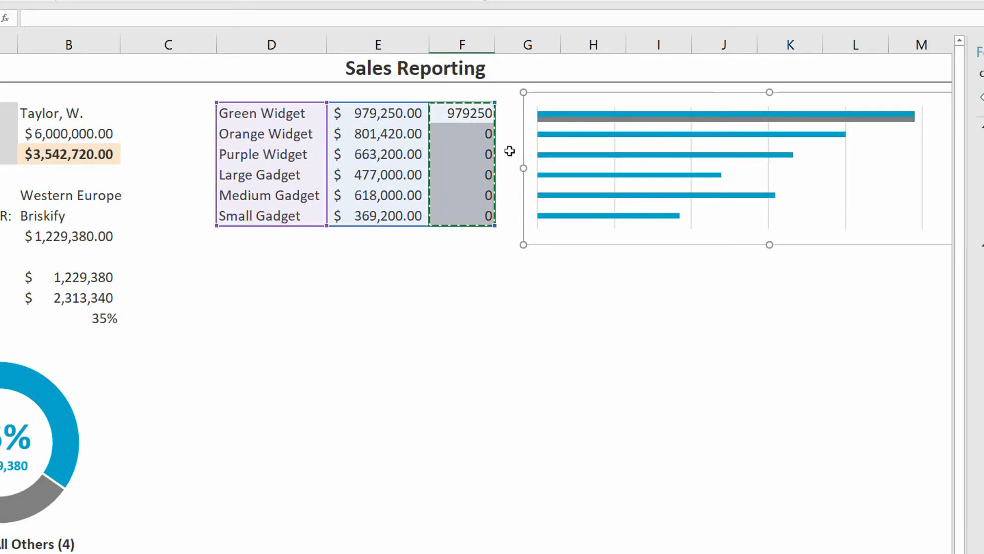
mouse_move(572, 139)
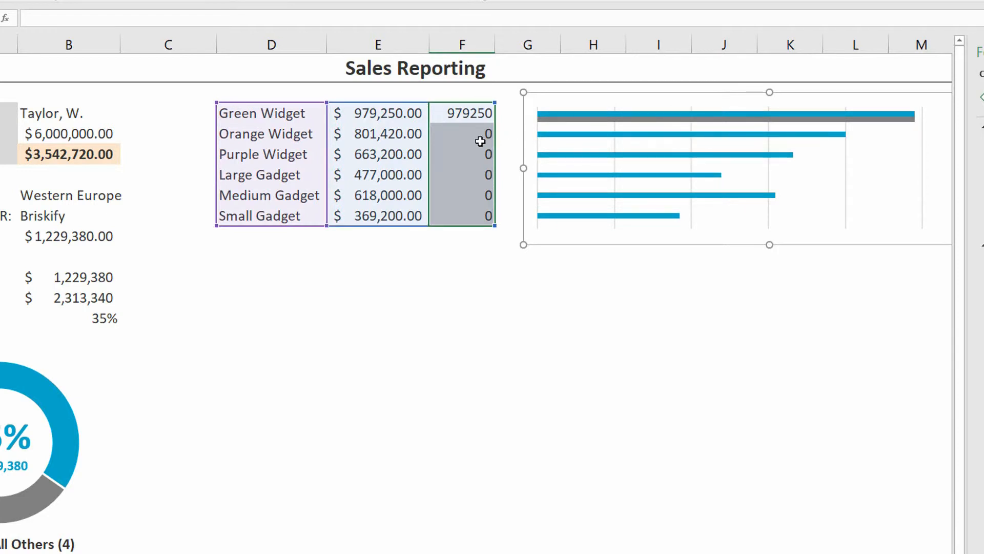
left_click(378, 277)
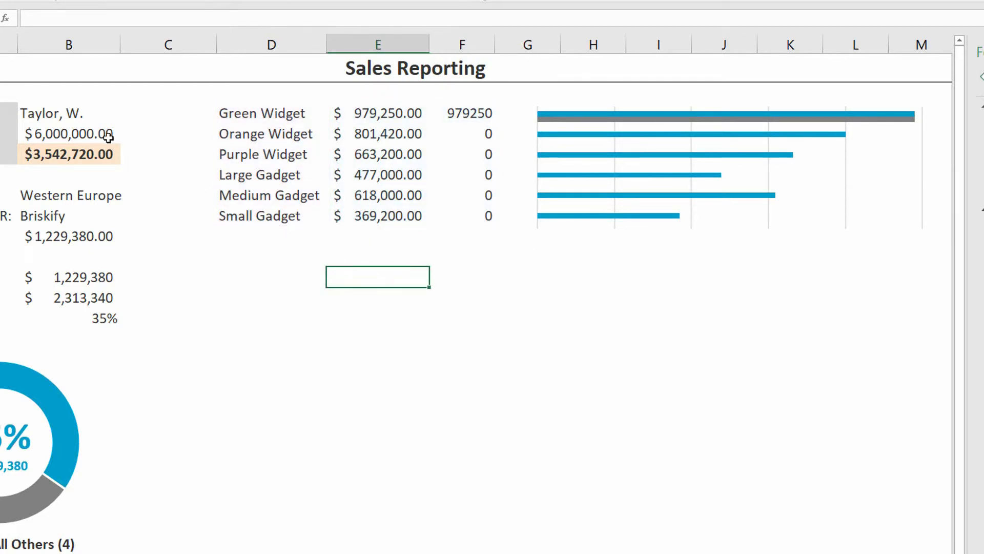
left_click(125, 113)
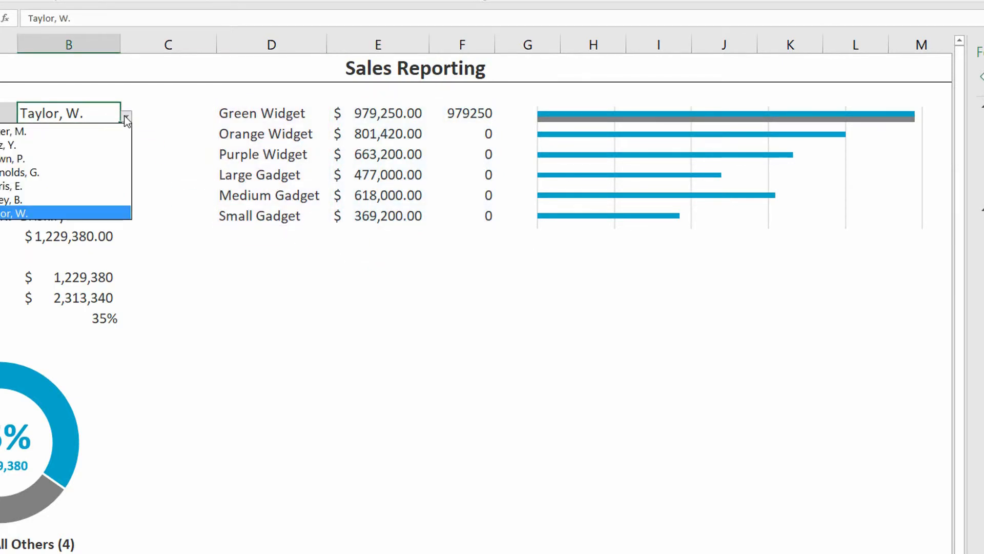
left_click(37, 132)
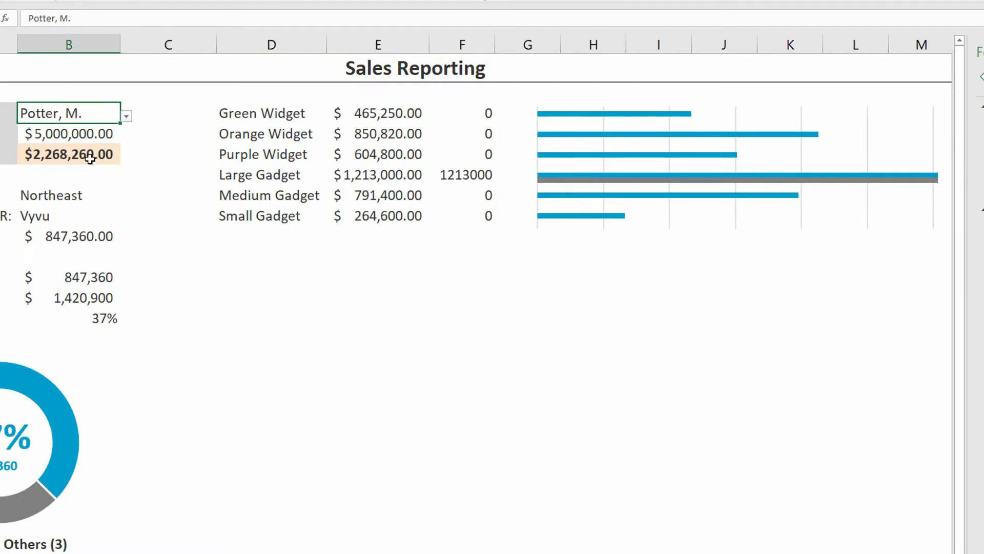
left_click(127, 115)
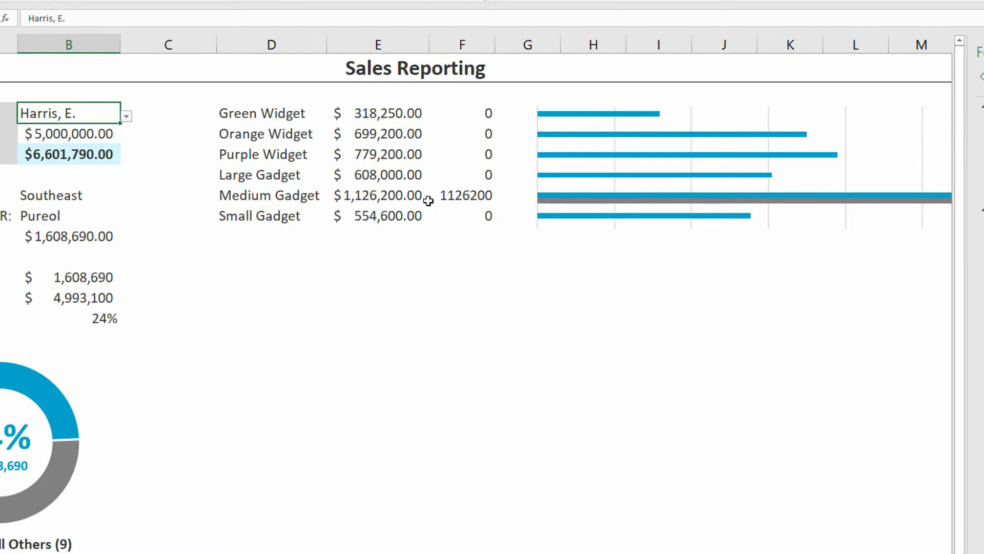
mouse_move(469, 196)
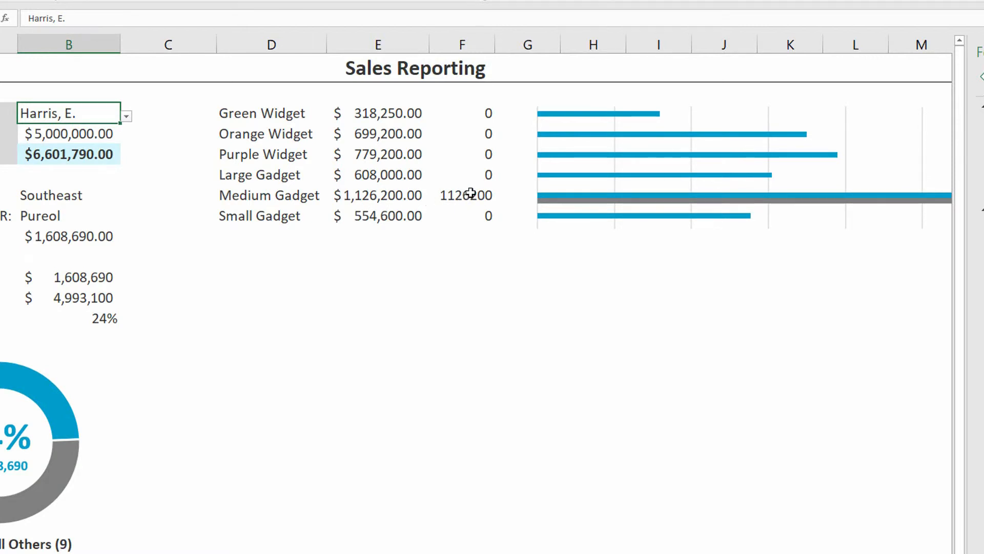
mouse_move(581, 208)
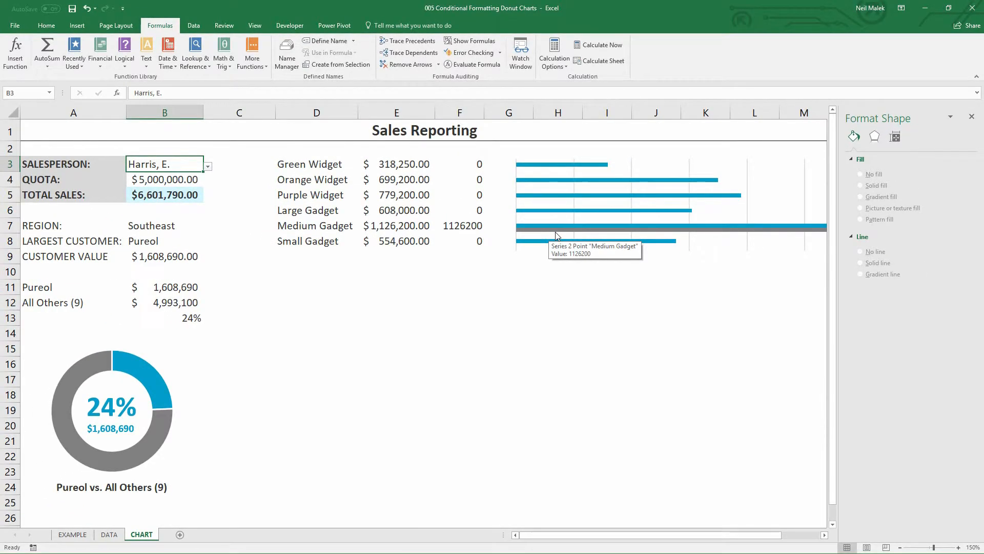
mouse_move(546, 201)
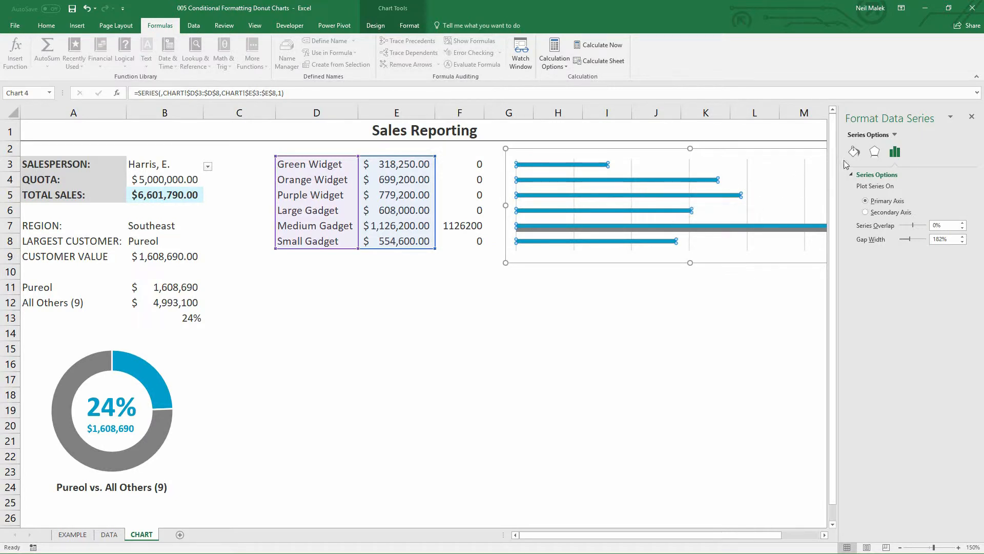
Fill the product bar series grey and the helper marker series orange
left_click(854, 152)
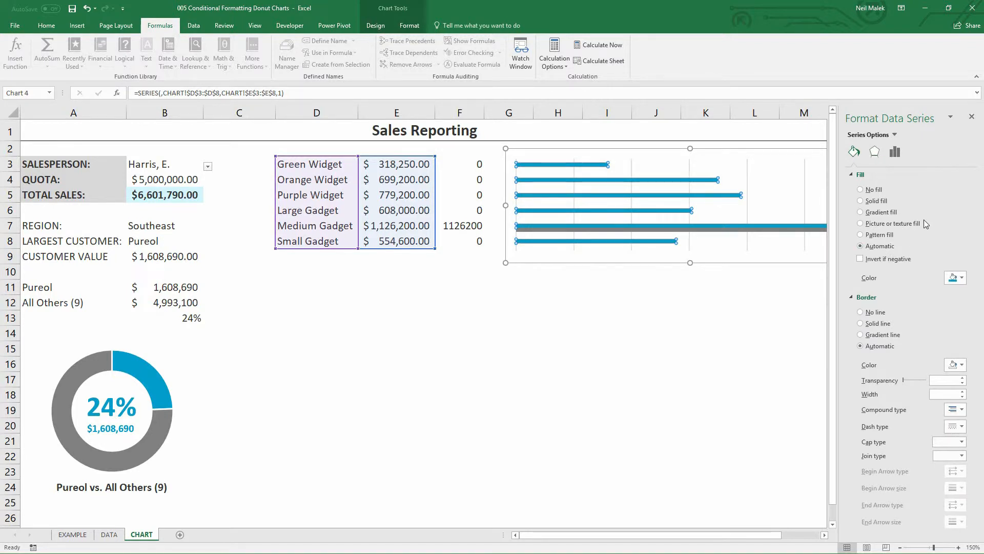
mouse_move(925, 222)
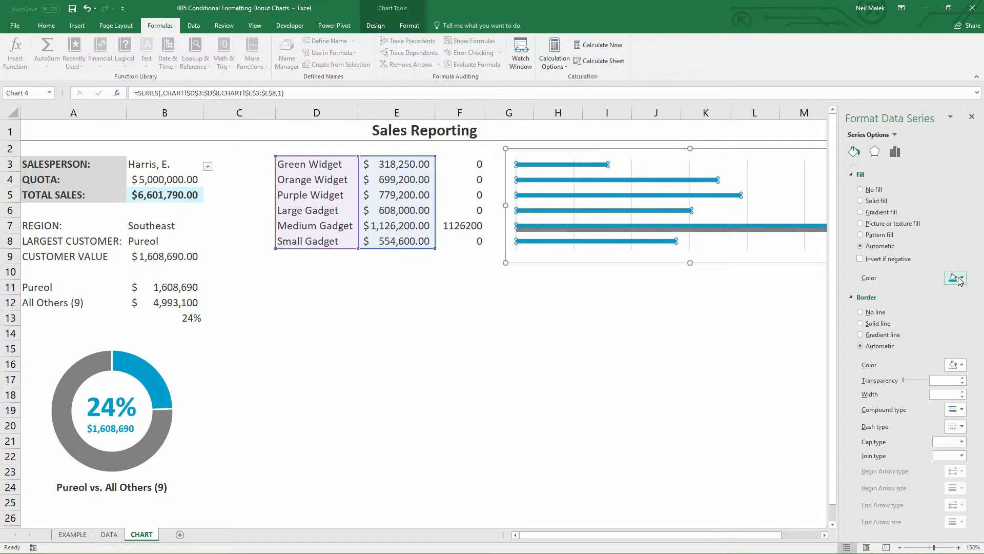
left_click(961, 278)
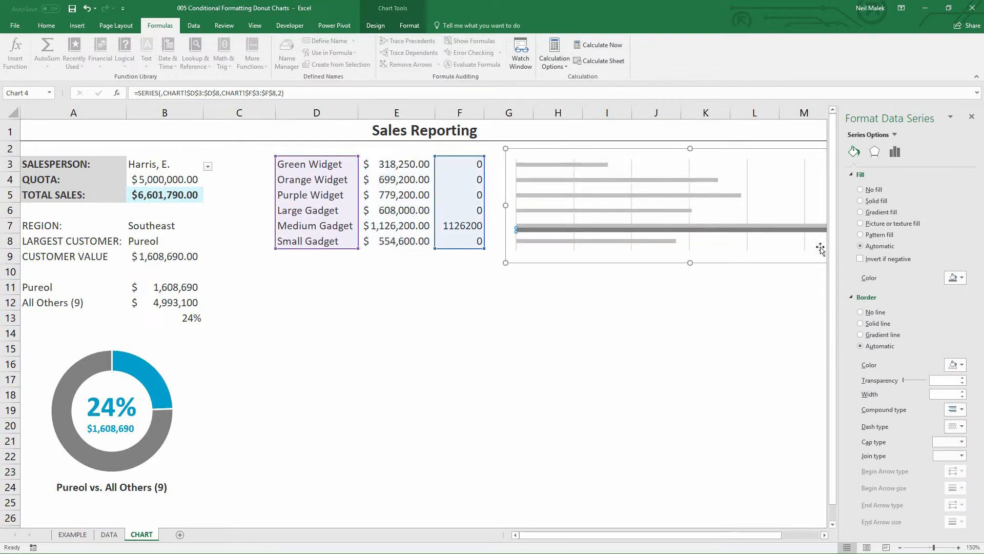
left_click(965, 277)
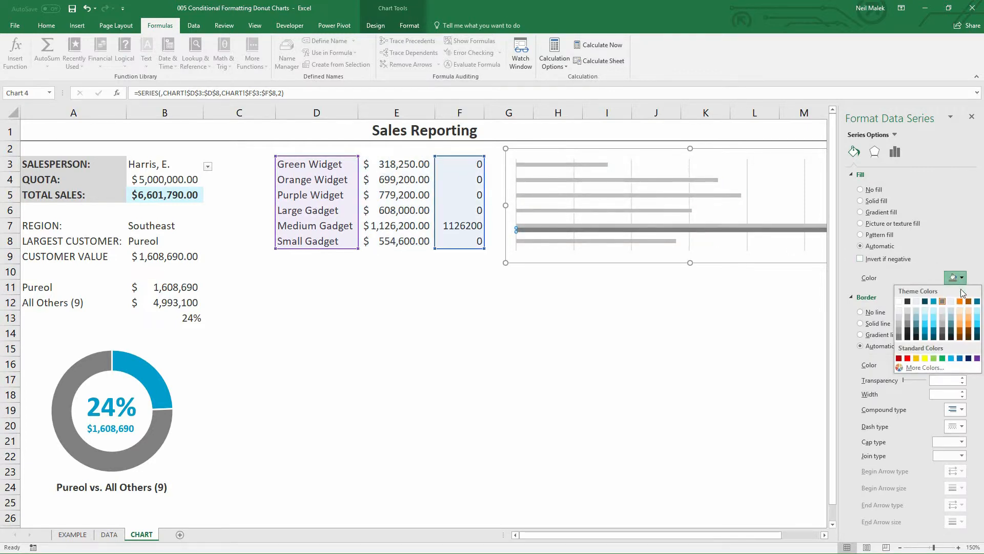
left_click(954, 302)
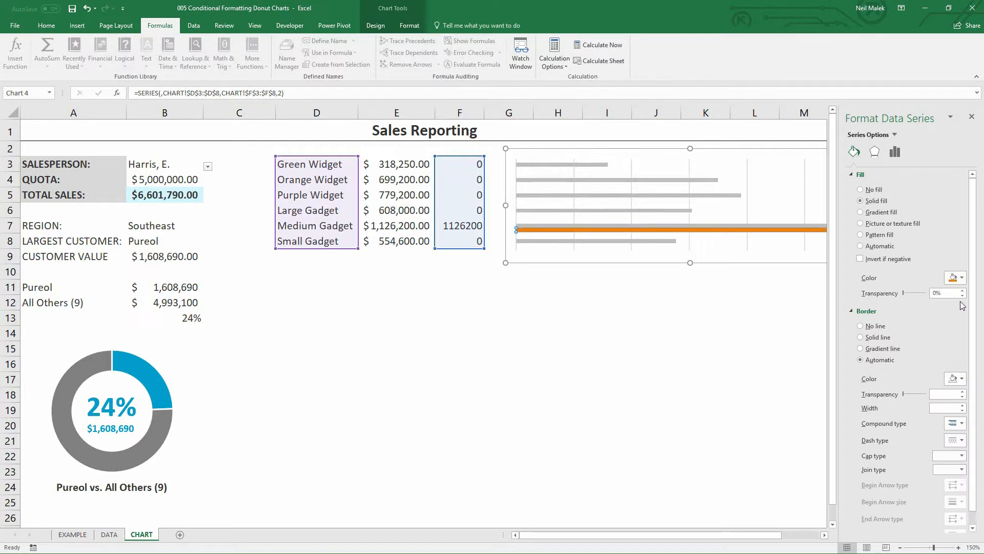
left_click(509, 287)
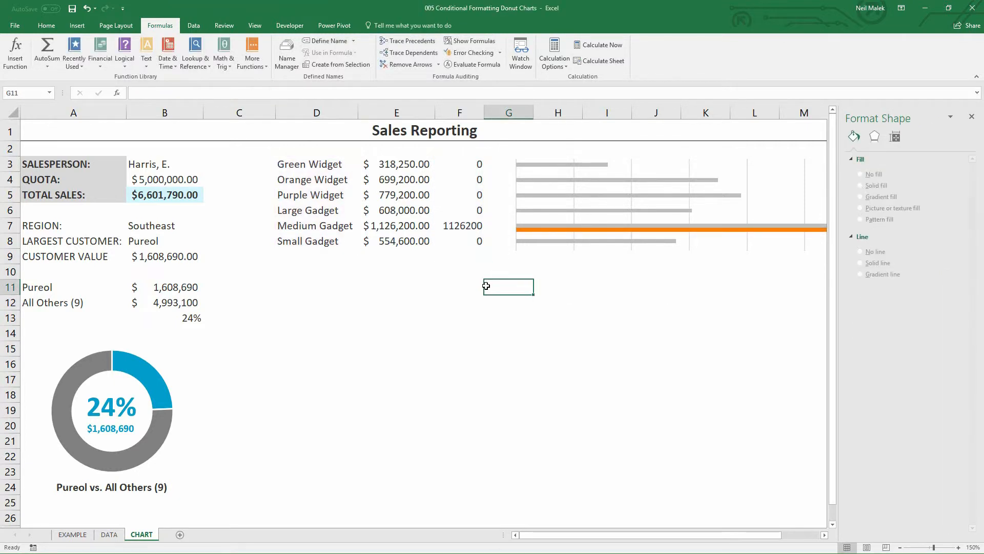
Pick a different salesperson from the B3 dropdown to watch the orange bar move
left_click(165, 164)
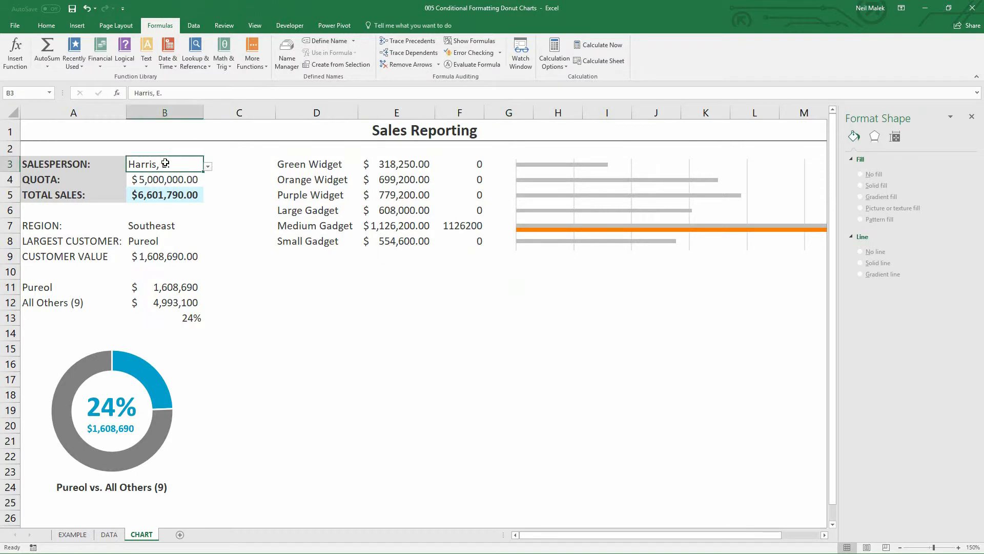
left_click(206, 165)
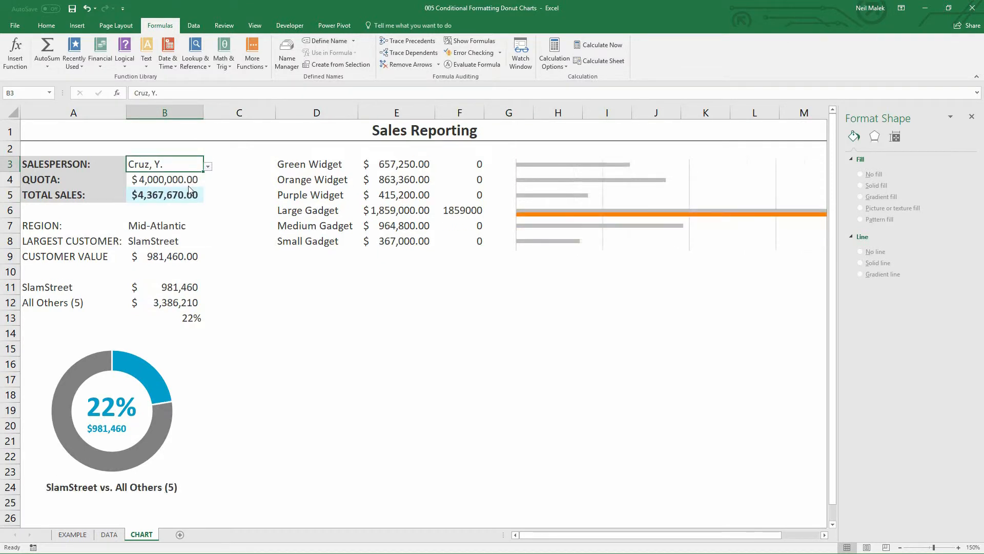
left_click(207, 165)
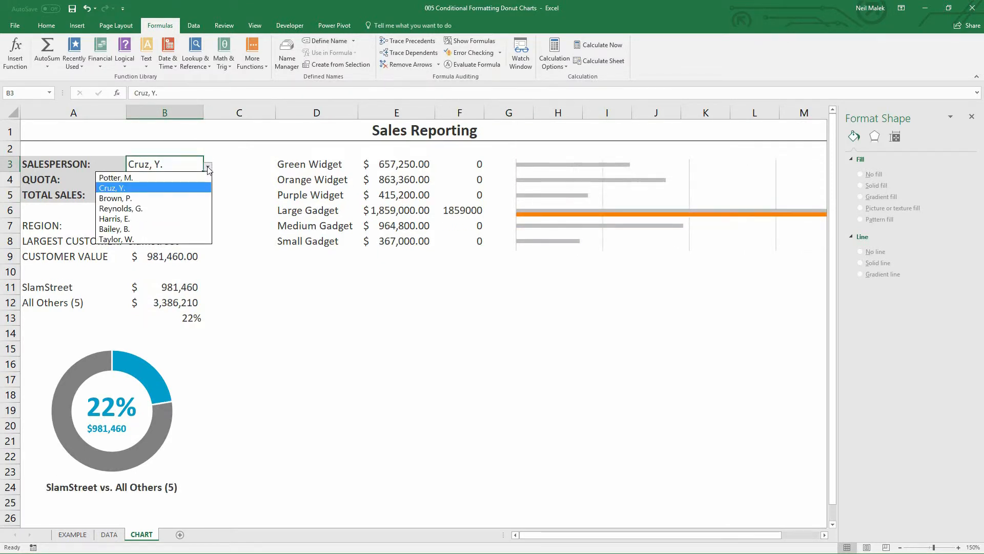
left_click(115, 240)
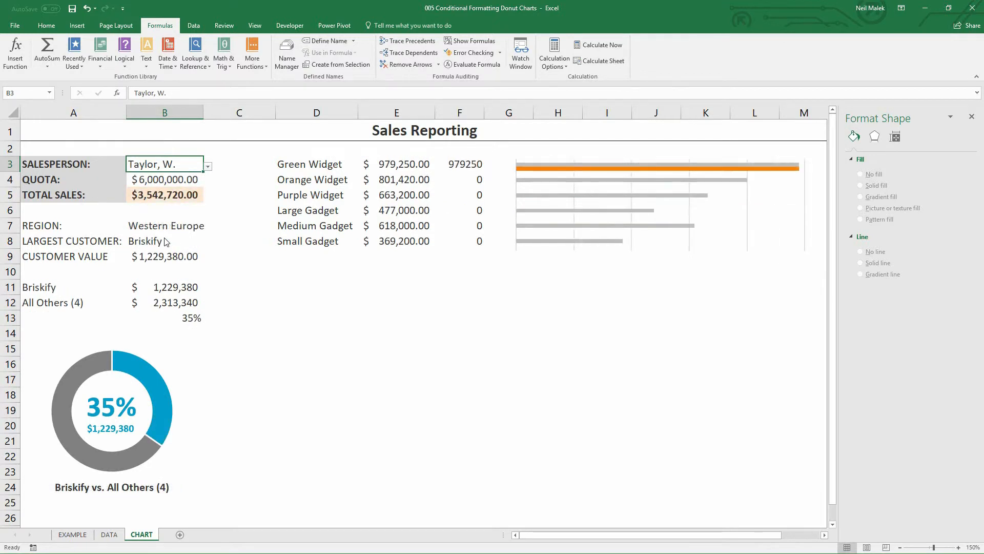
mouse_move(477, 176)
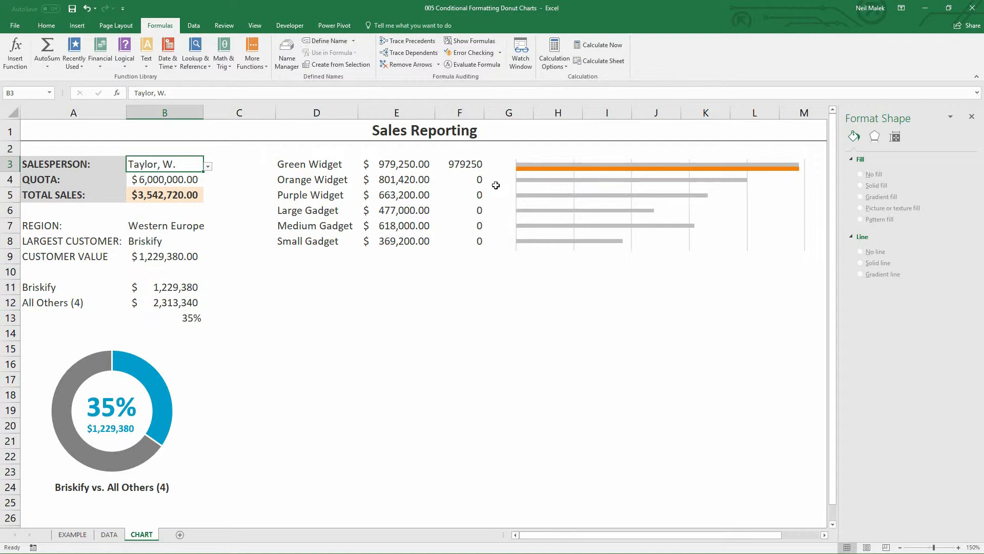
mouse_move(543, 185)
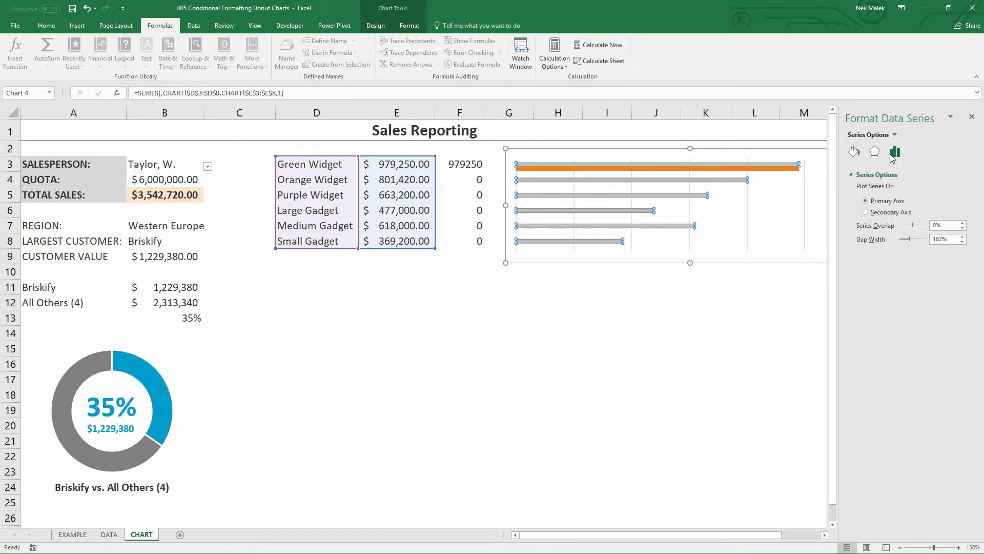
mouse_move(893, 155)
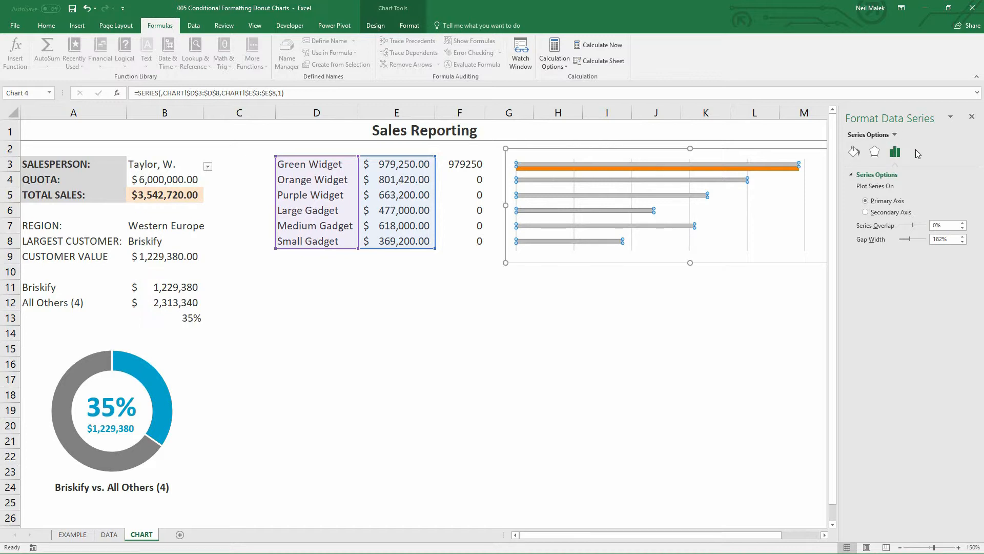
mouse_move(915, 208)
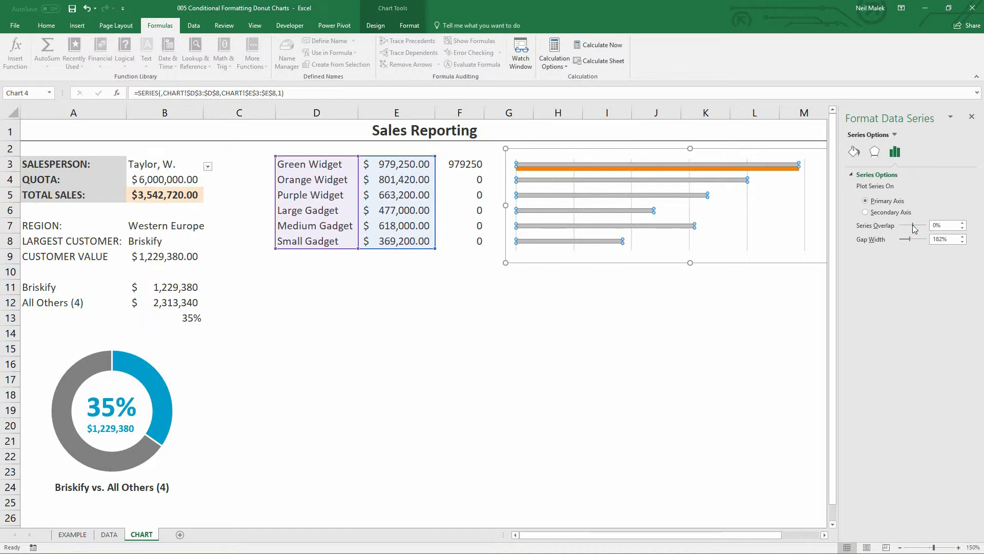
Set the bar series overlap to 100% in Format Data Series
left_click_drag(909, 232, 918, 232)
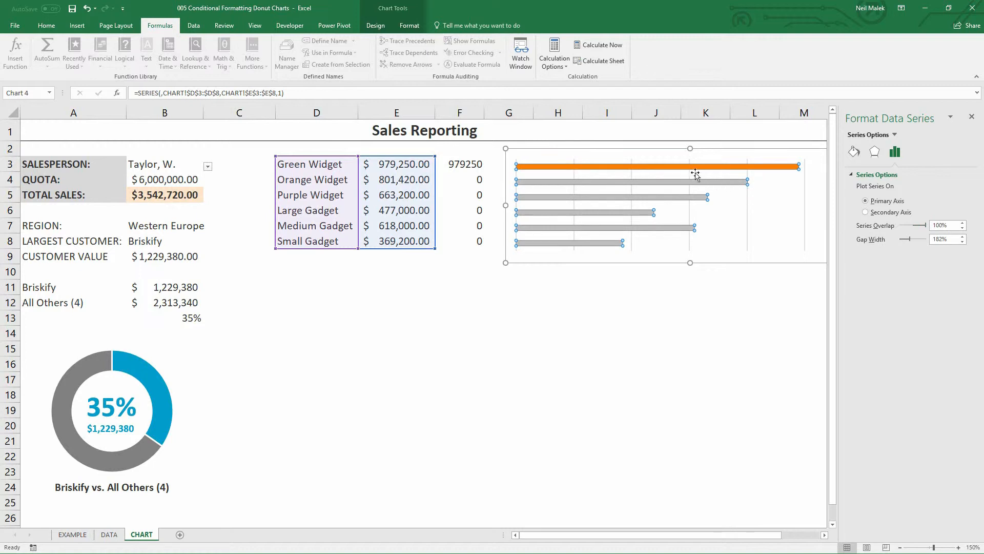
mouse_move(688, 168)
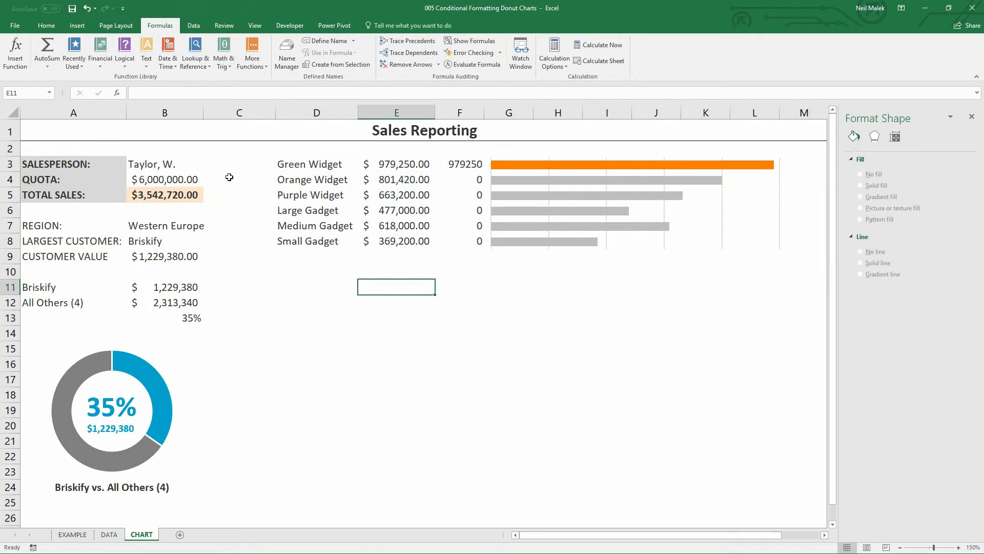
left_click(207, 165)
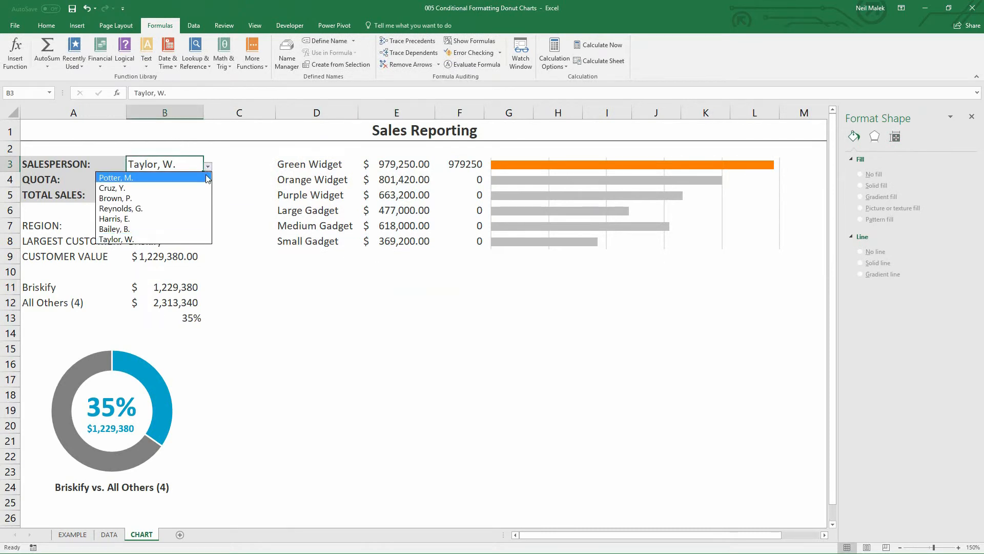
left_click(115, 177)
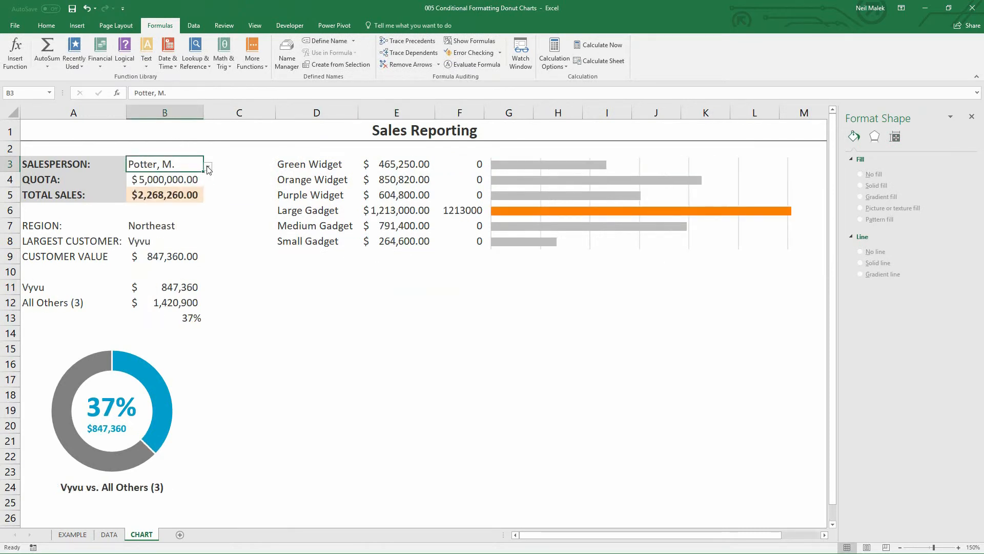
left_click(207, 165)
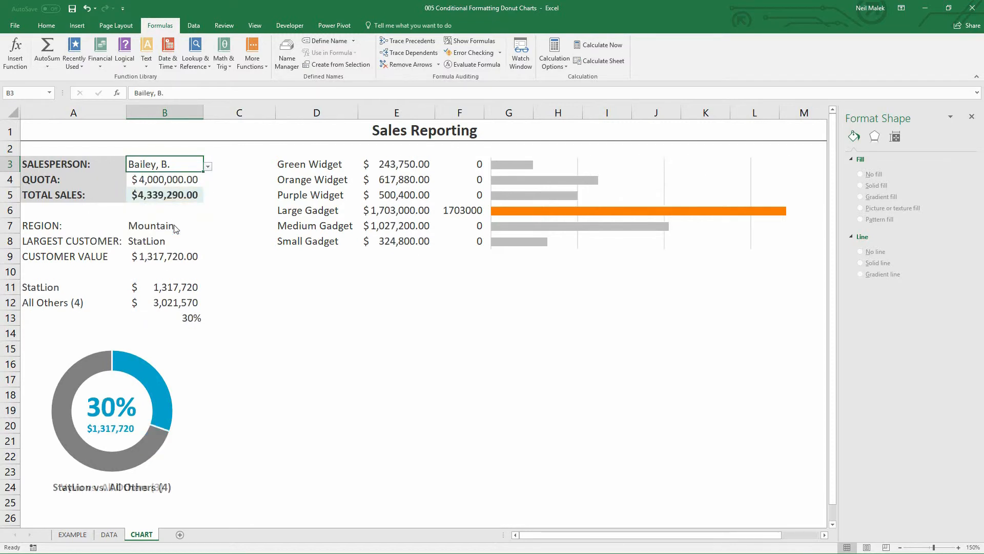
left_click(207, 165)
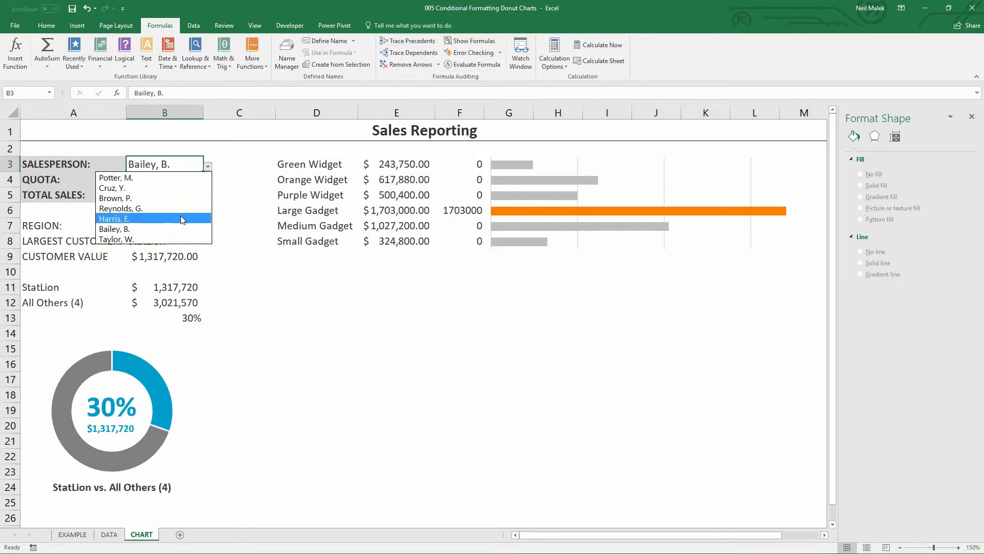
left_click(114, 219)
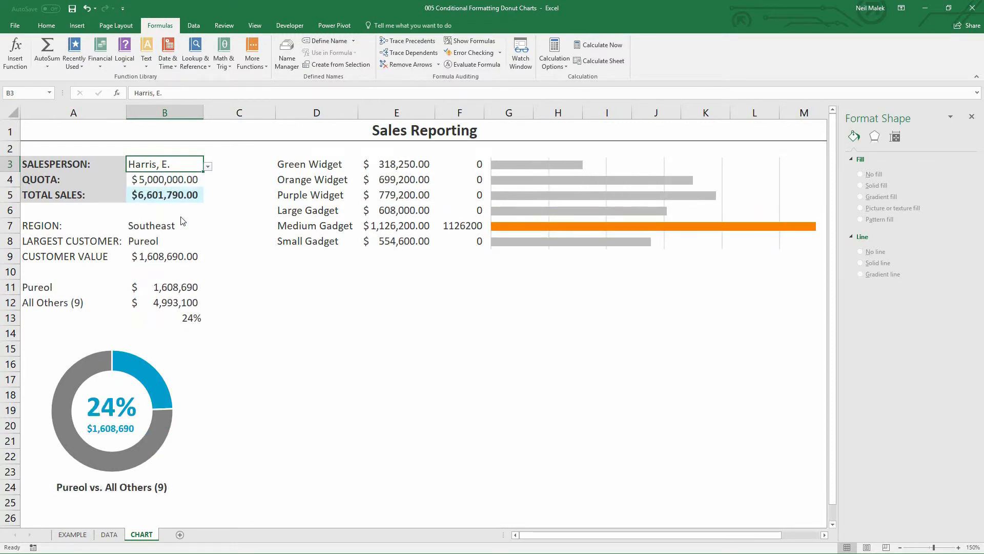
mouse_move(470, 179)
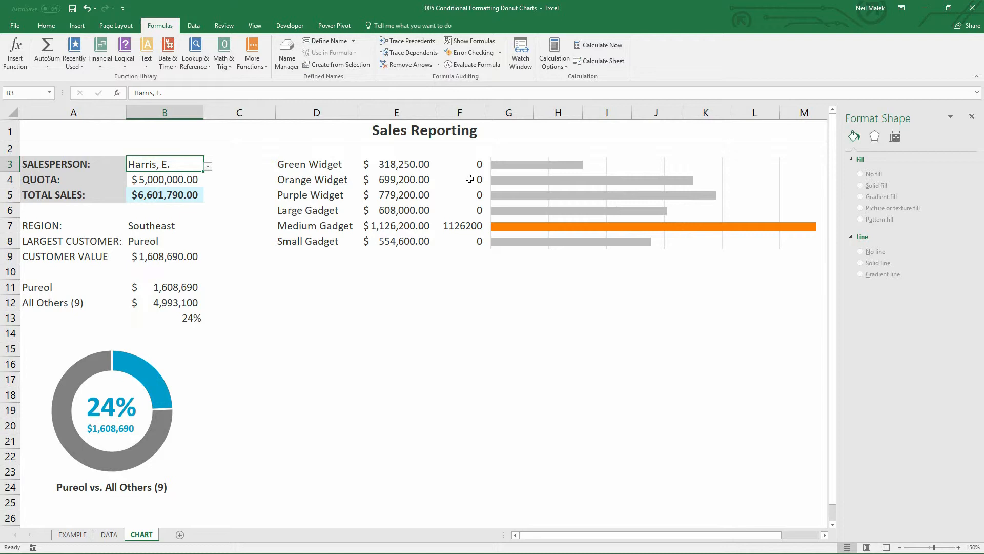
mouse_move(471, 168)
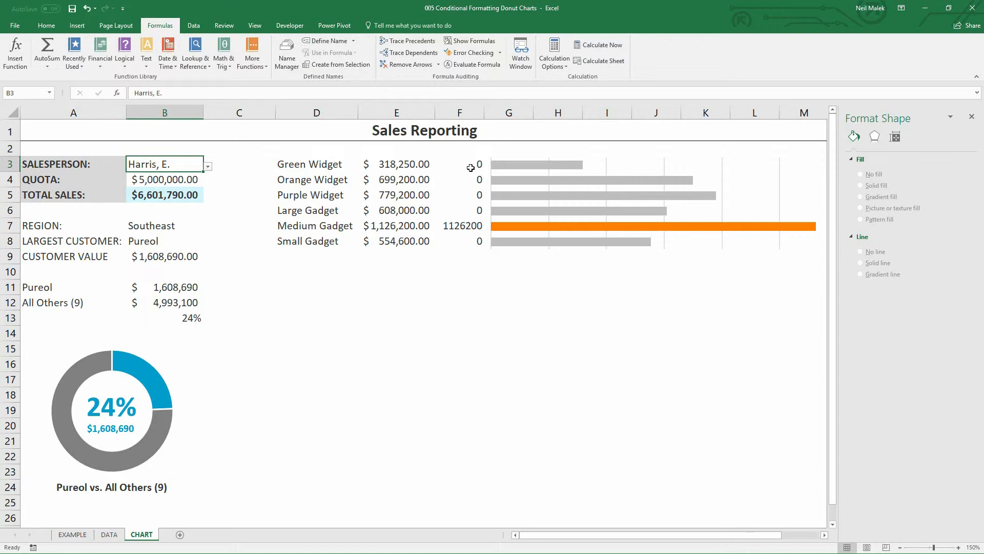
left_click(459, 112)
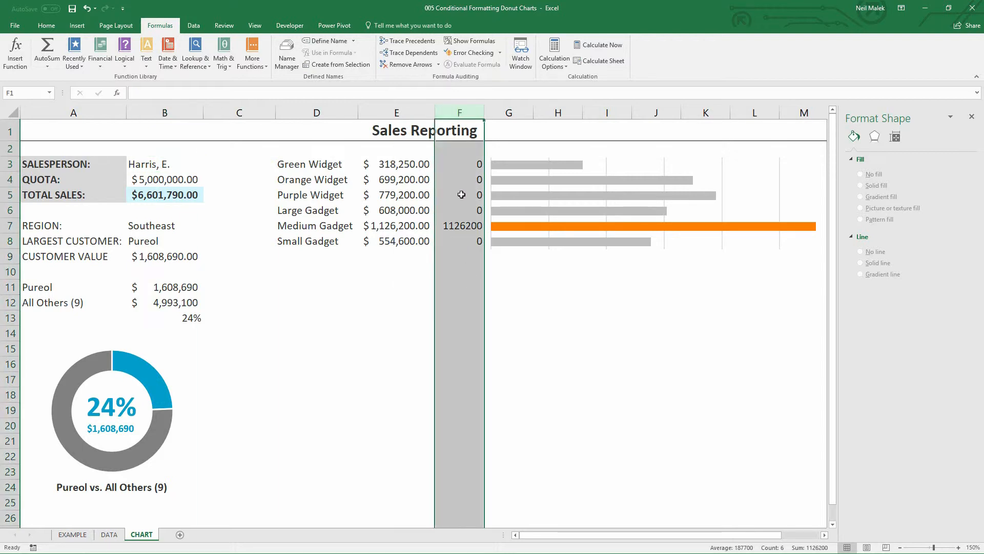
mouse_move(469, 260)
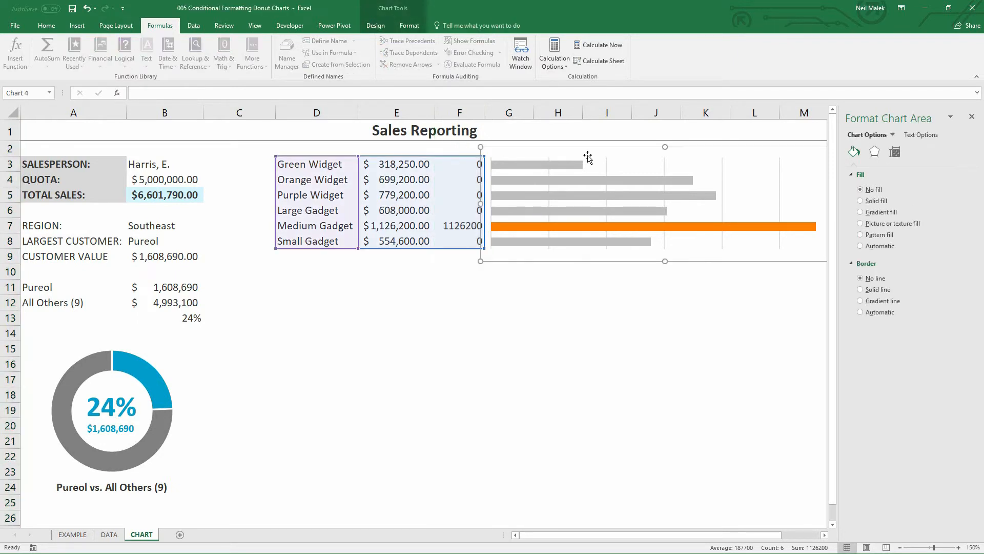
Tick Show data in hidden rows and columns in the chart's Select Data settings
left_click(374, 25)
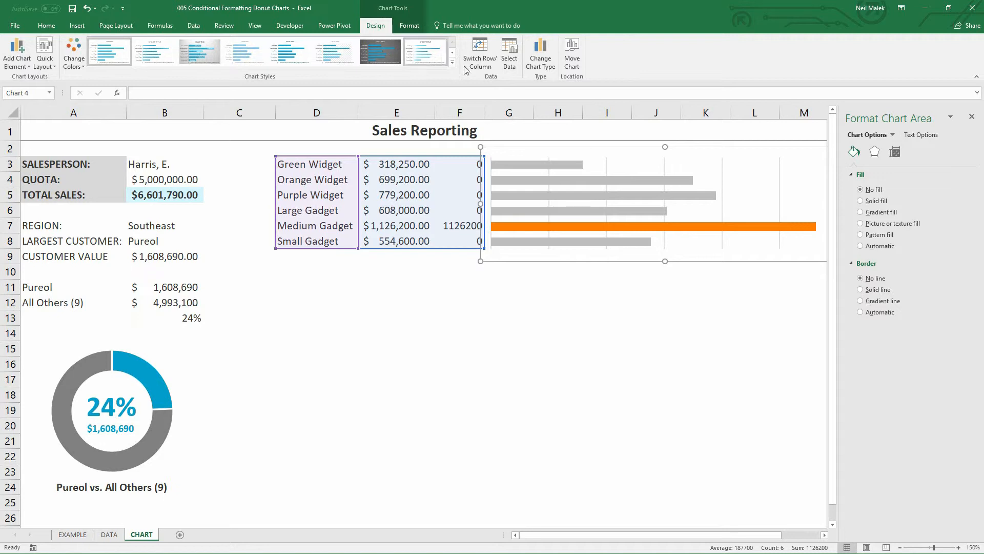
left_click(509, 51)
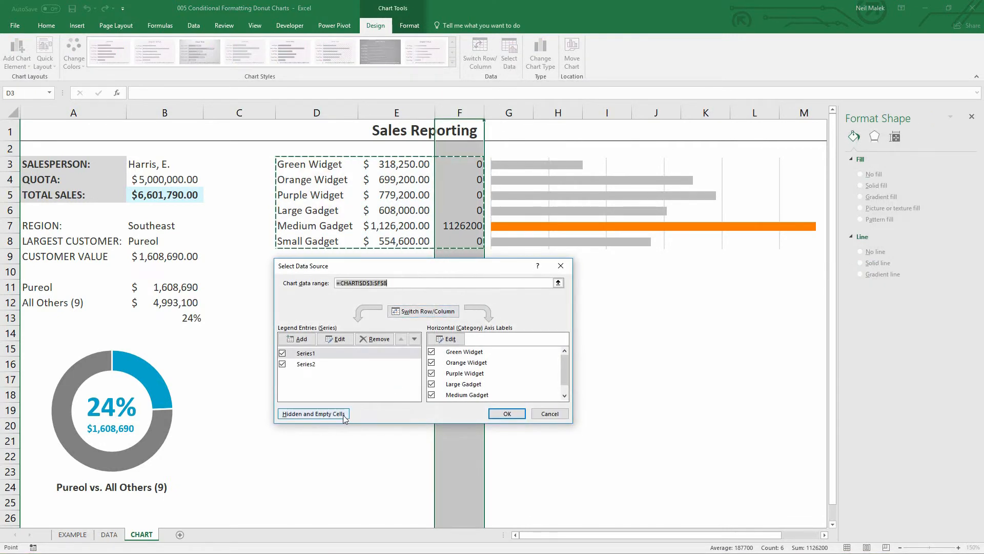
mouse_move(332, 420)
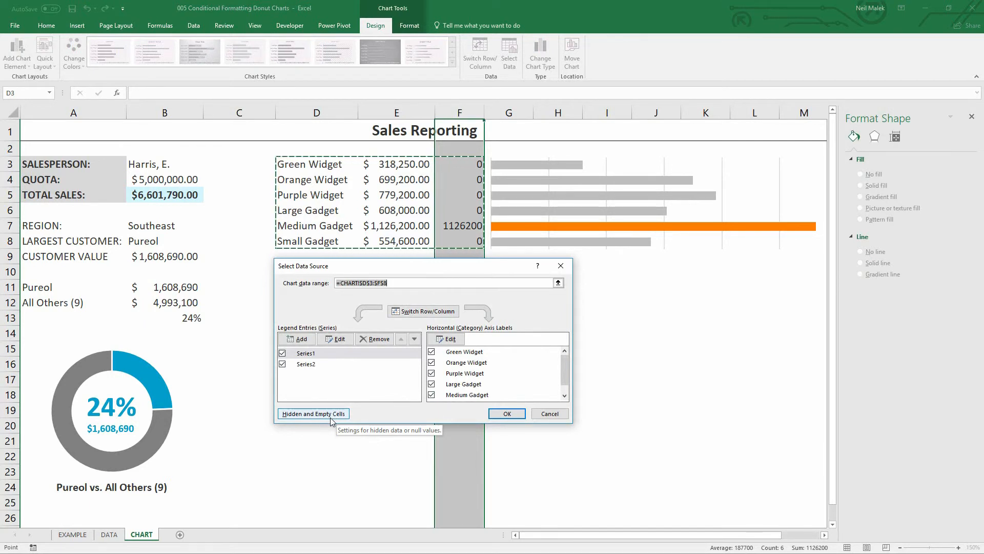
left_click(312, 413)
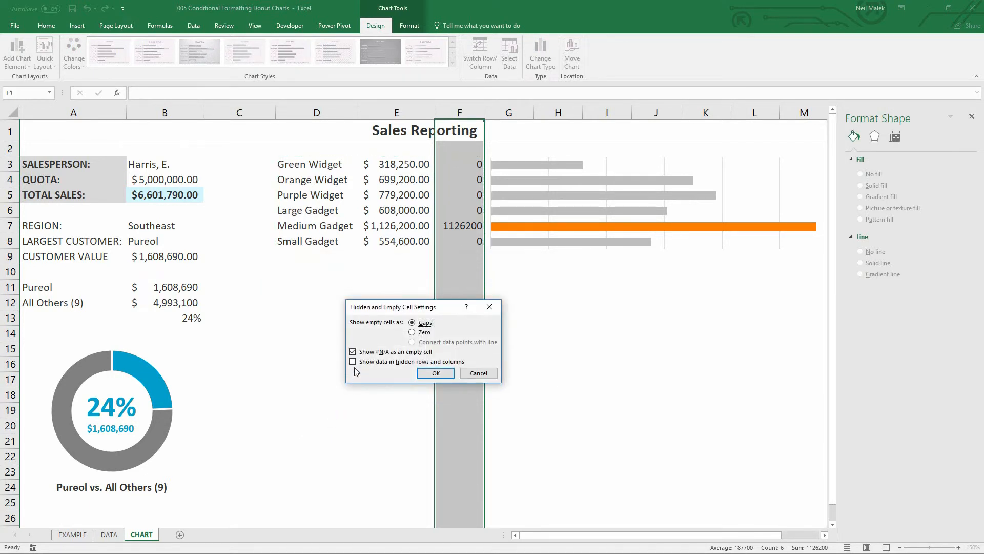
left_click(353, 361)
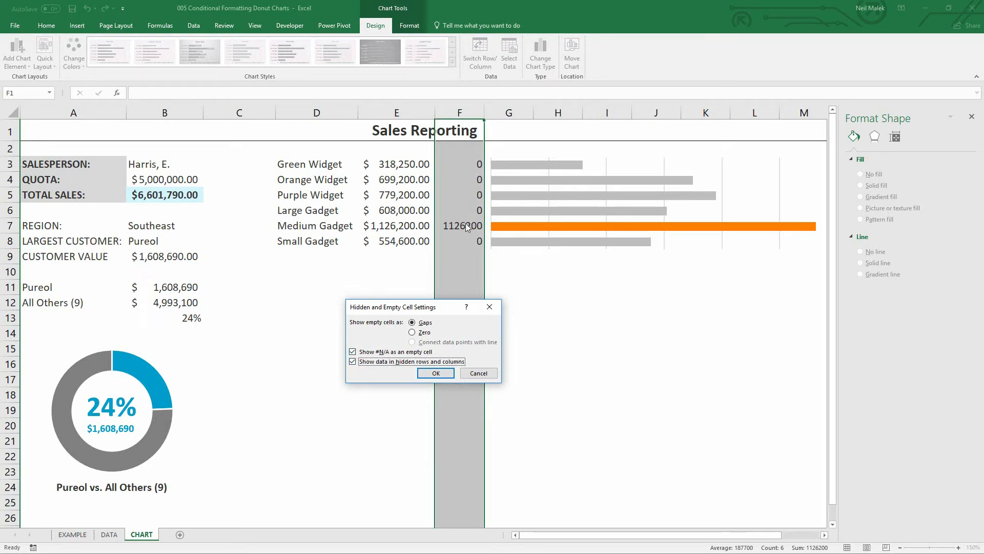
mouse_move(352, 381)
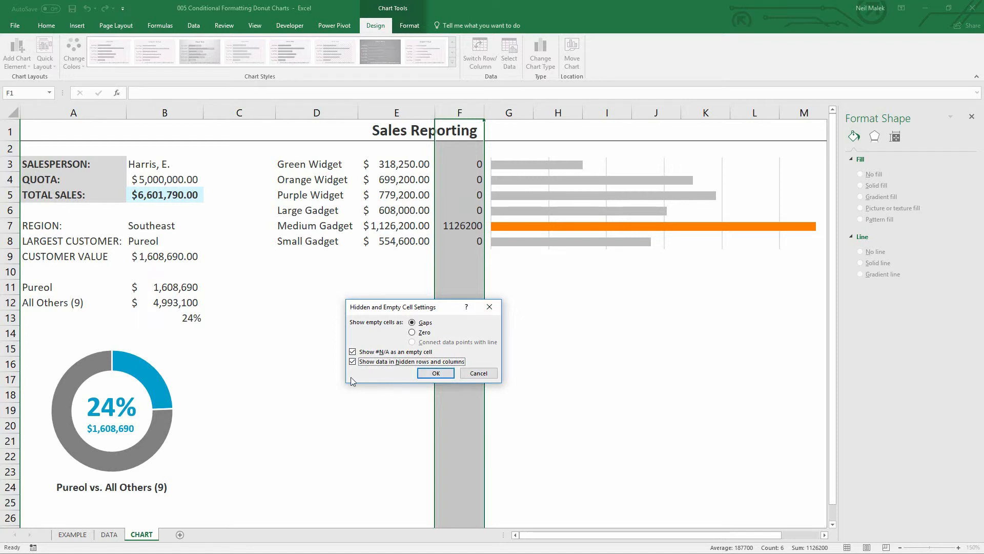
mouse_move(399, 374)
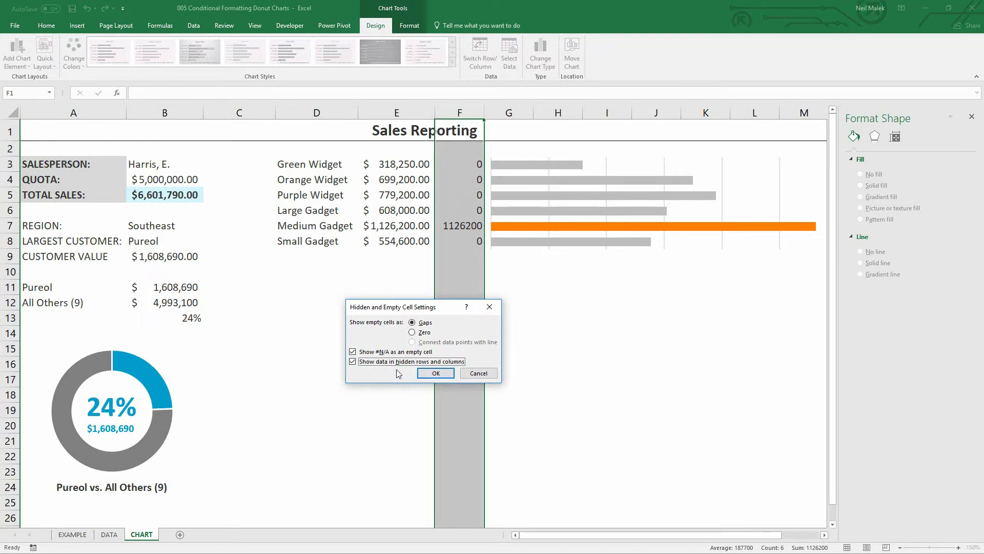
left_click(436, 372)
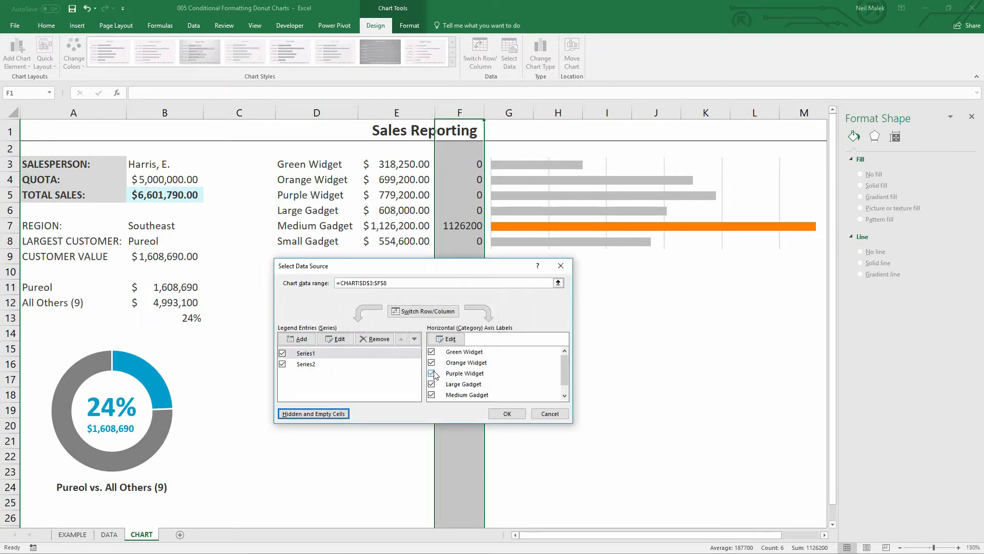
left_click(506, 413)
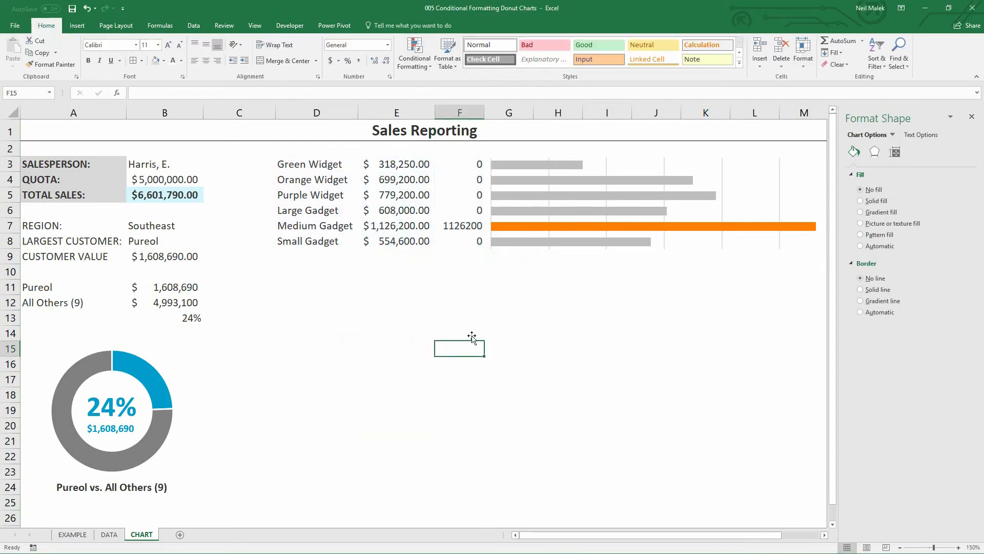
Hide helper column F
right_click(459, 112)
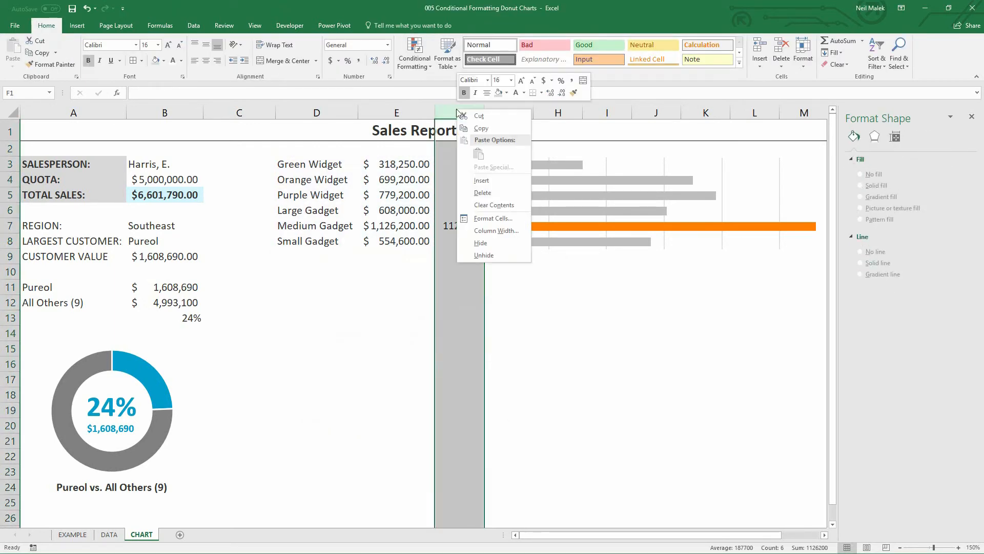
left_click(484, 254)
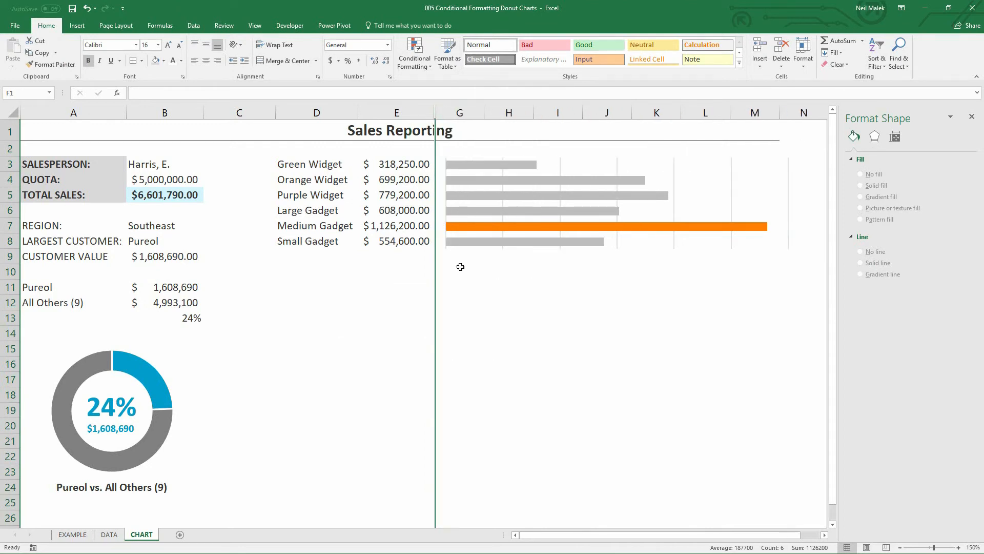
left_click(460, 286)
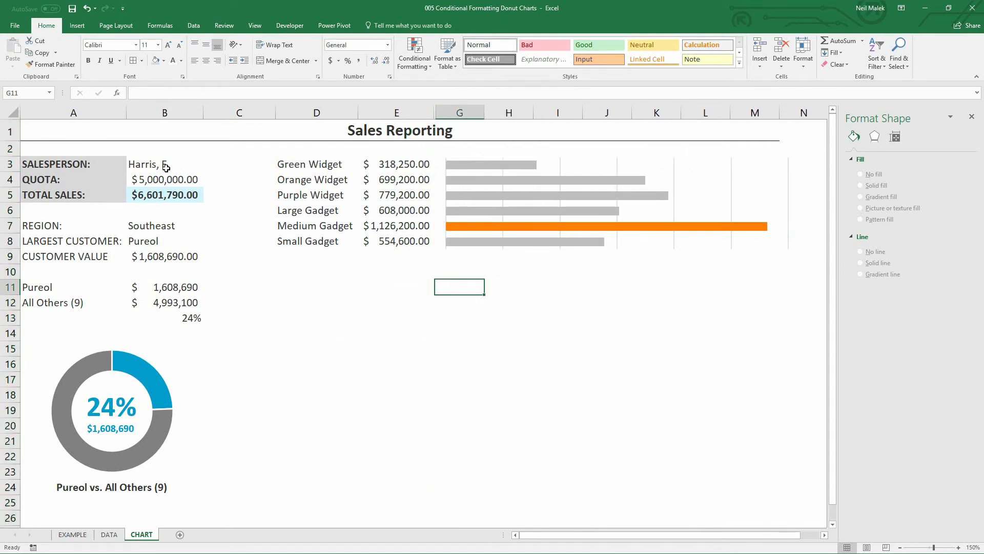
left_click(207, 166)
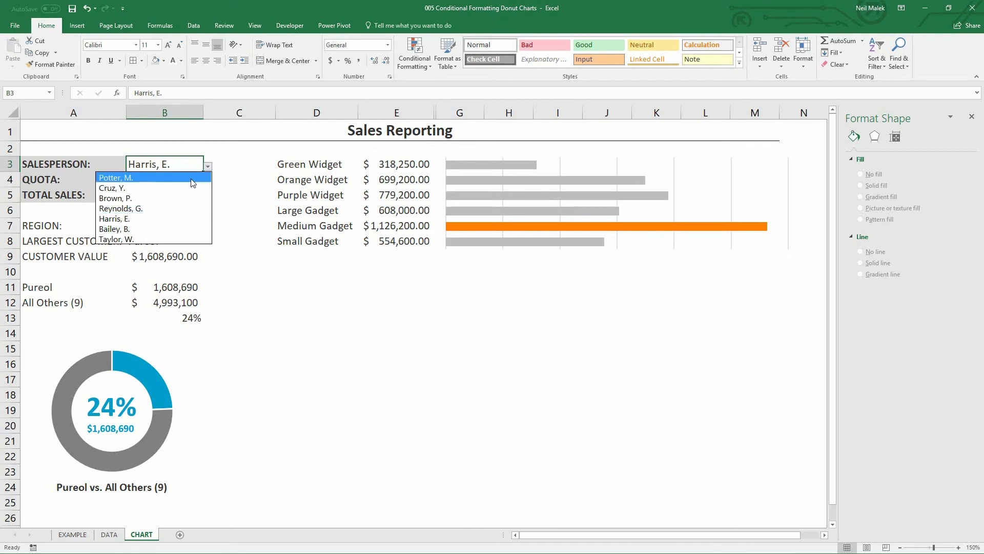
left_click(115, 177)
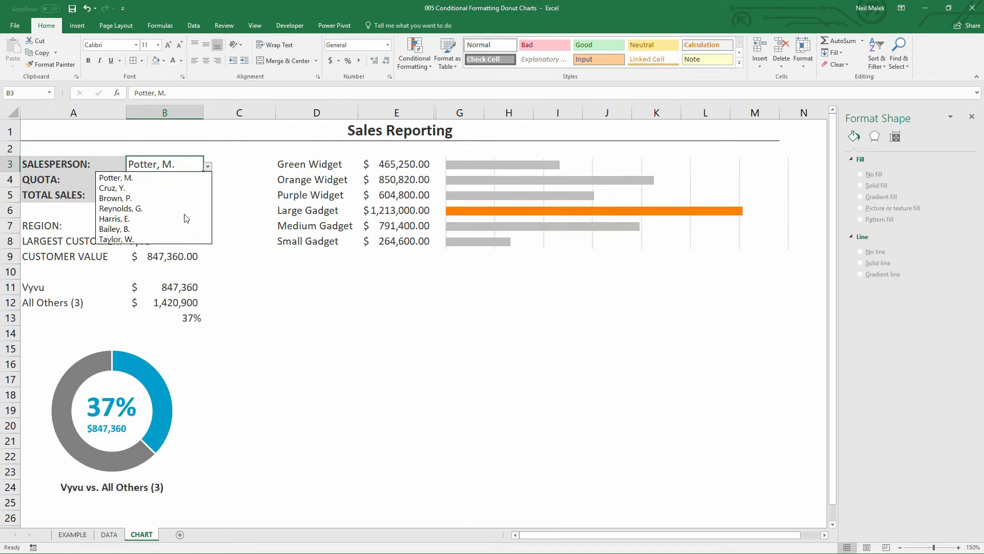
left_click(115, 239)
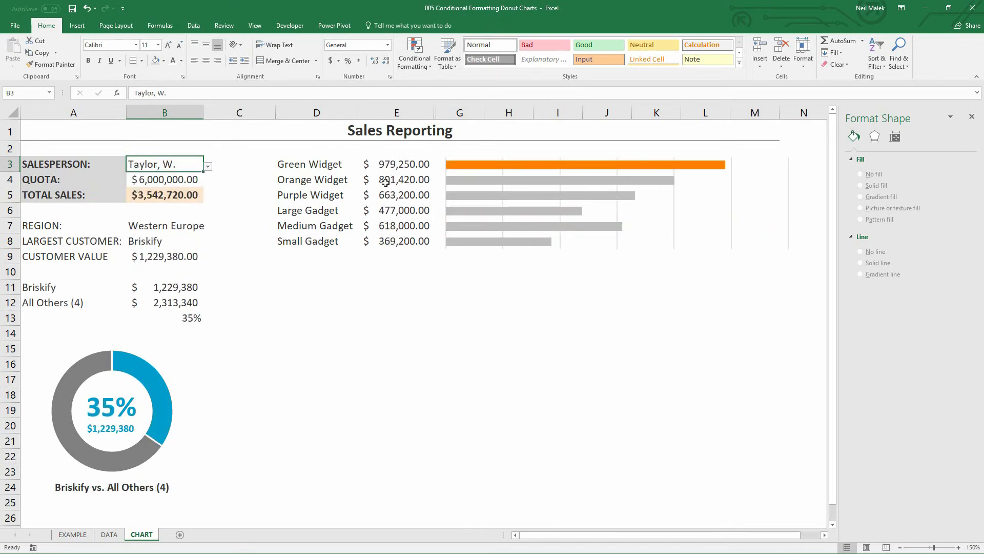
mouse_move(506, 172)
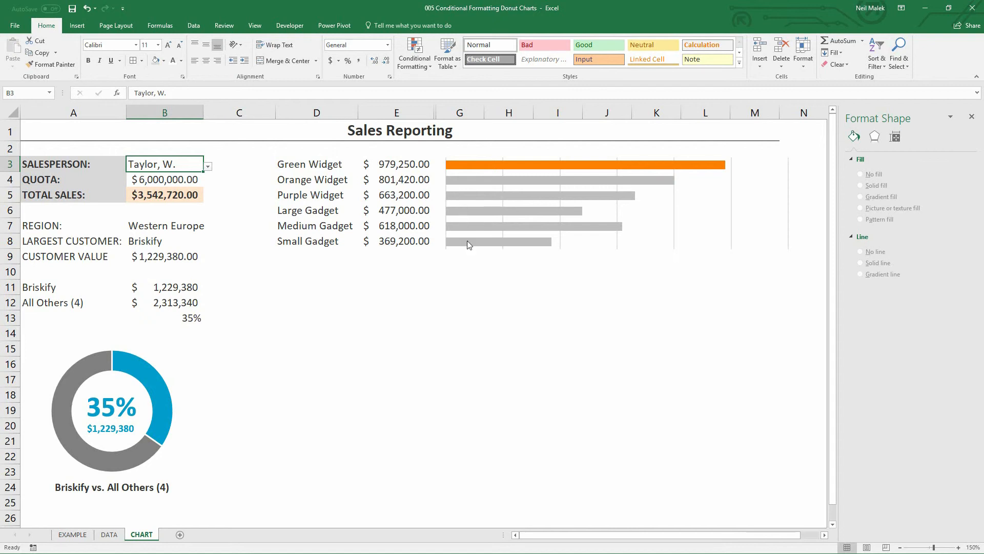
mouse_move(378, 259)
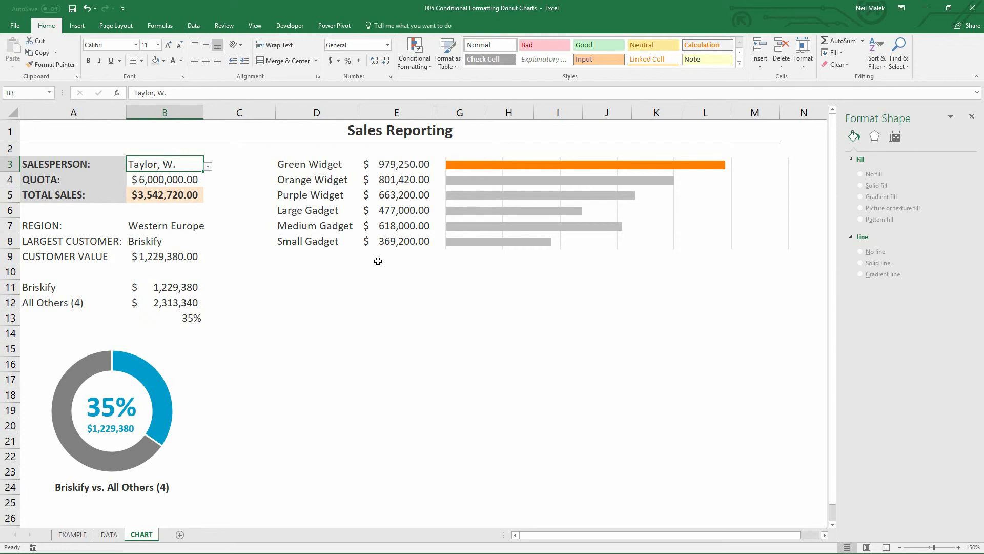
mouse_move(371, 254)
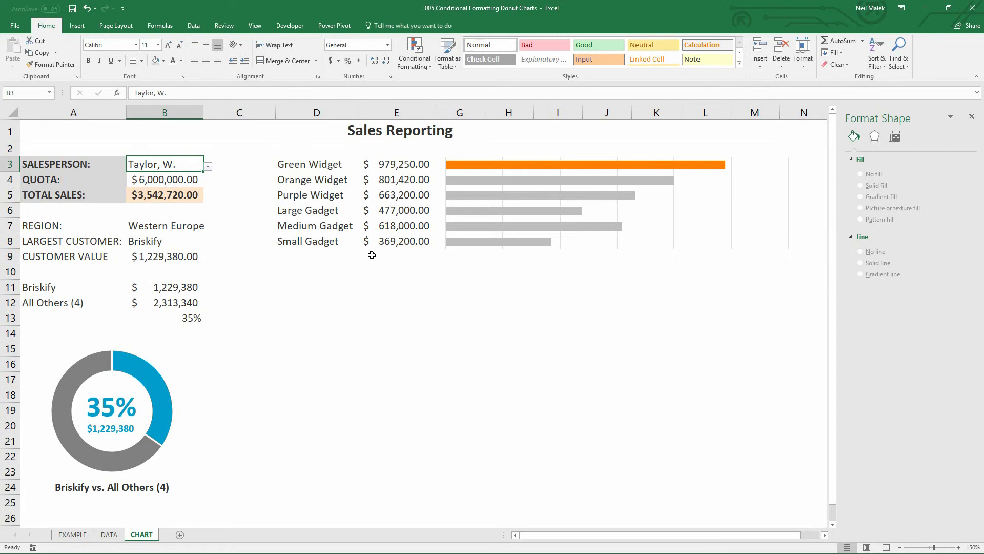